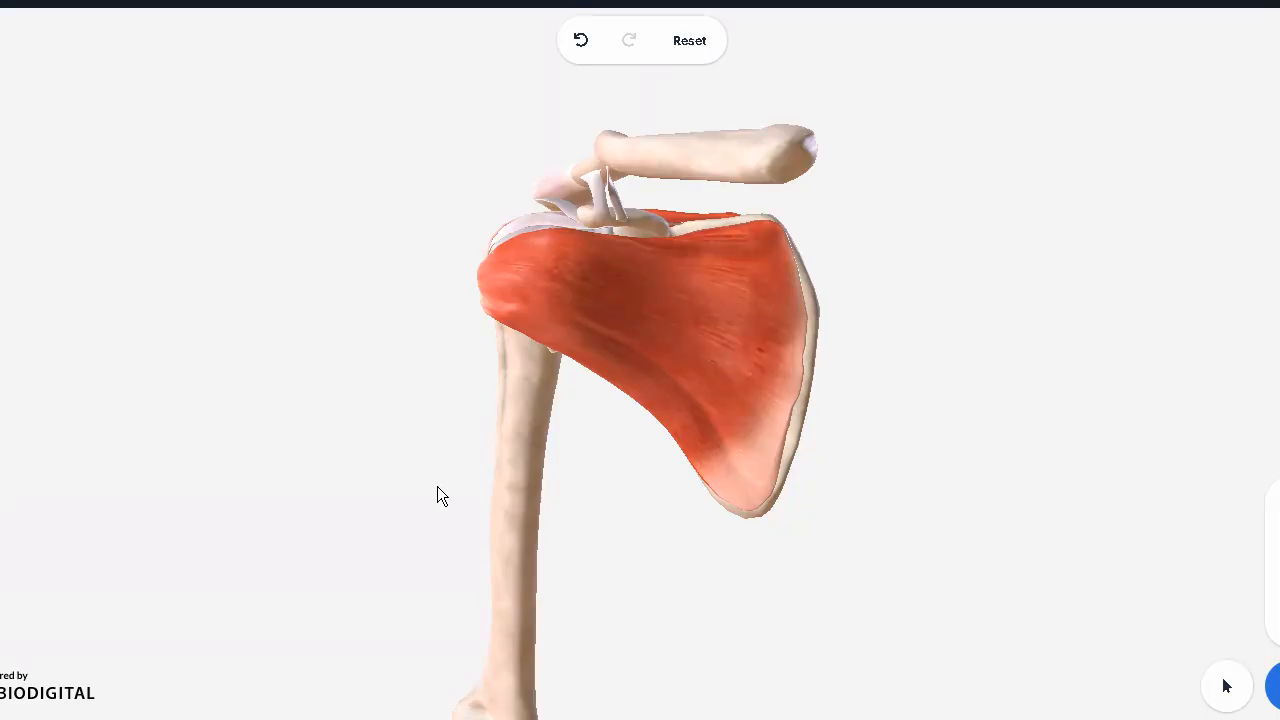
Orbit the shoulder model around front, top and back, then identify the humerus.
drag(443, 495, 575, 498)
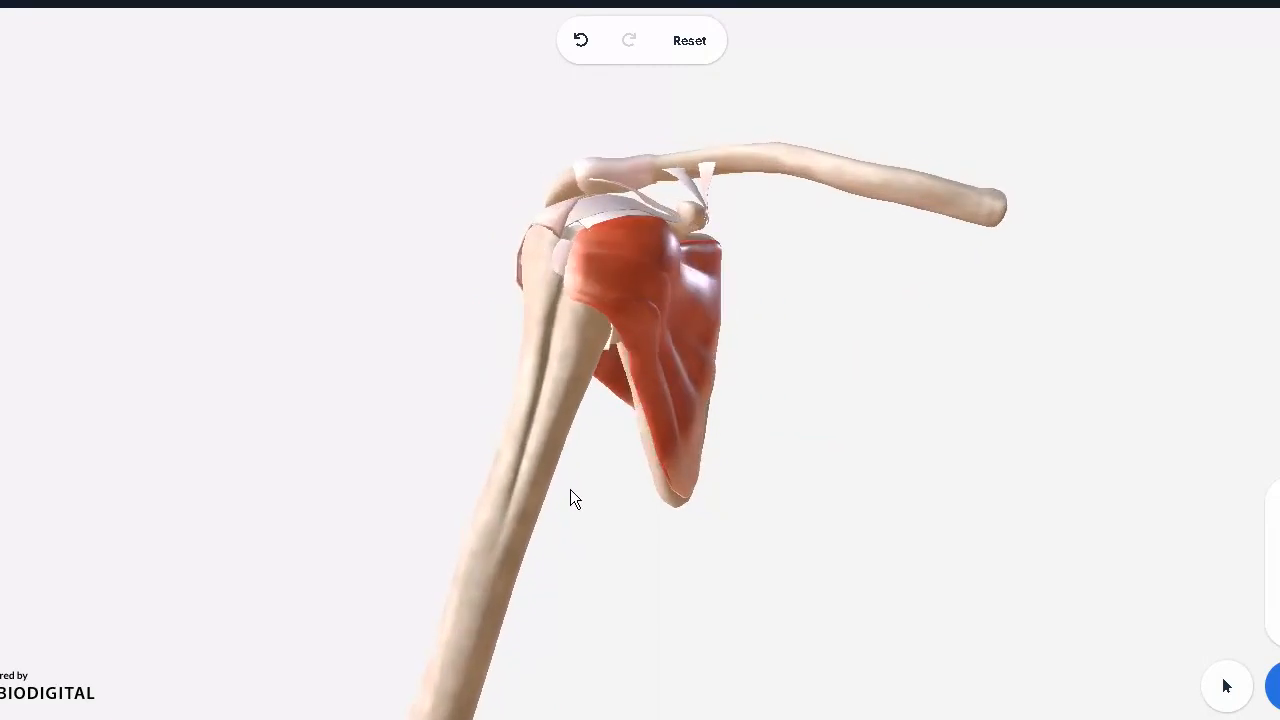
drag(575, 498, 470, 512)
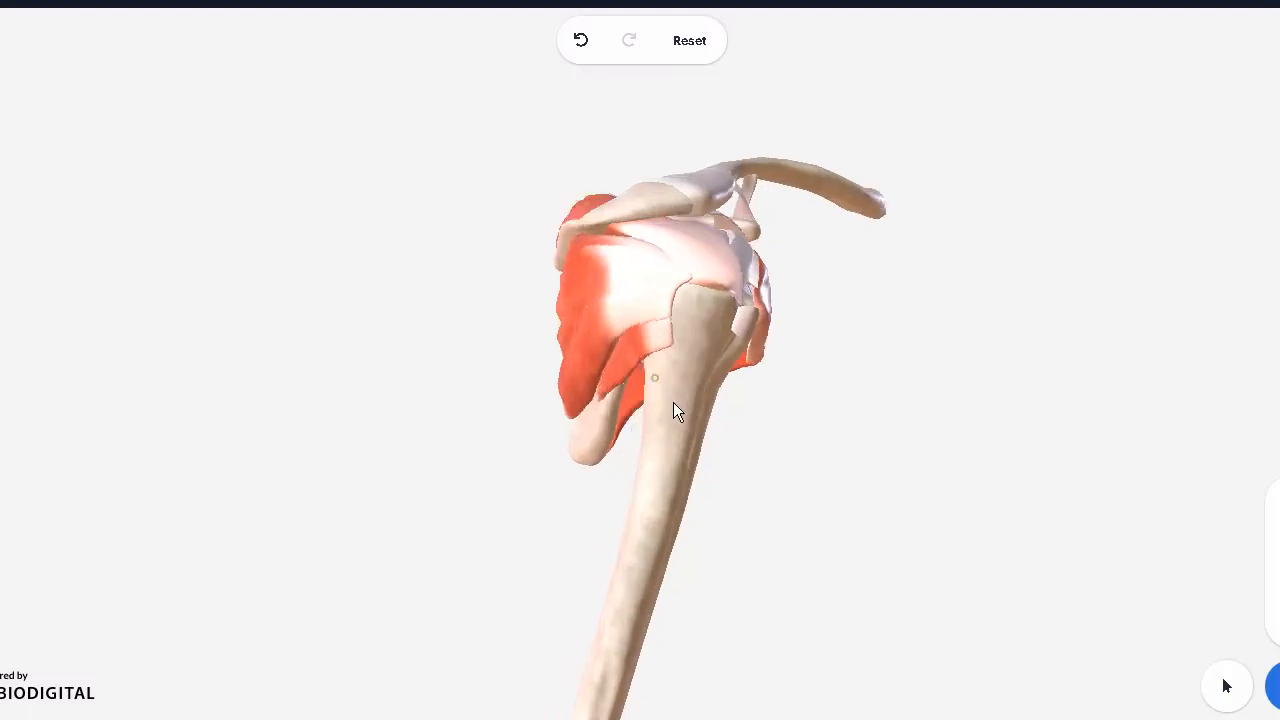
drag(675, 410, 618, 405)
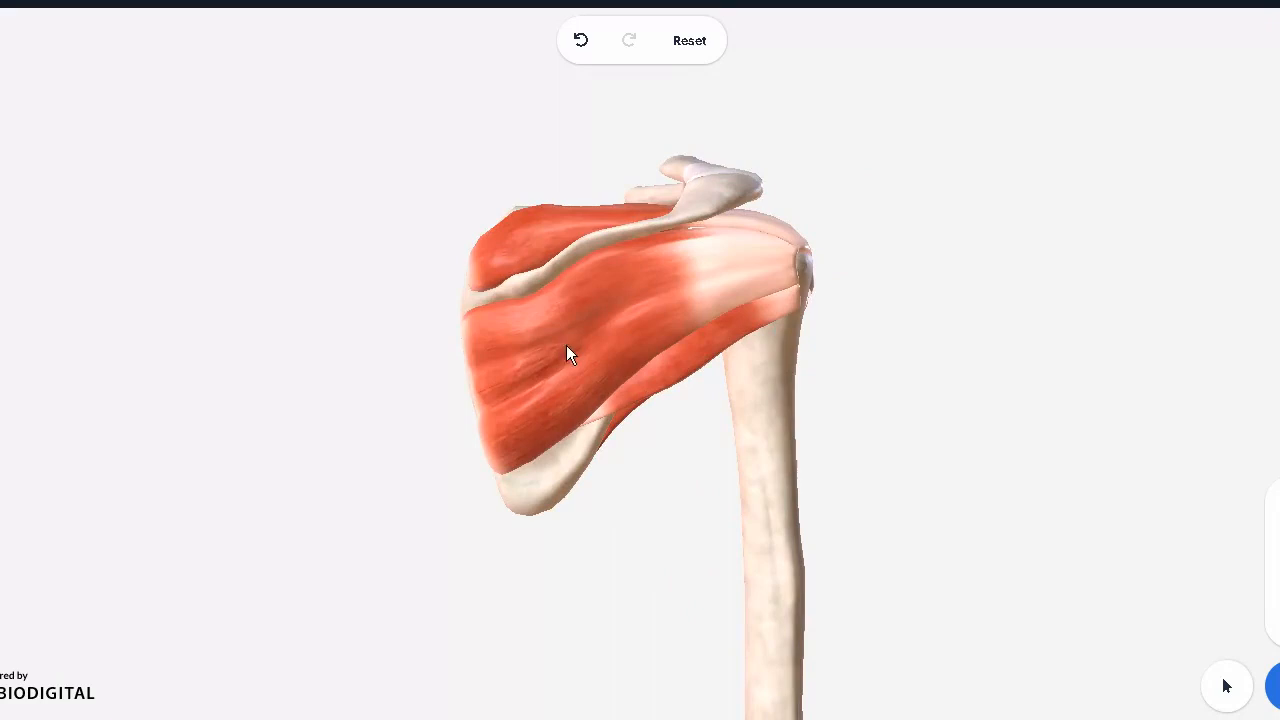
drag(570, 355, 622, 383)
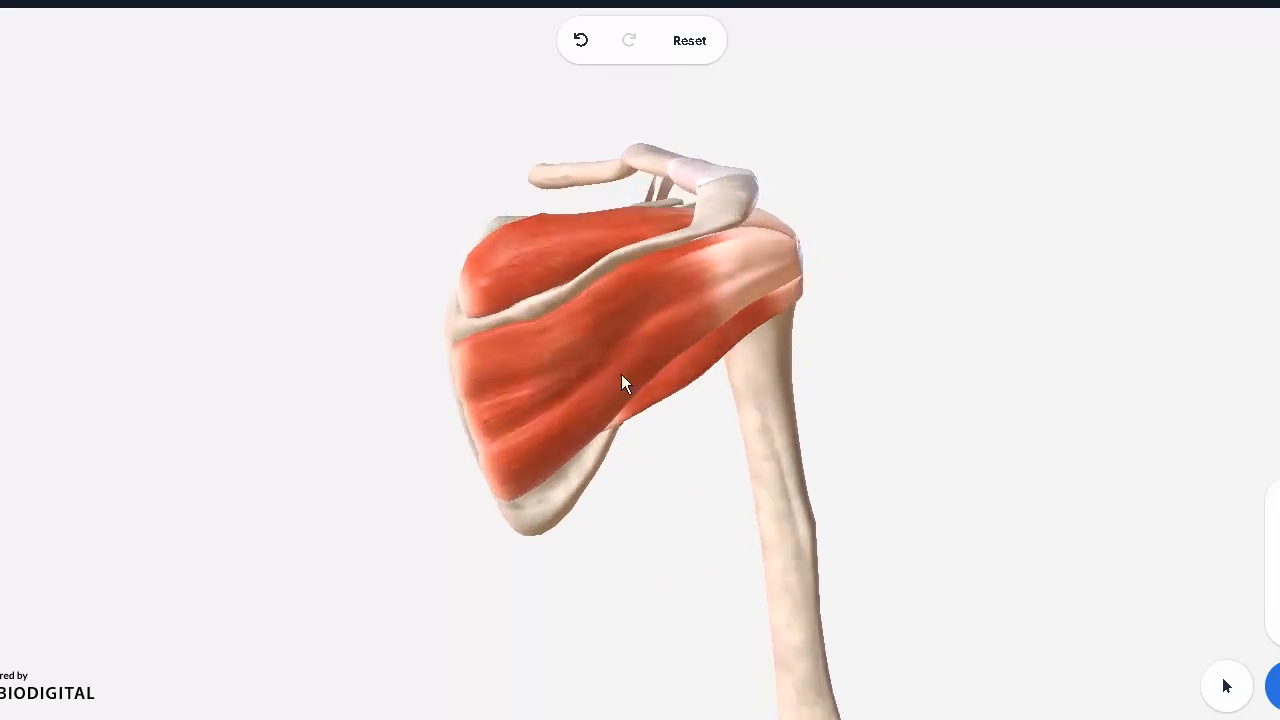
drag(622, 383, 864, 366)
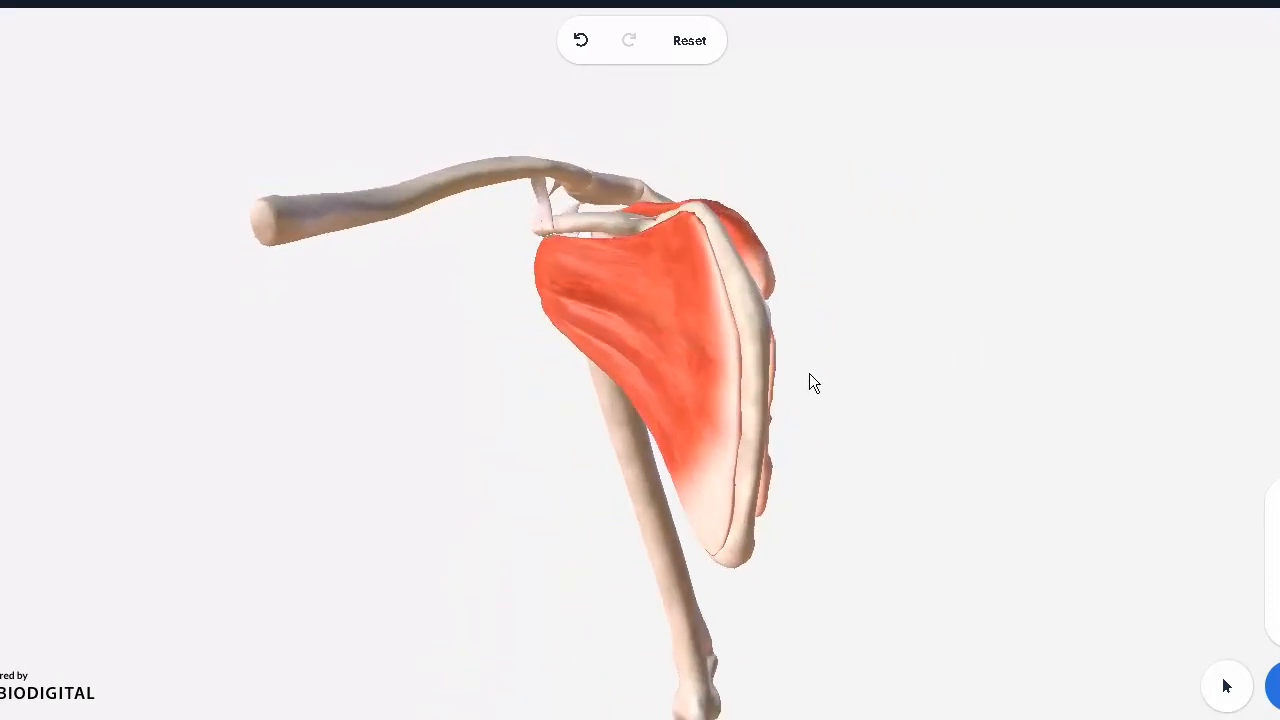
drag(813, 383, 603, 373)
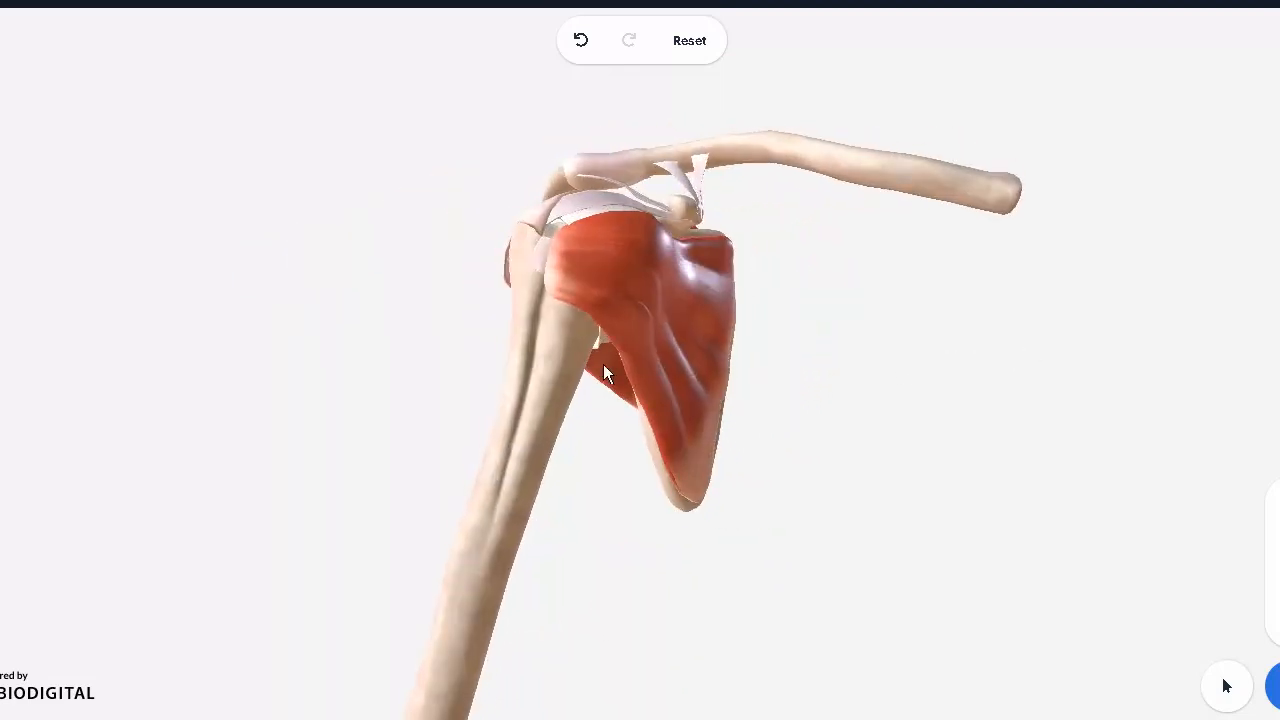
click(600, 375)
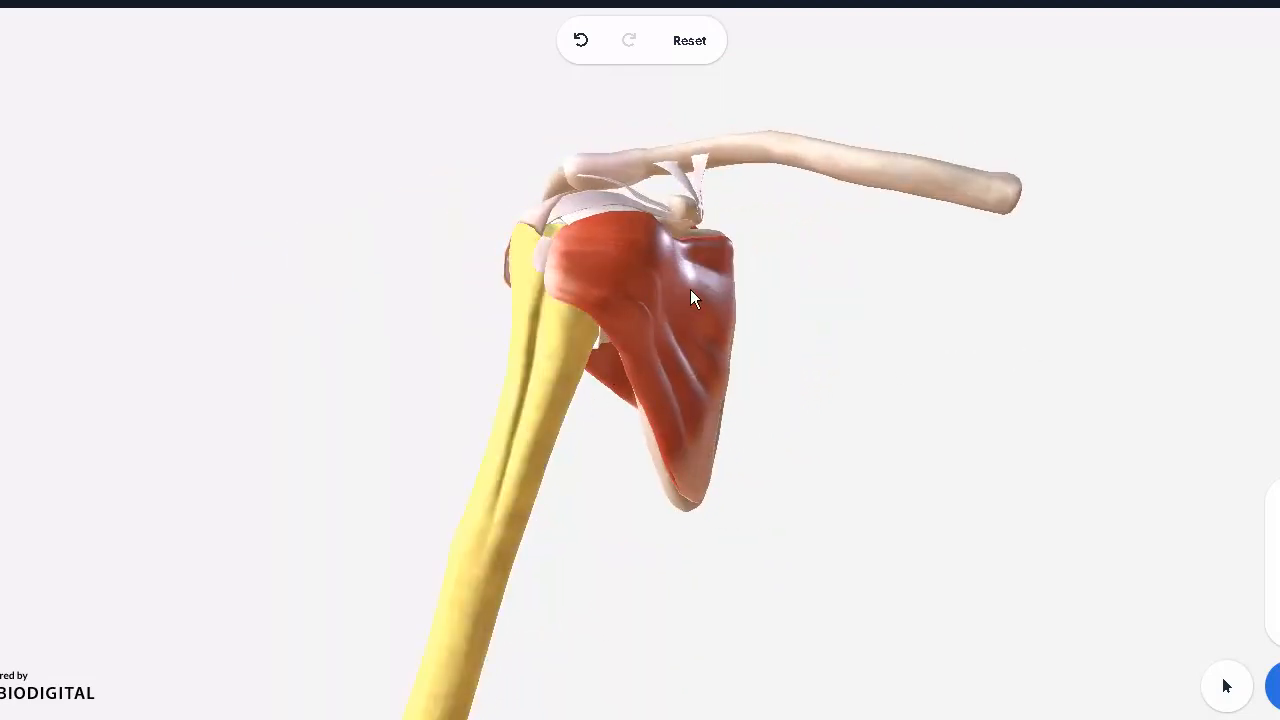
click(600, 390)
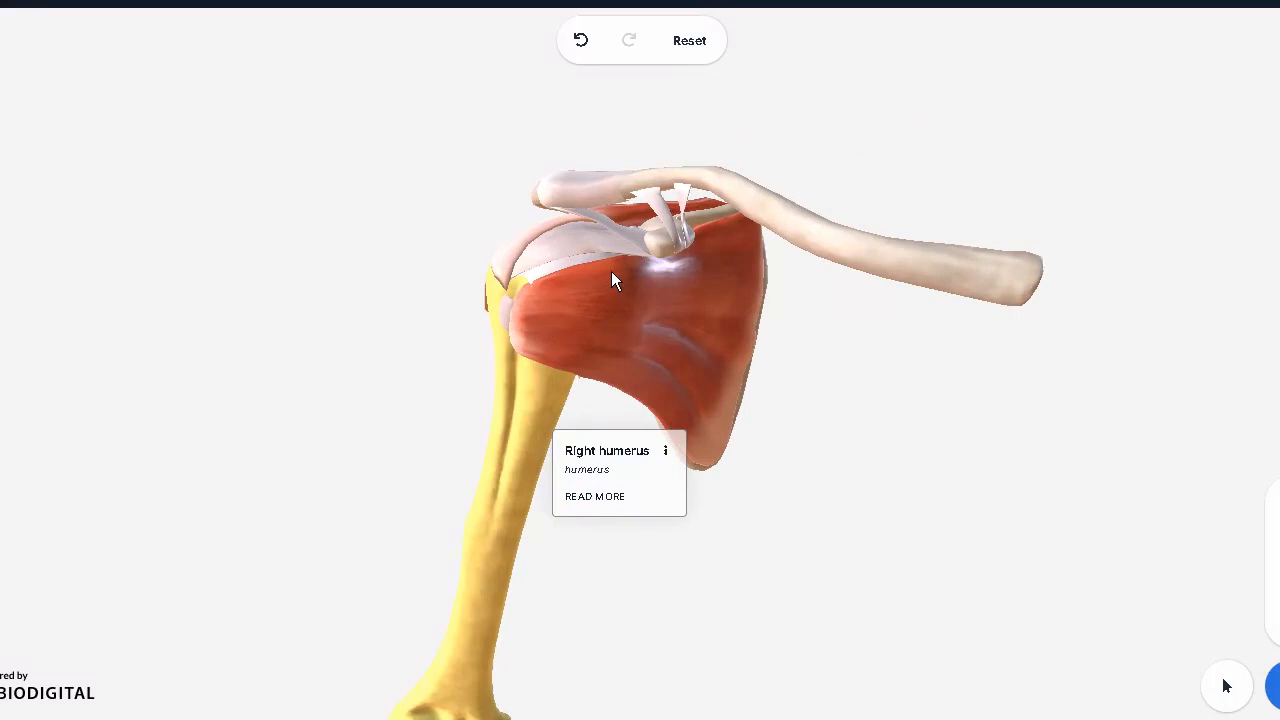
mouse_move(878, 322)
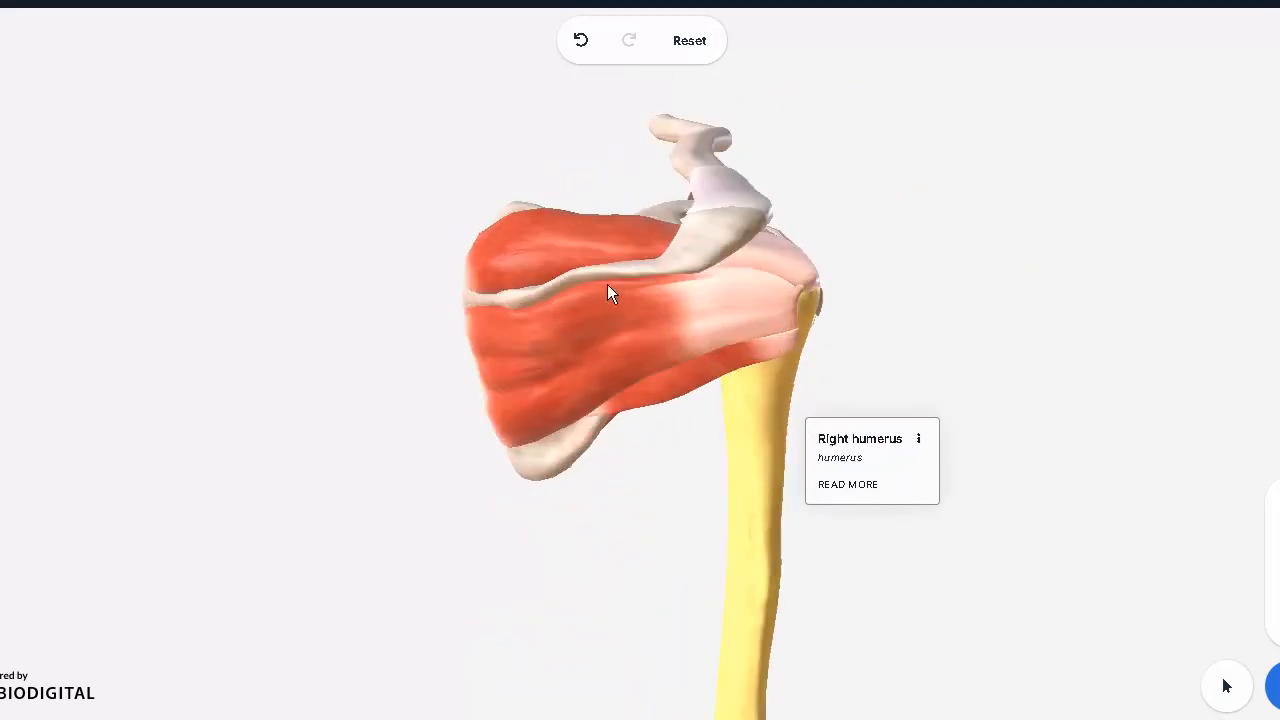
mouse_move(670, 267)
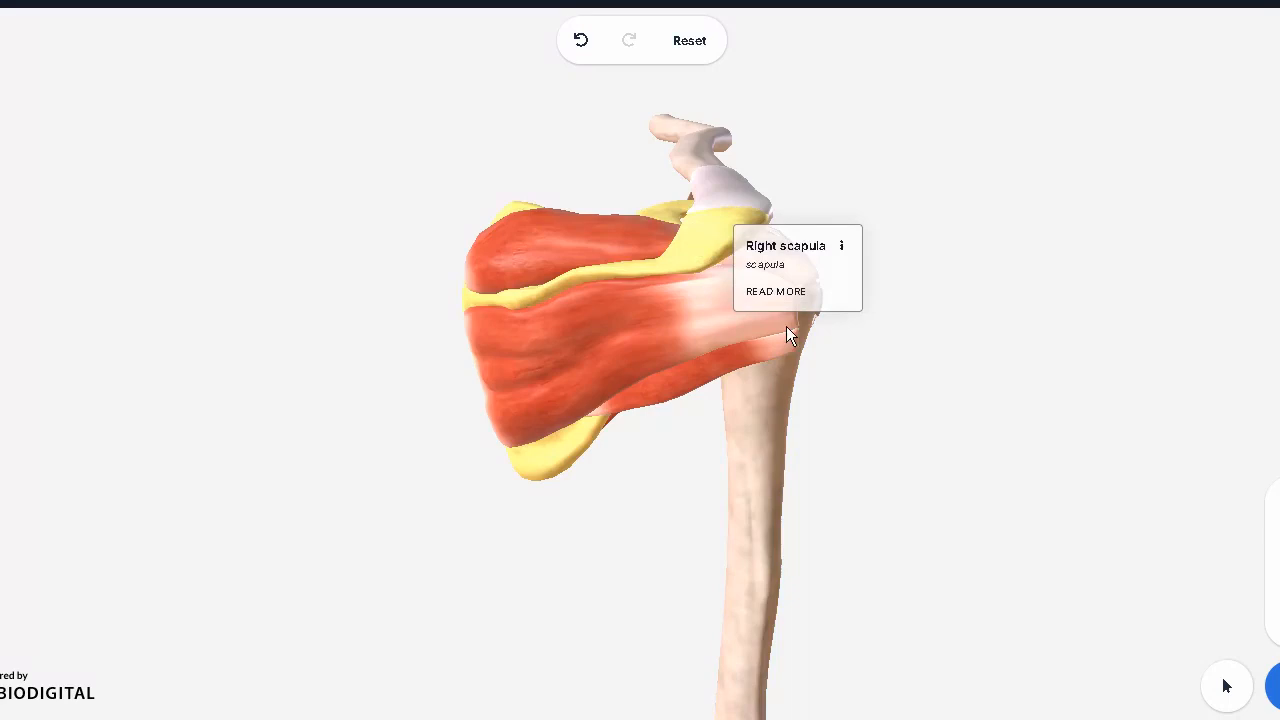
Select the right acromioclavicular joint capsule over the clavicle and hide it.
drag(790, 335, 387, 410)
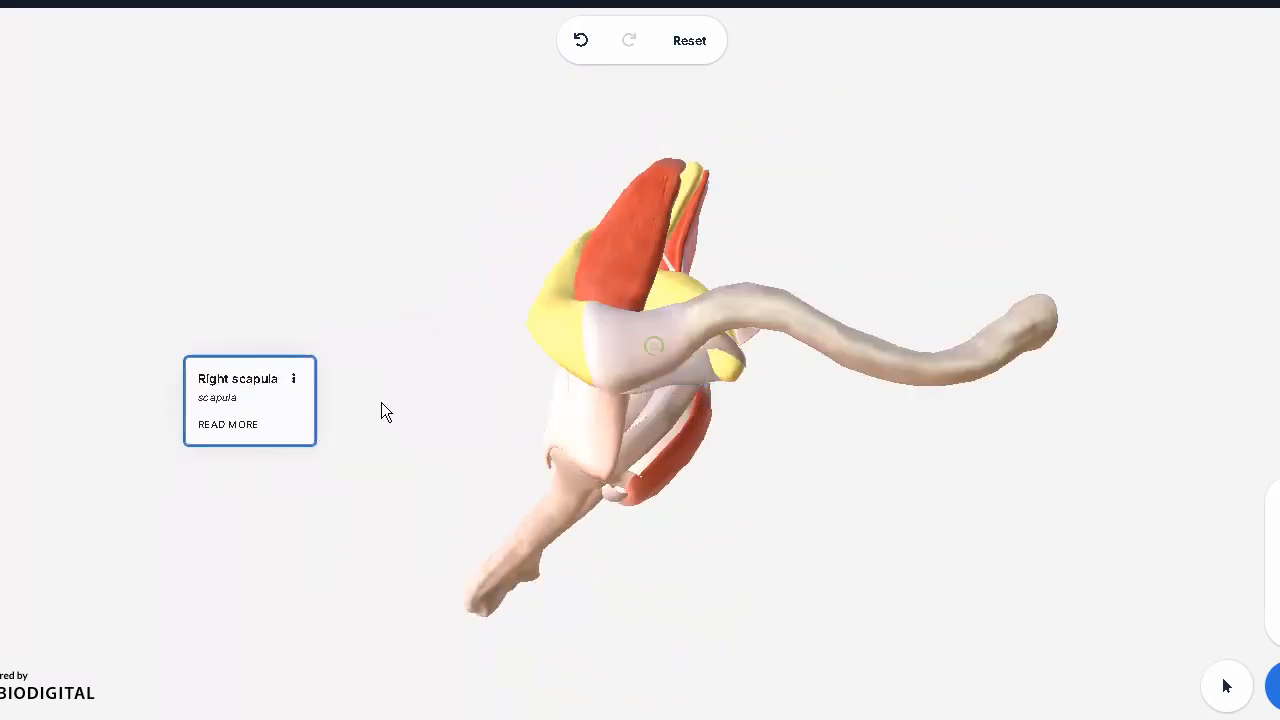
click(645, 355)
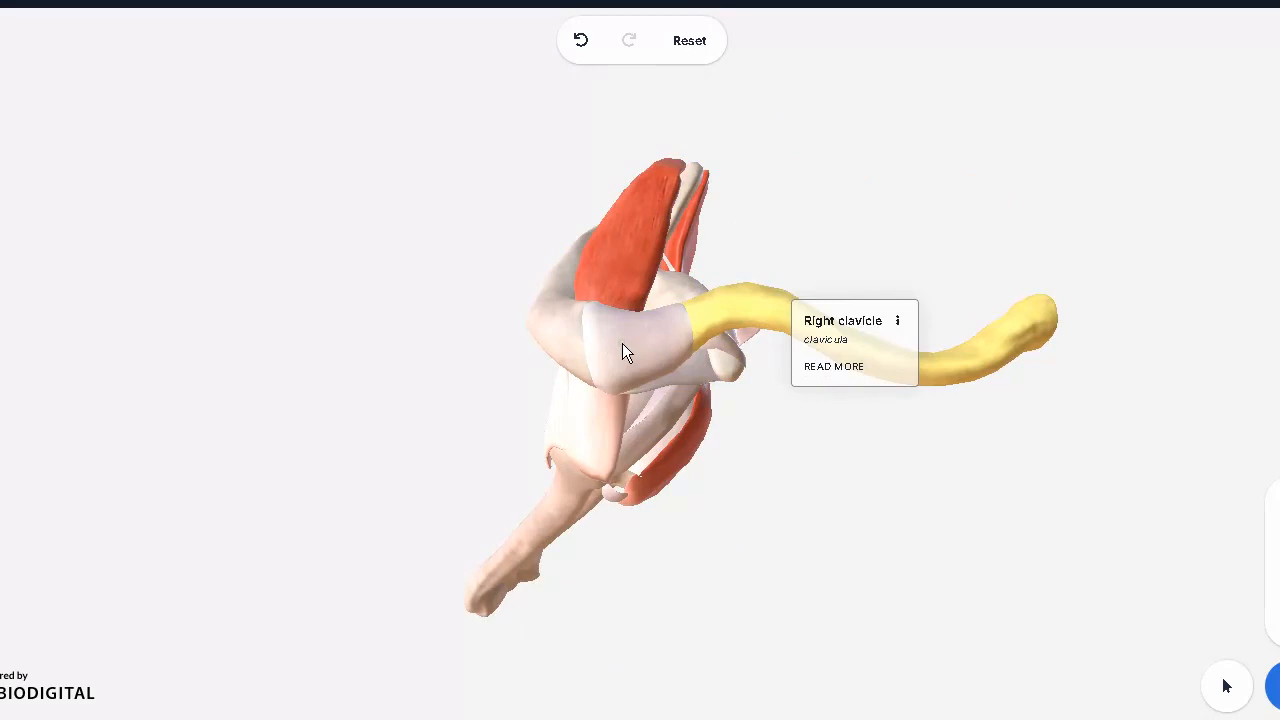
click(630, 350)
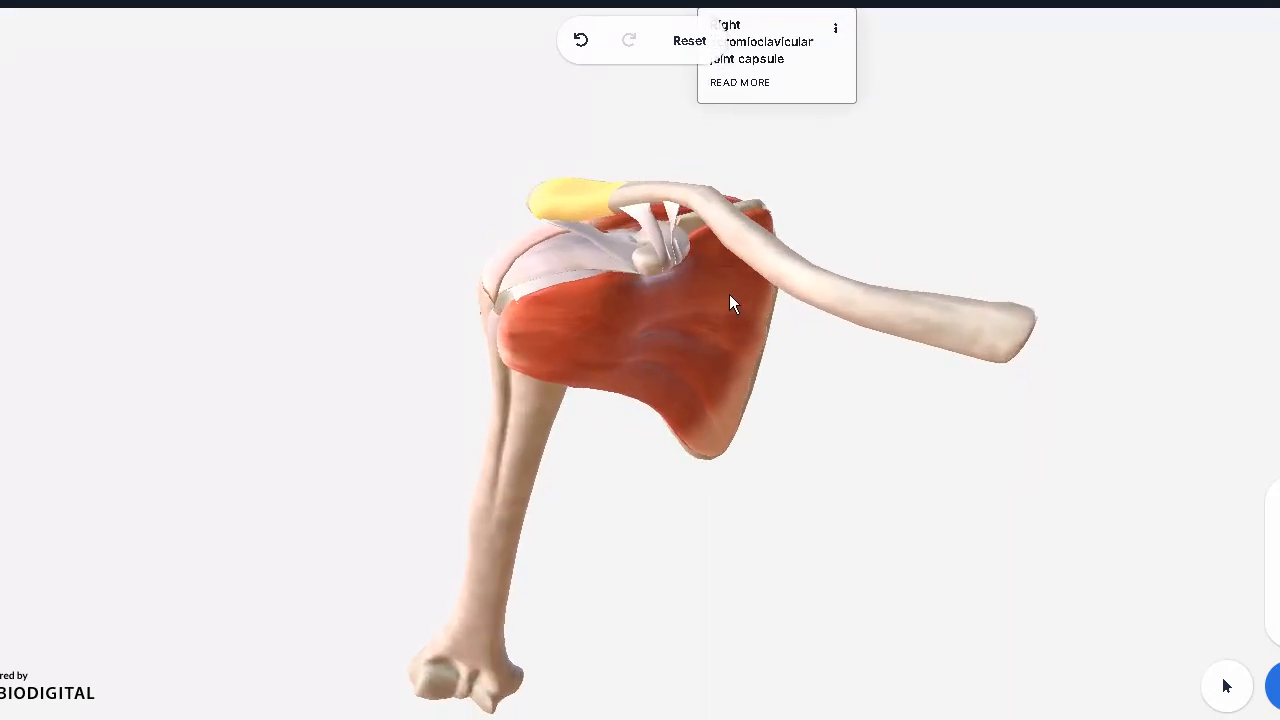
right_click(700, 393)
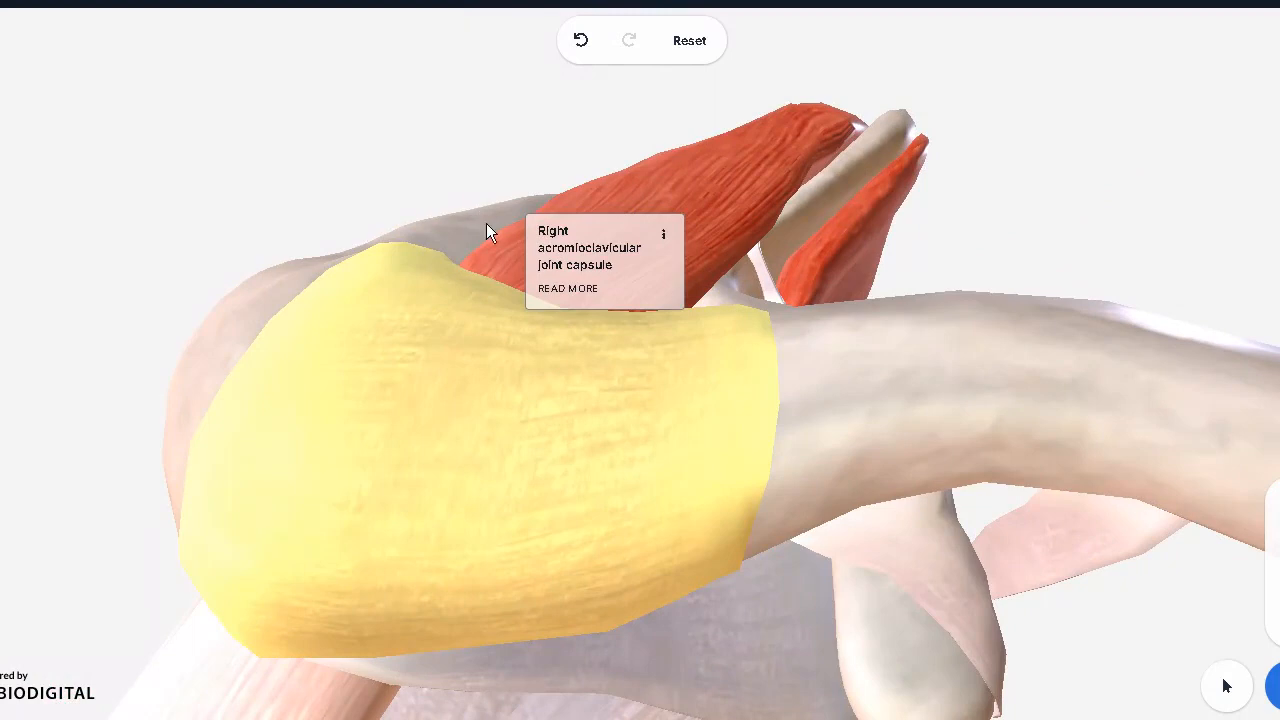
mouse_move(505, 380)
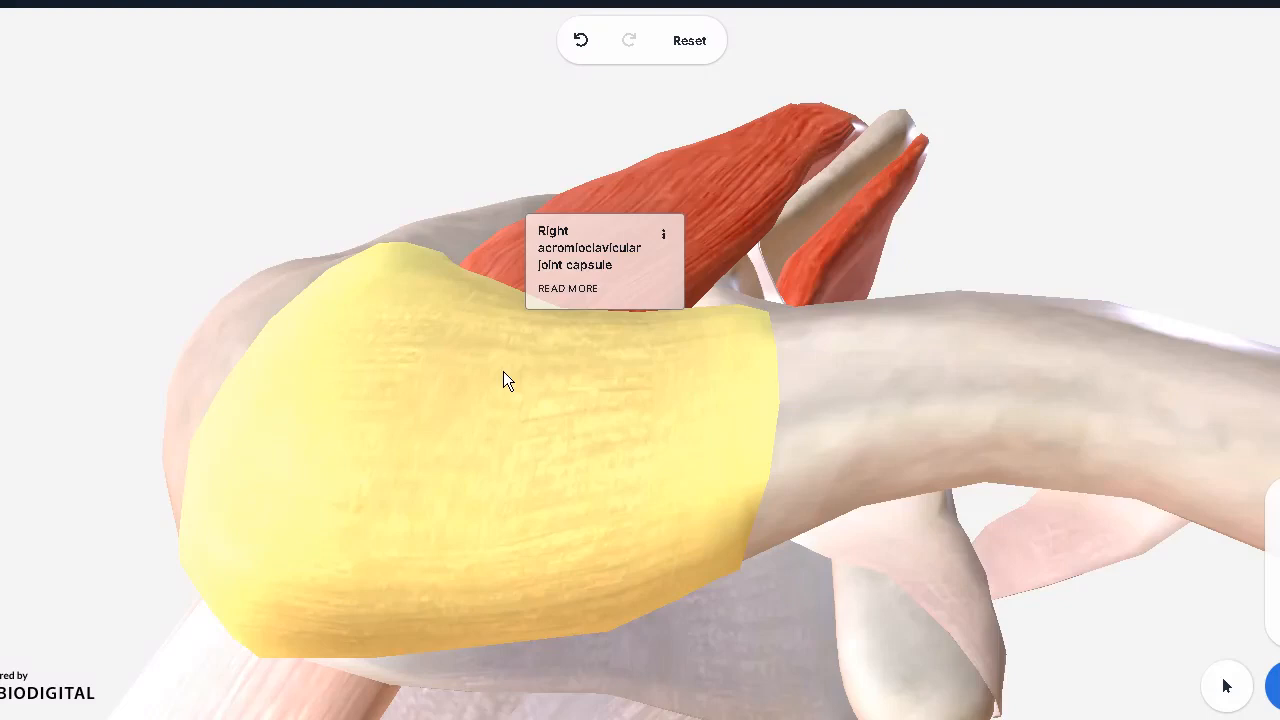
mouse_move(527, 371)
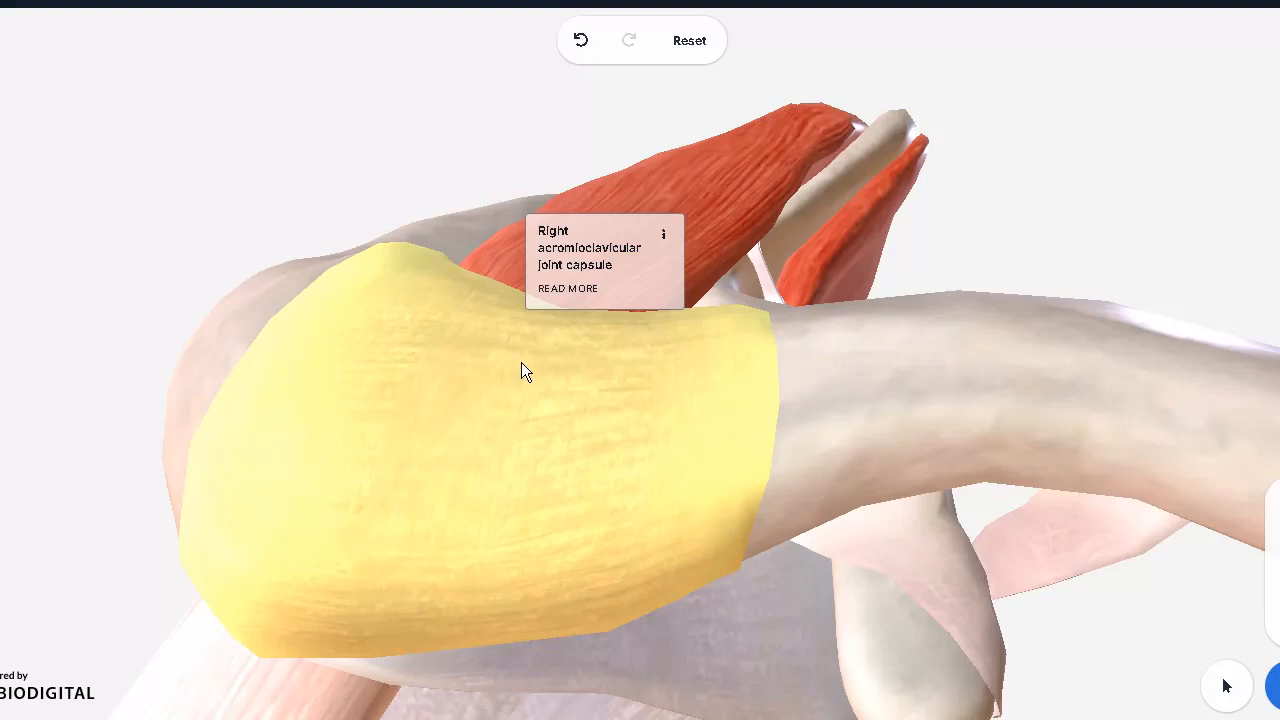
mouse_move(663, 240)
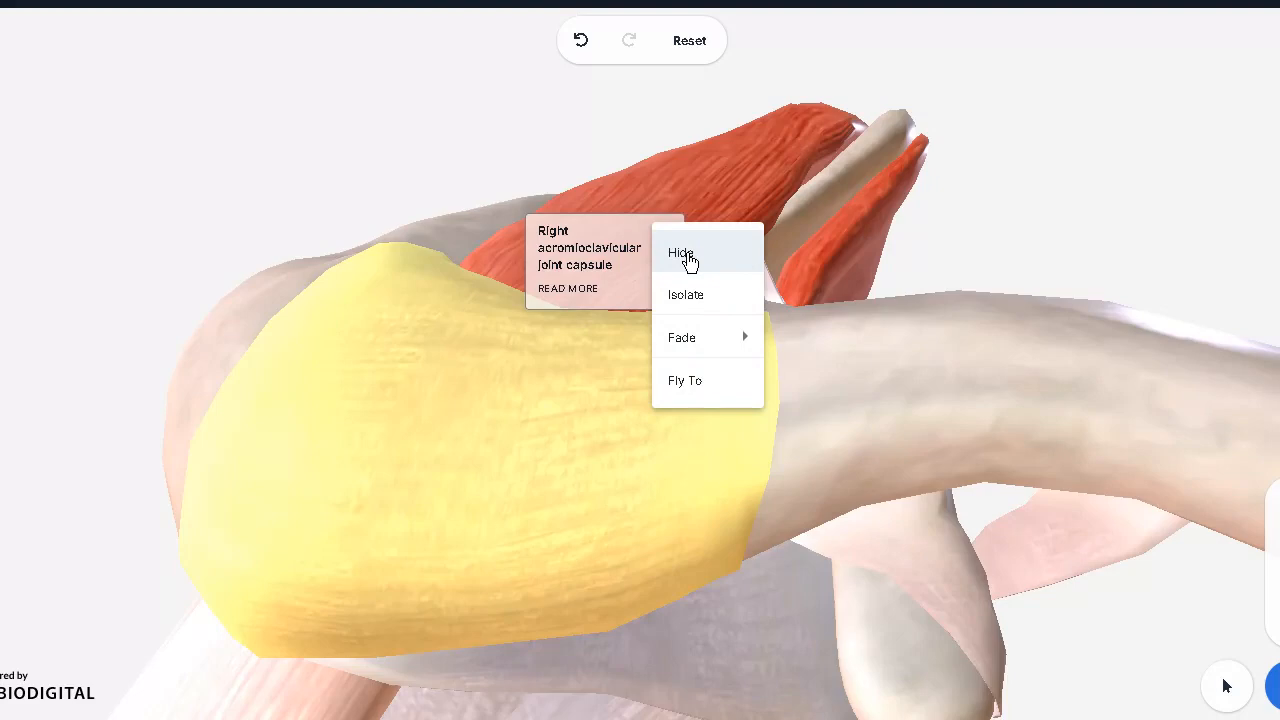
click(681, 252)
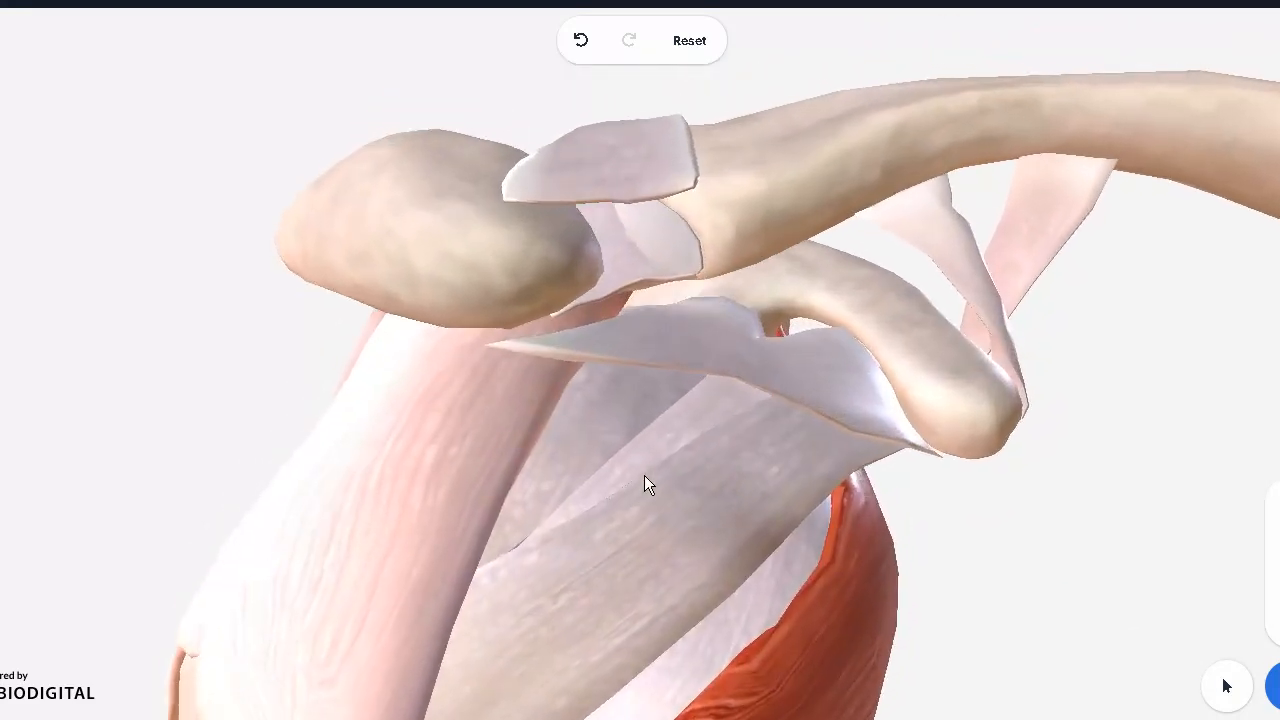
Identify the superior and inferior acromioclavicular ligaments, then pull back to see the whole shoulder and arm.
drag(645, 485, 595, 393)
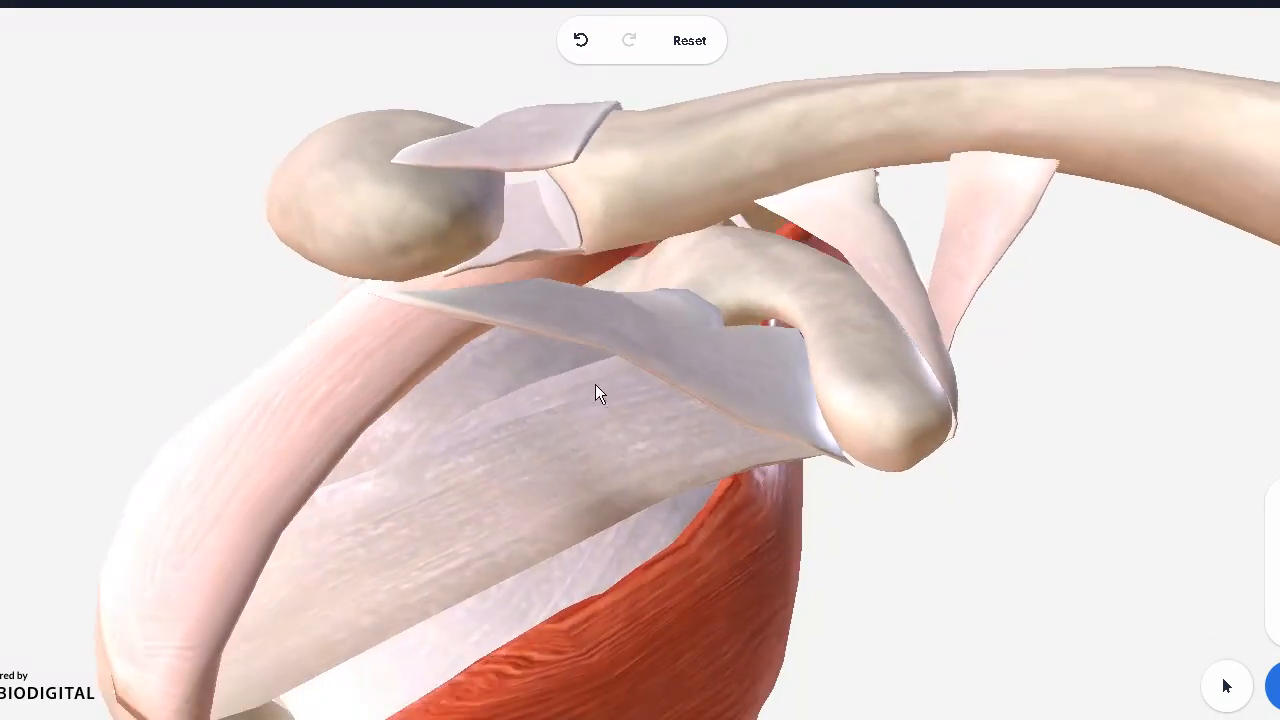
mouse_move(538, 162)
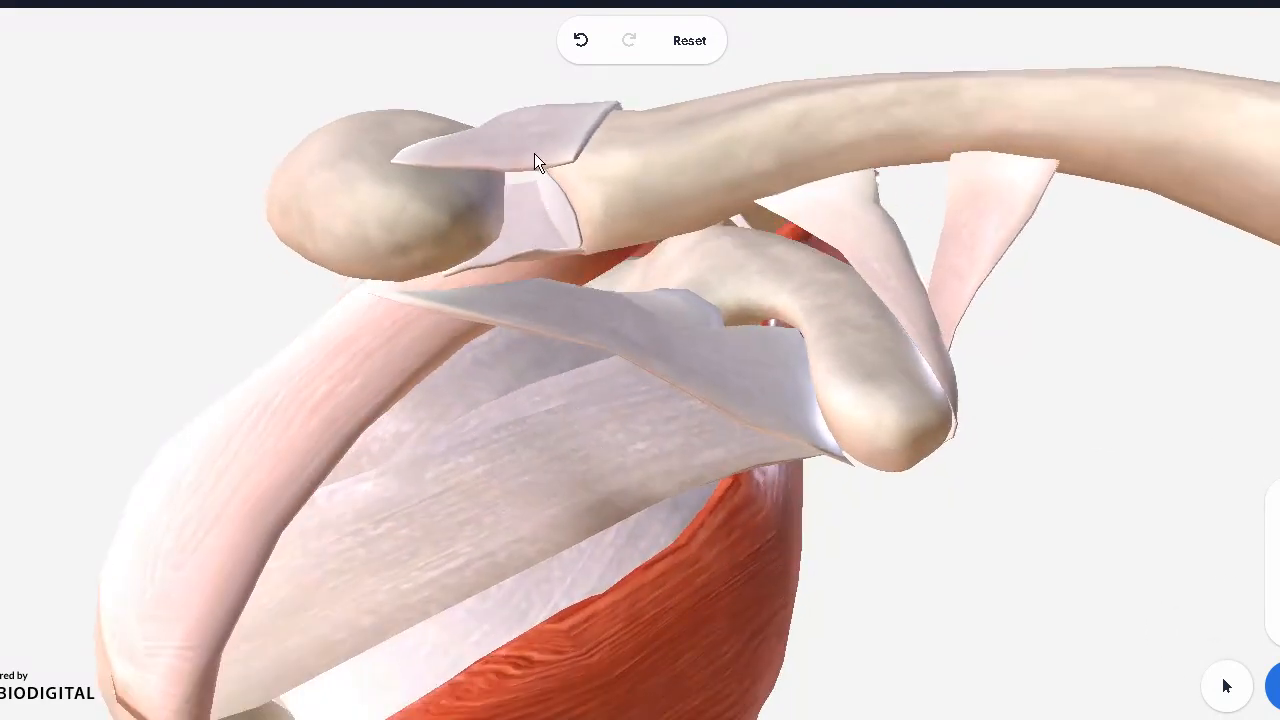
click(520, 150)
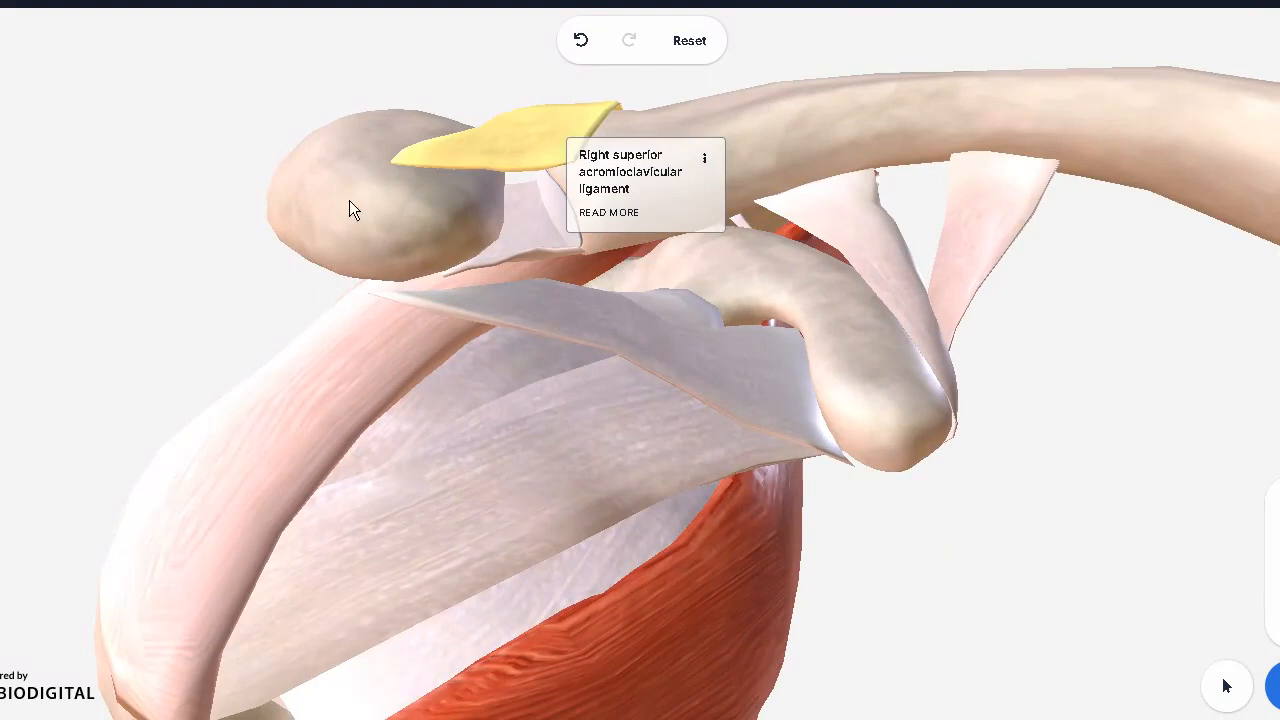
mouse_move(398, 204)
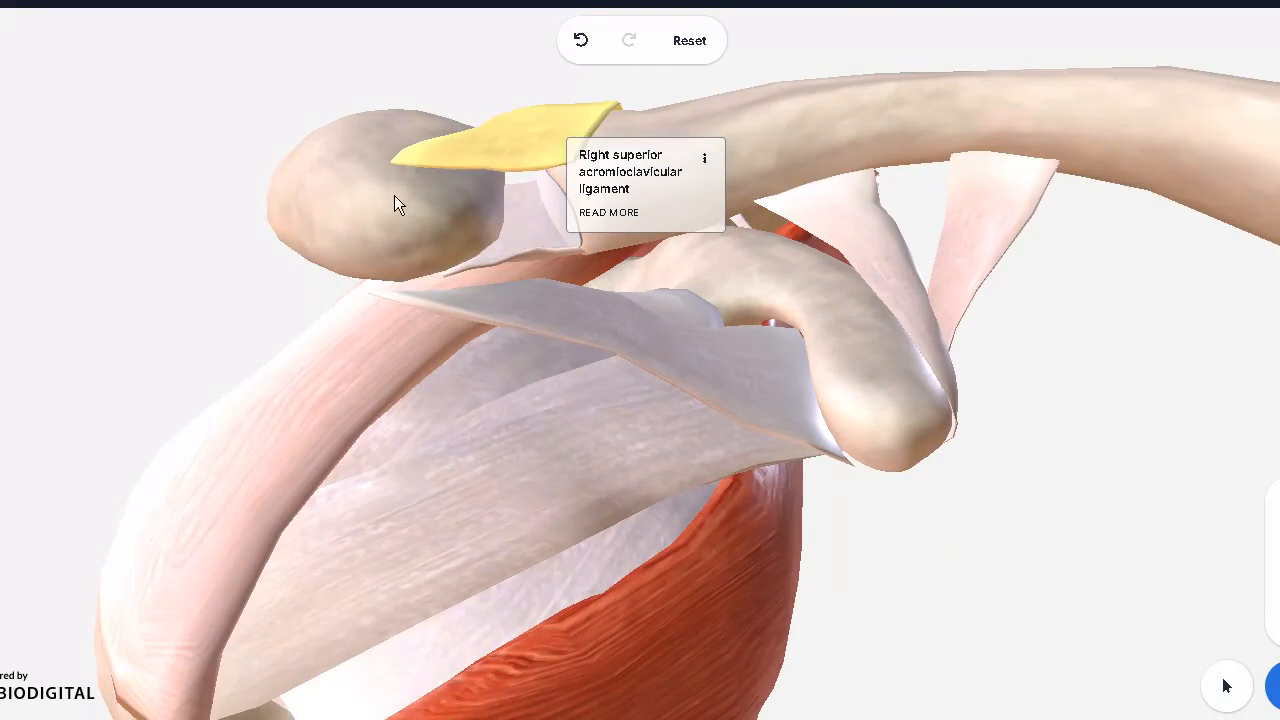
mouse_move(678, 140)
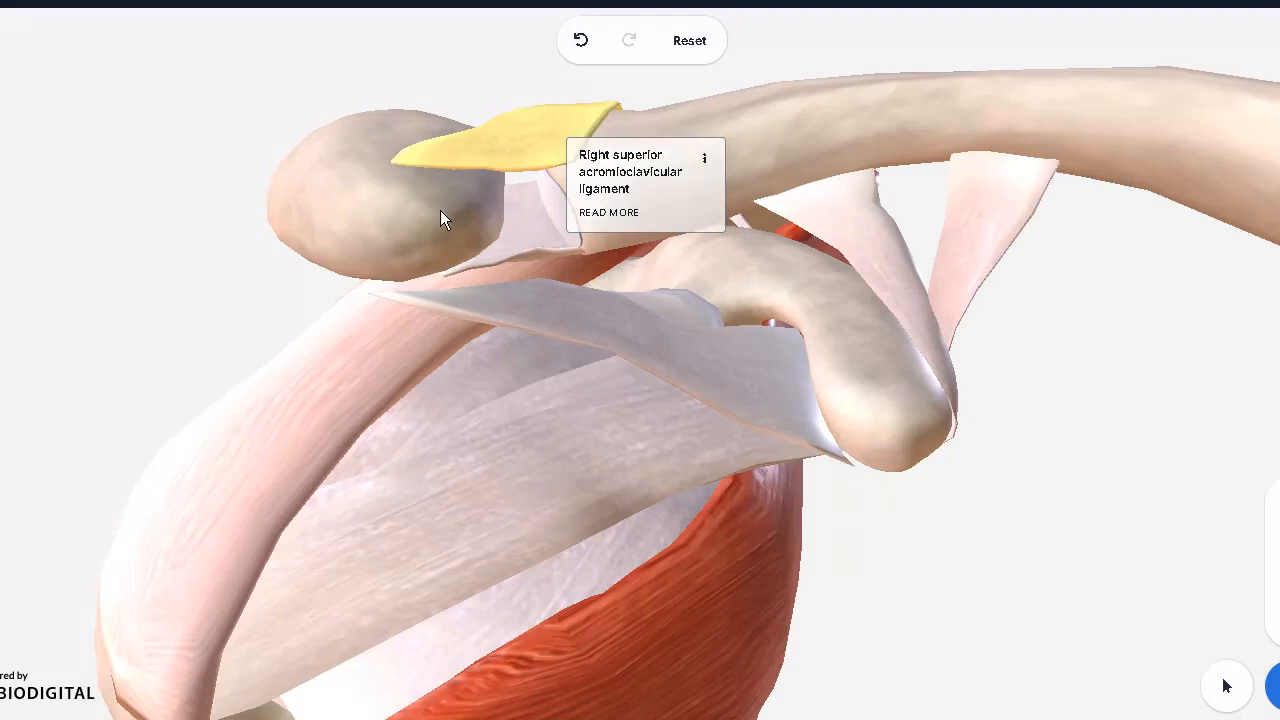
mouse_move(773, 158)
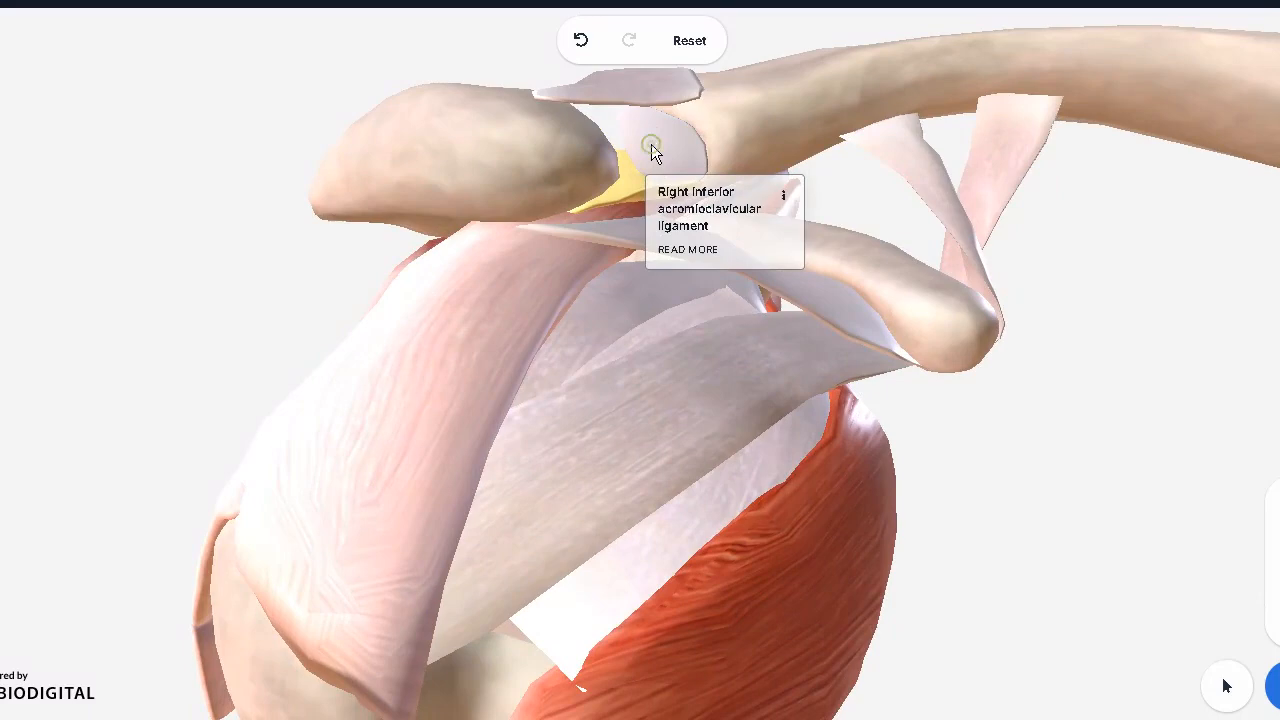
click(655, 145)
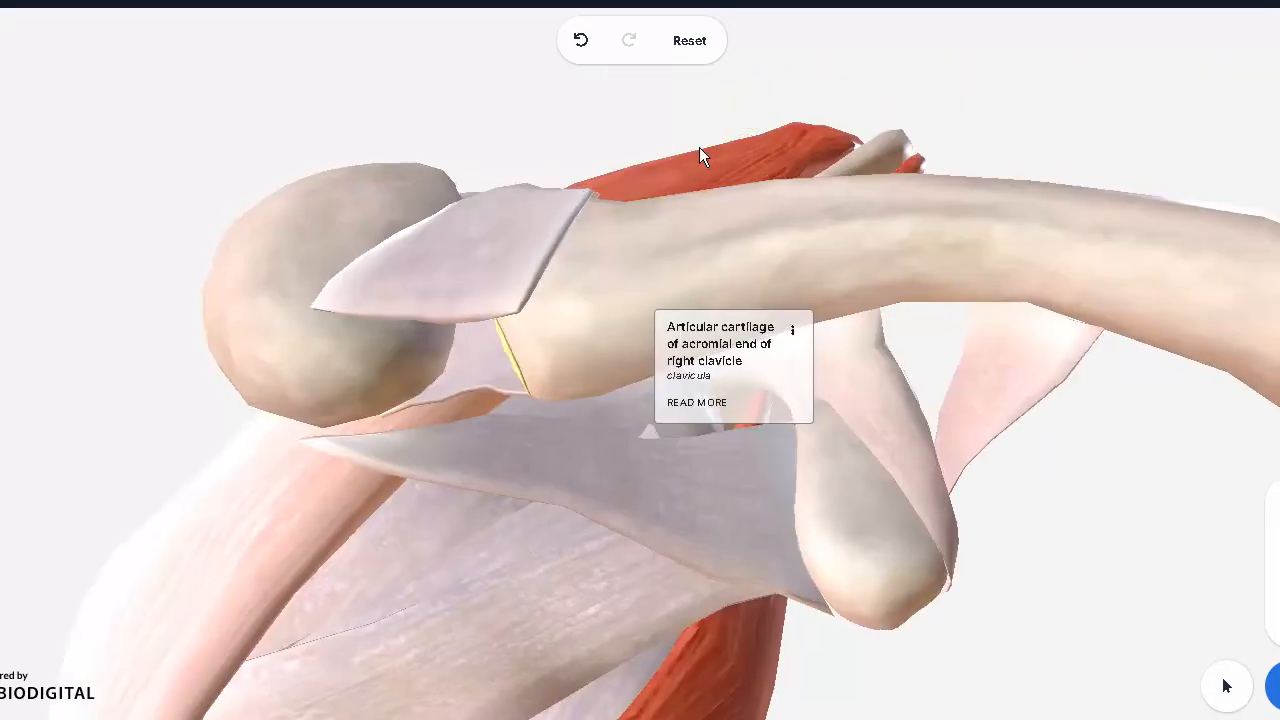
drag(700, 155, 965, 305)
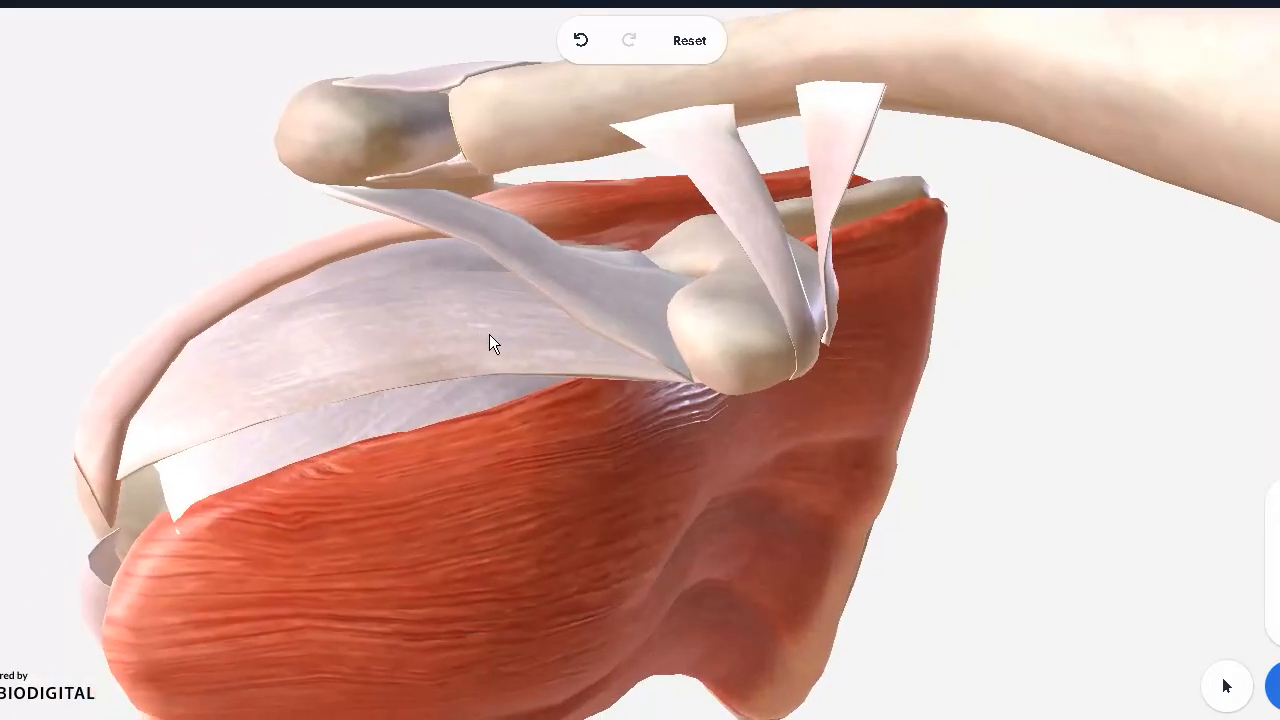
drag(490, 343, 388, 370)
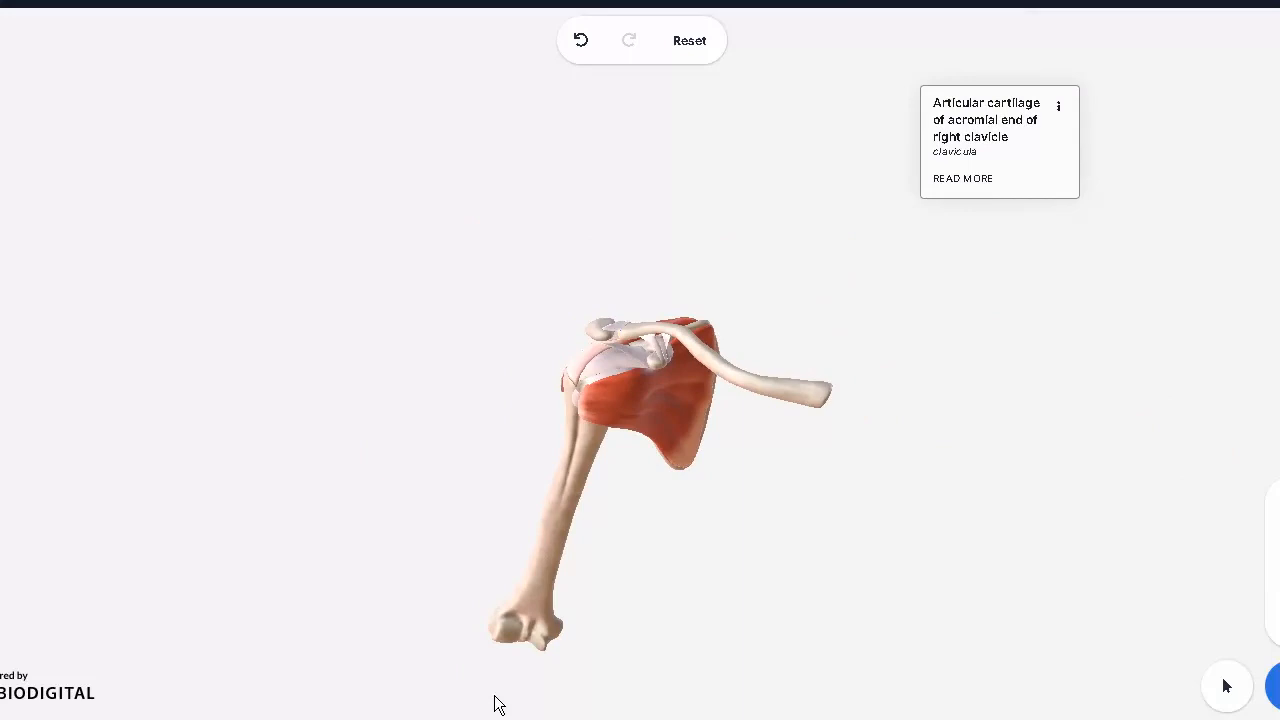
mouse_move(545, 583)
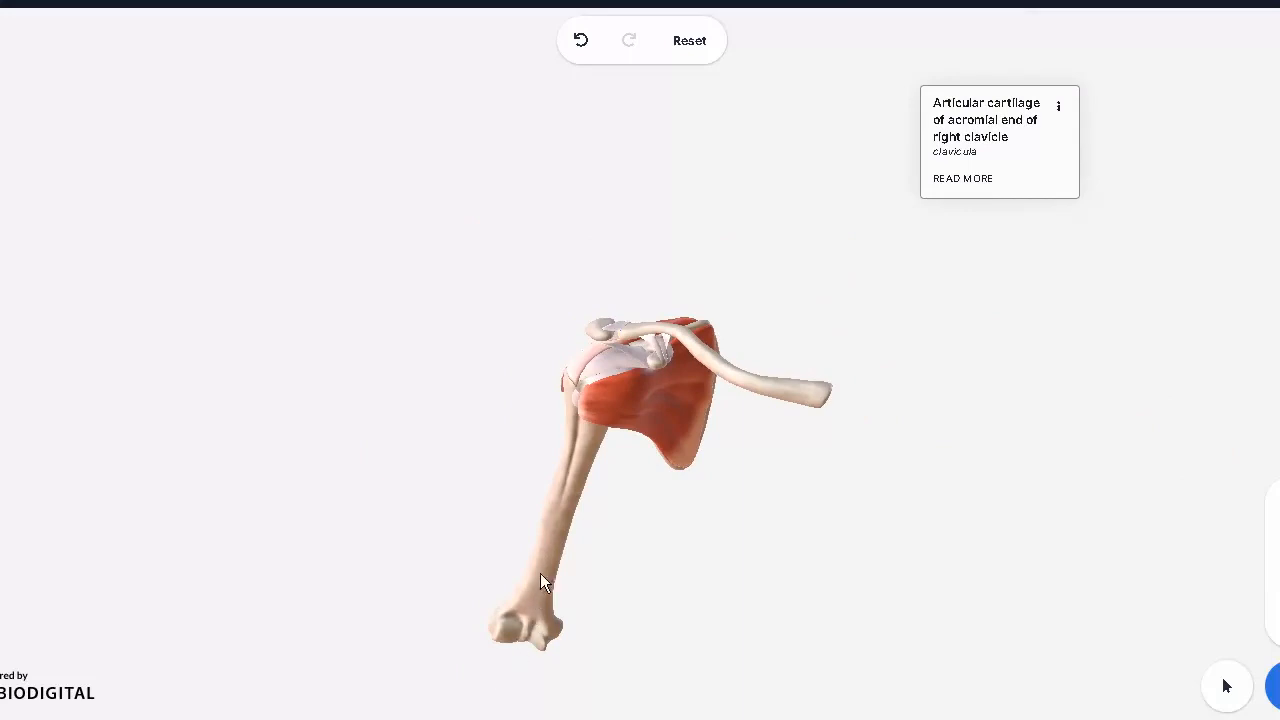
mouse_move(610, 400)
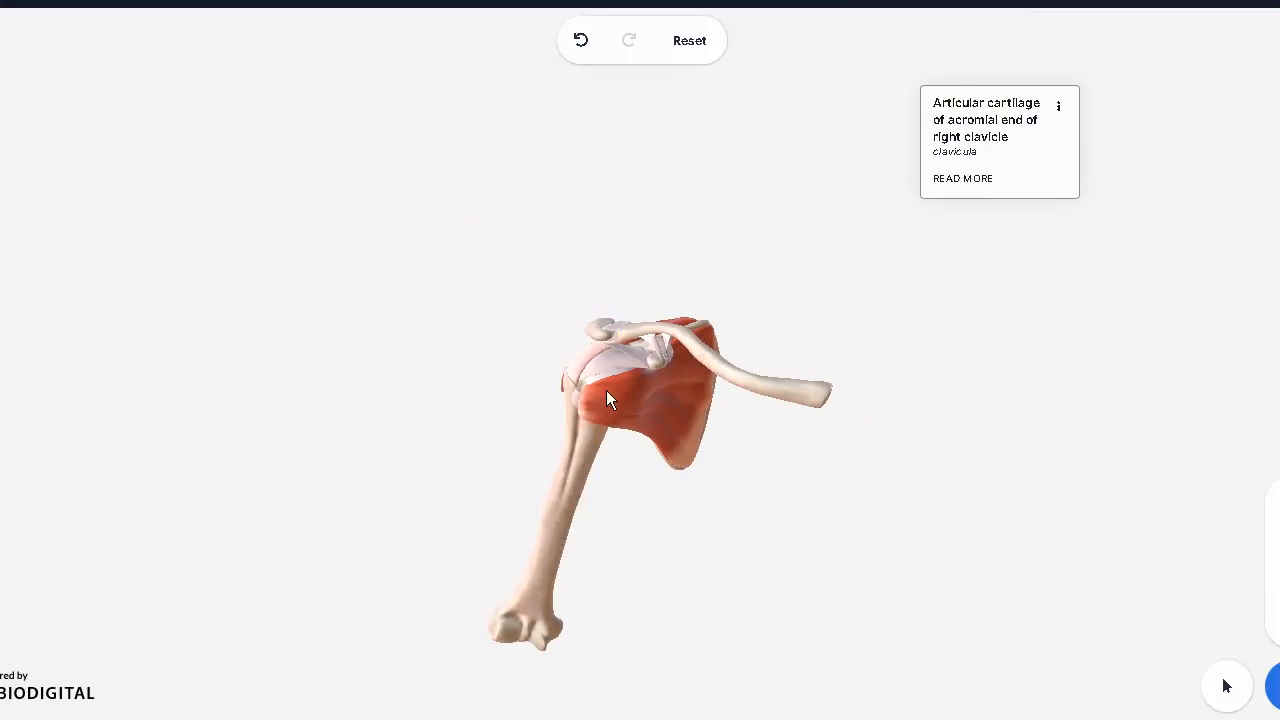
mouse_move(678, 388)
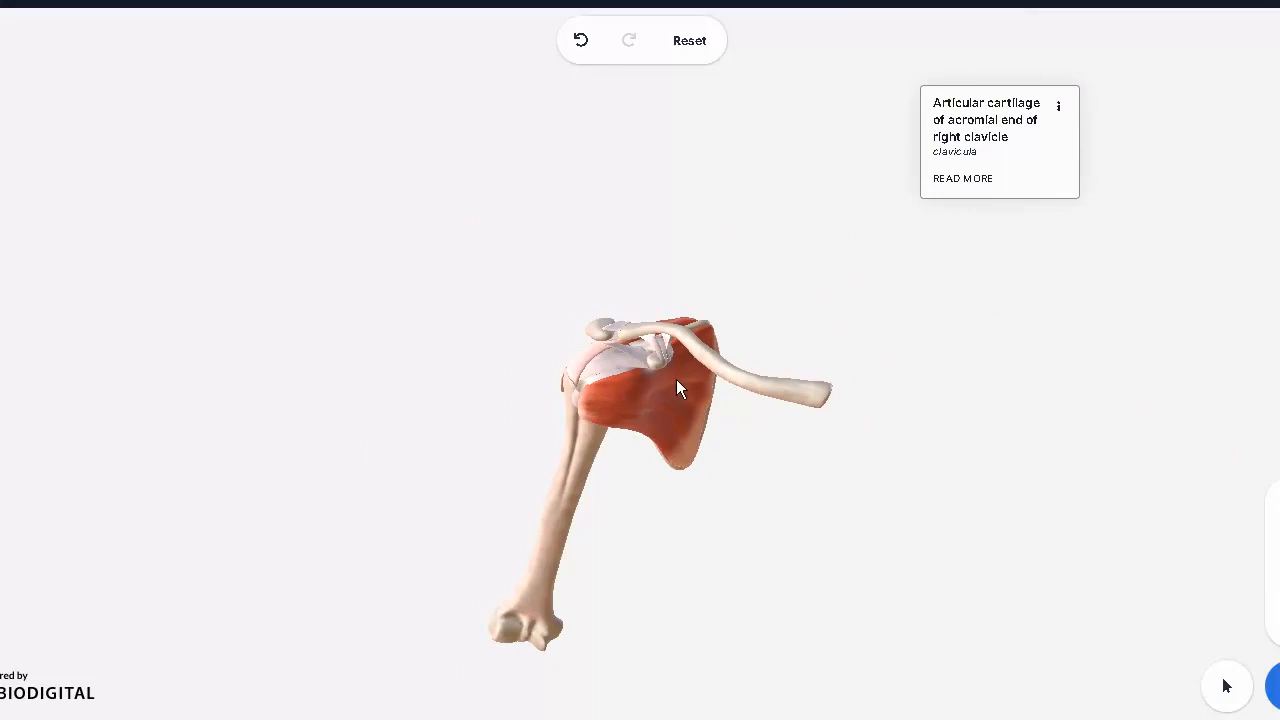
Orbit around the shoulder and zoom in on the ligaments between clavicle and coracoid process.
drag(678, 388, 730, 388)
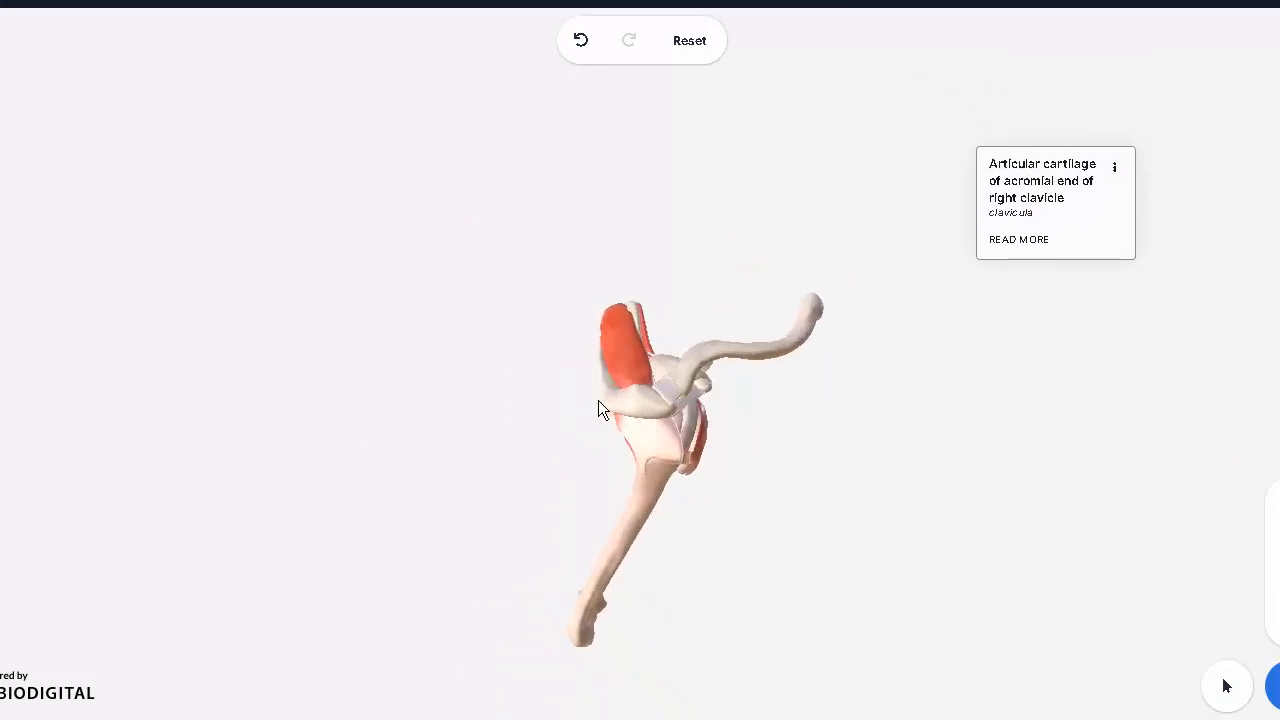
drag(600, 410, 665, 523)
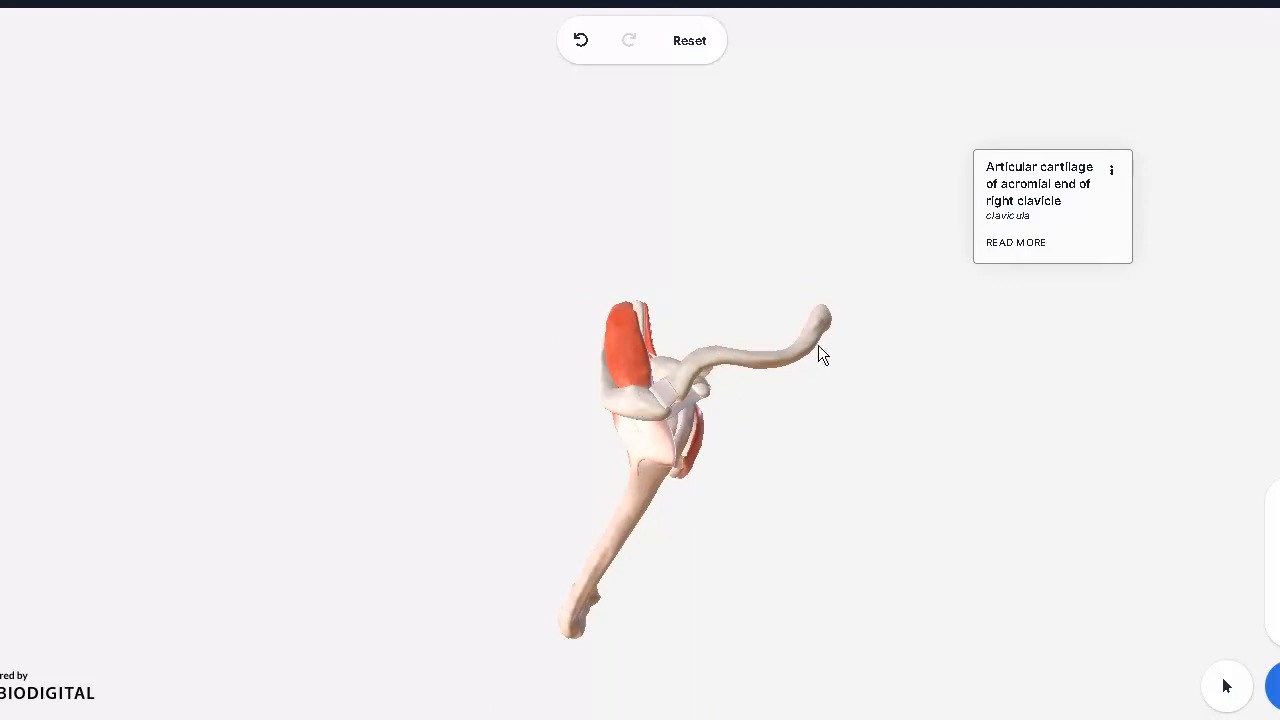
drag(820, 355, 600, 295)
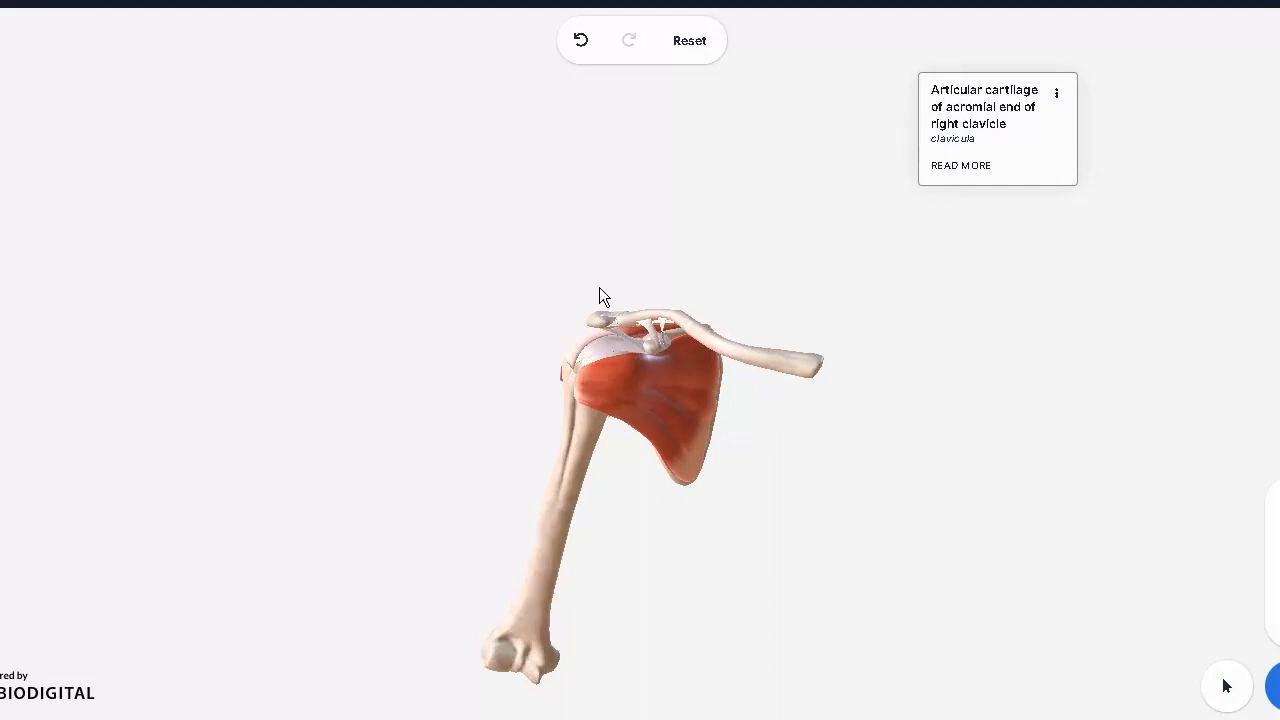
drag(600, 297, 850, 358)
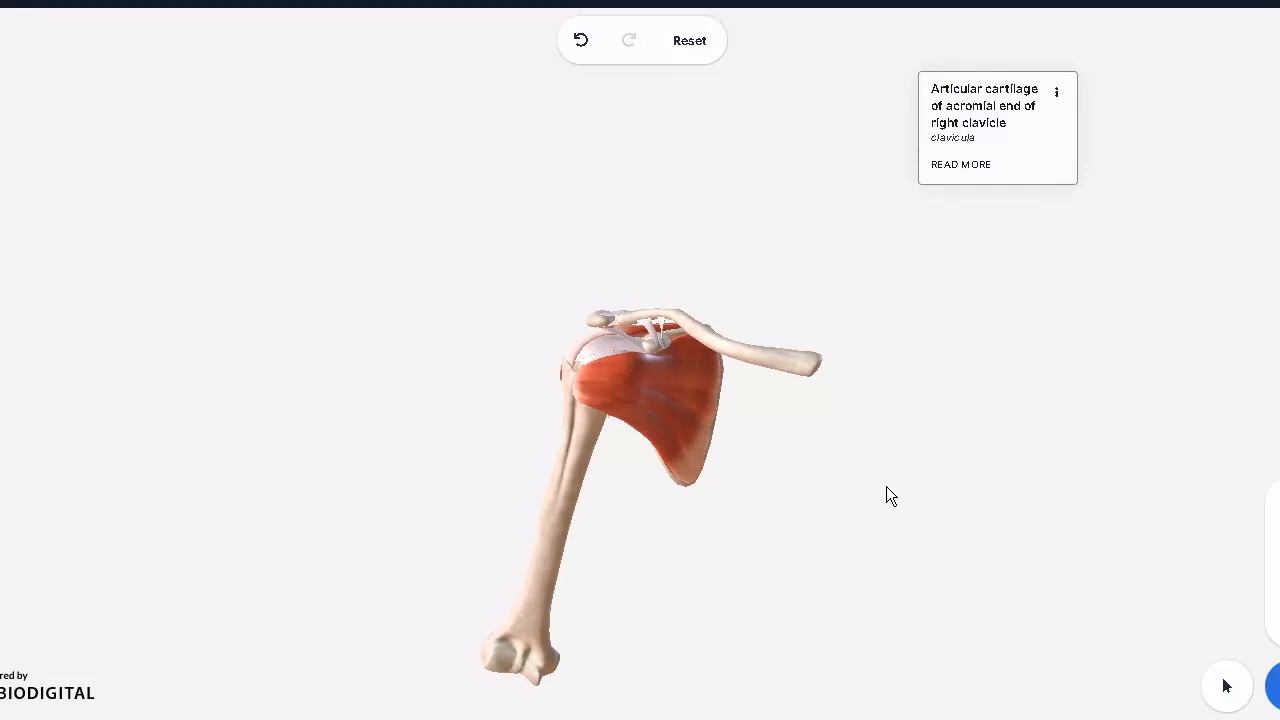
mouse_move(746, 439)
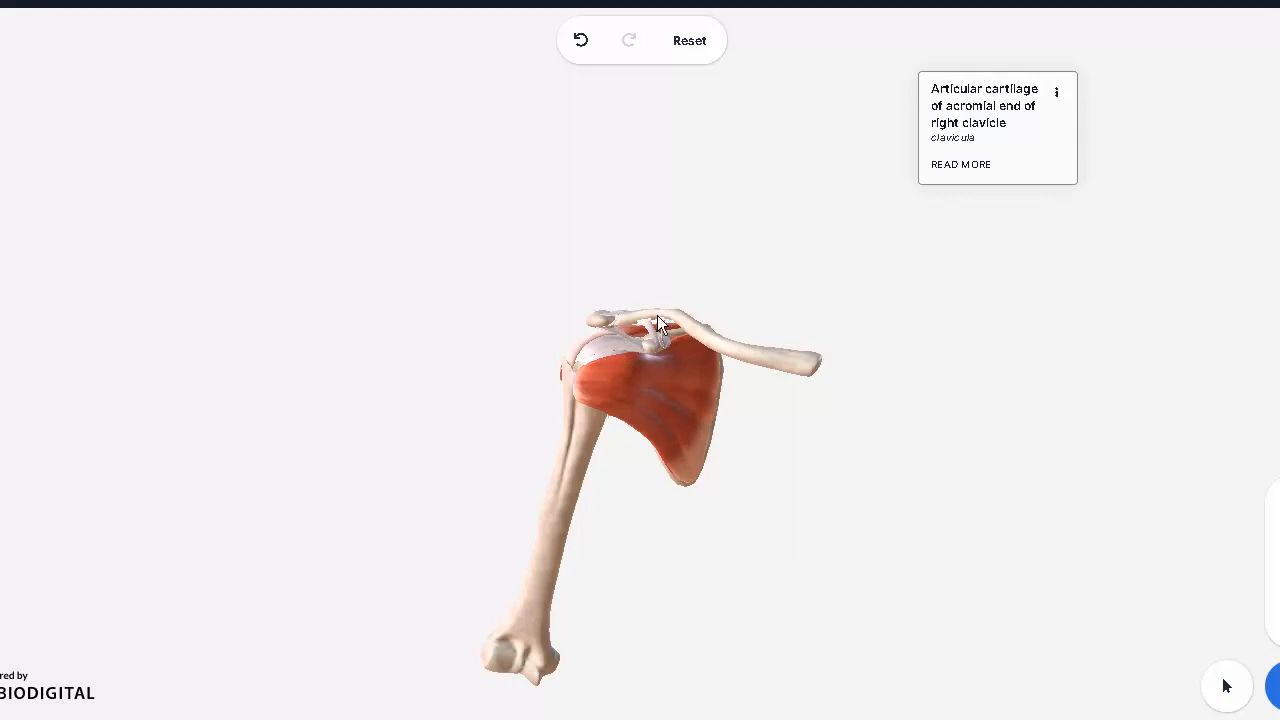
mouse_move(568, 422)
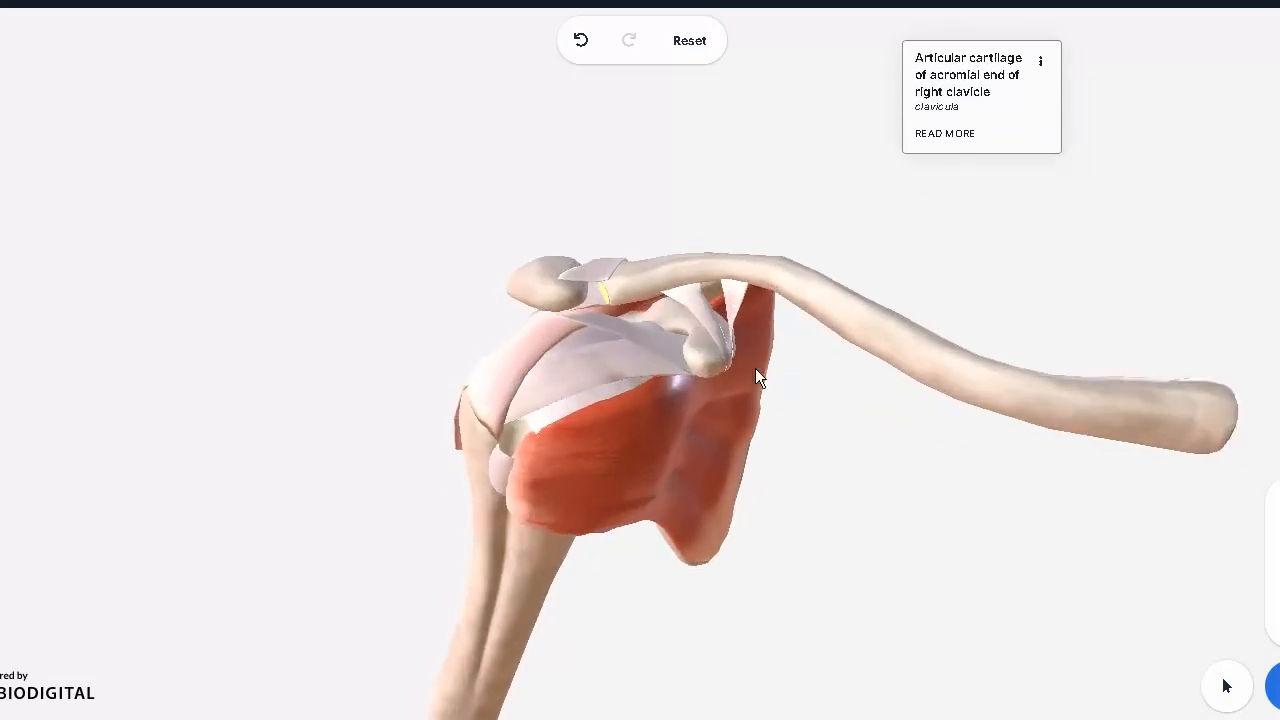
drag(760, 378, 779, 403)
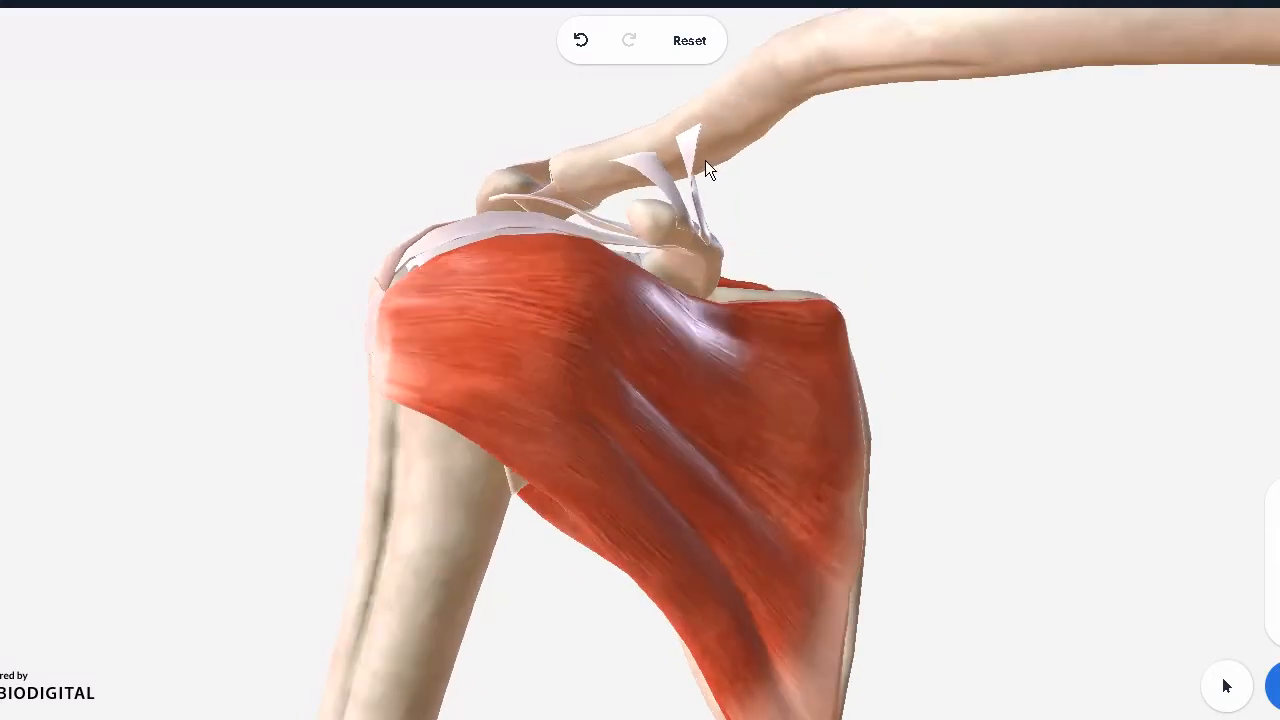
Identify the right coracoclavicular trapezoid ligament and then the conoid ligament beside it.
click(680, 175)
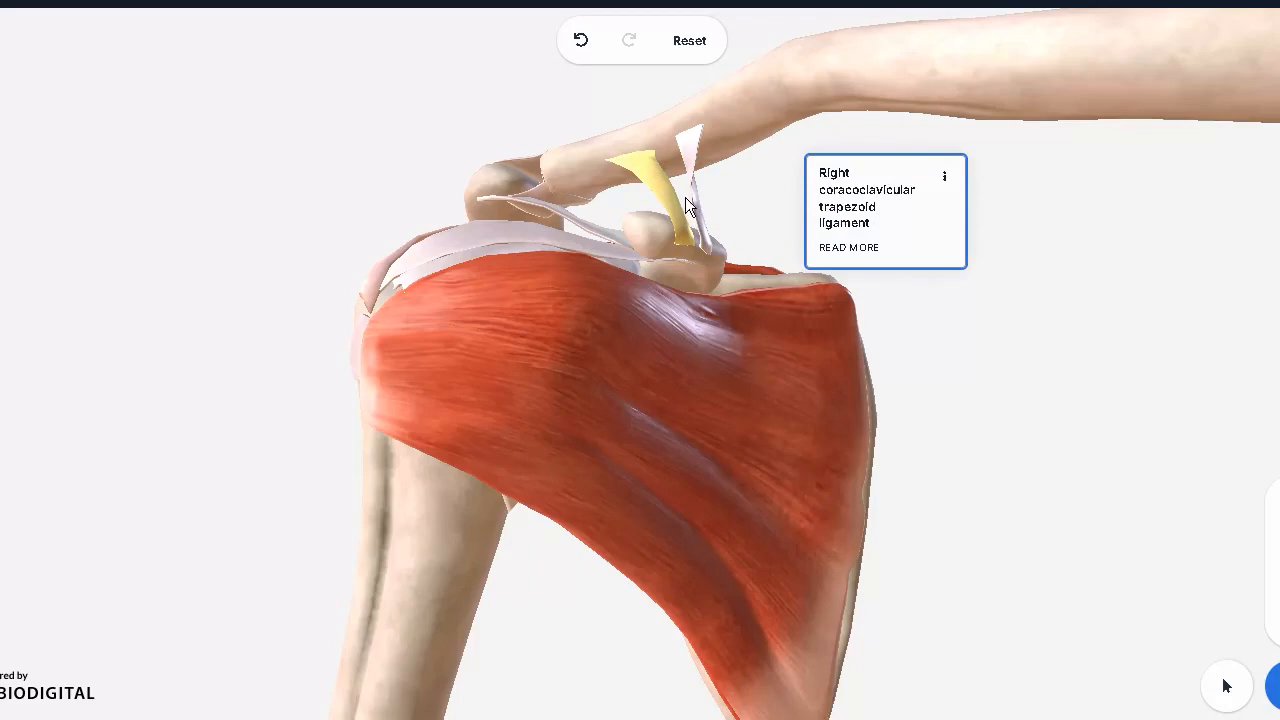
mouse_move(753, 193)
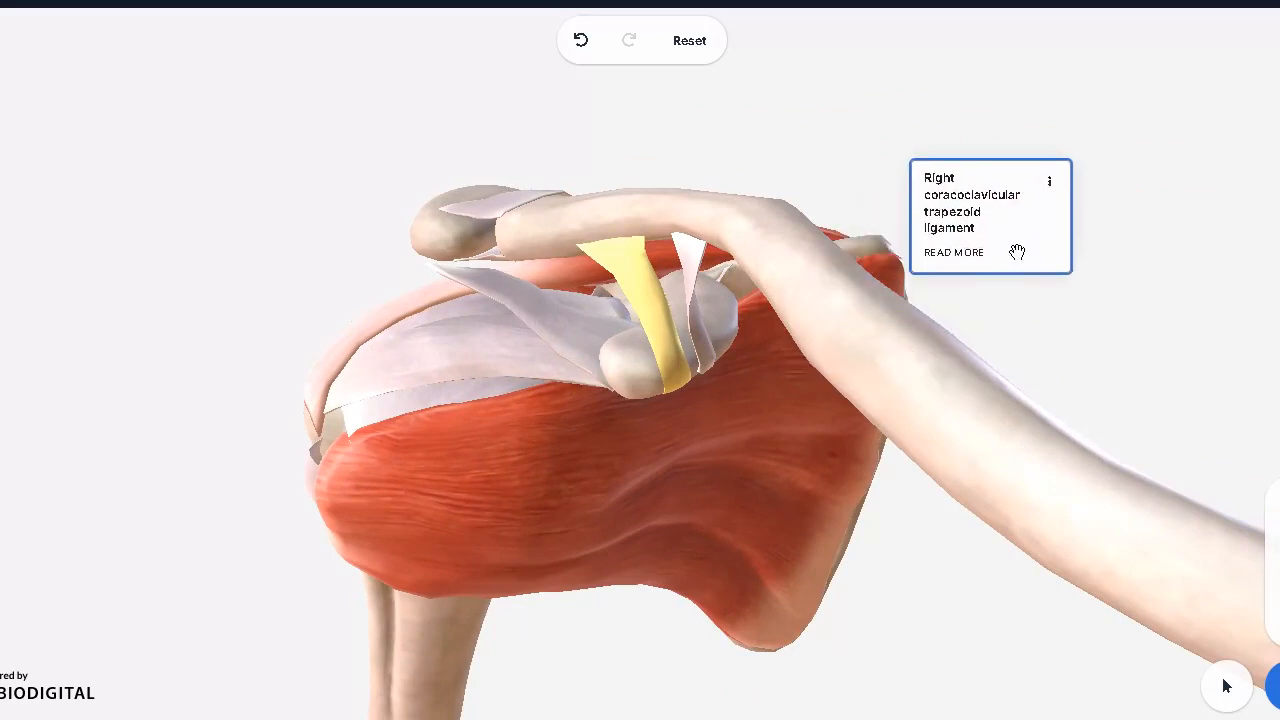
mouse_move(667, 256)
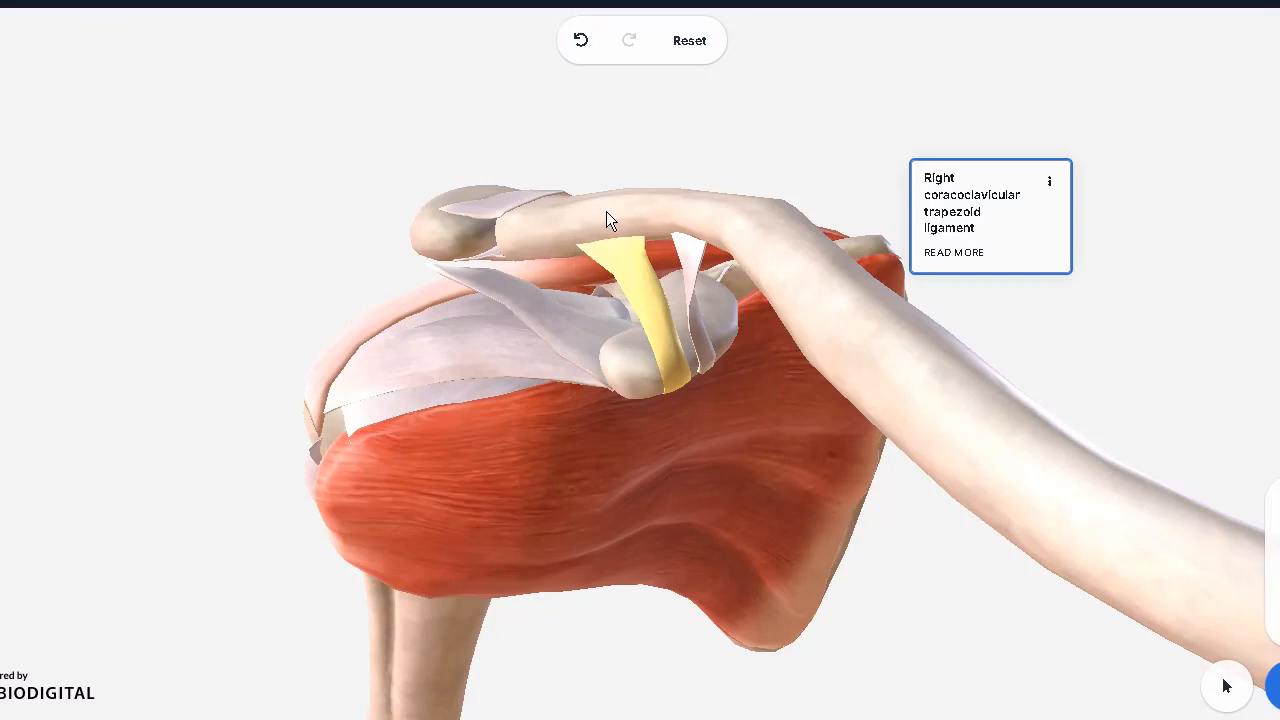
mouse_move(616, 243)
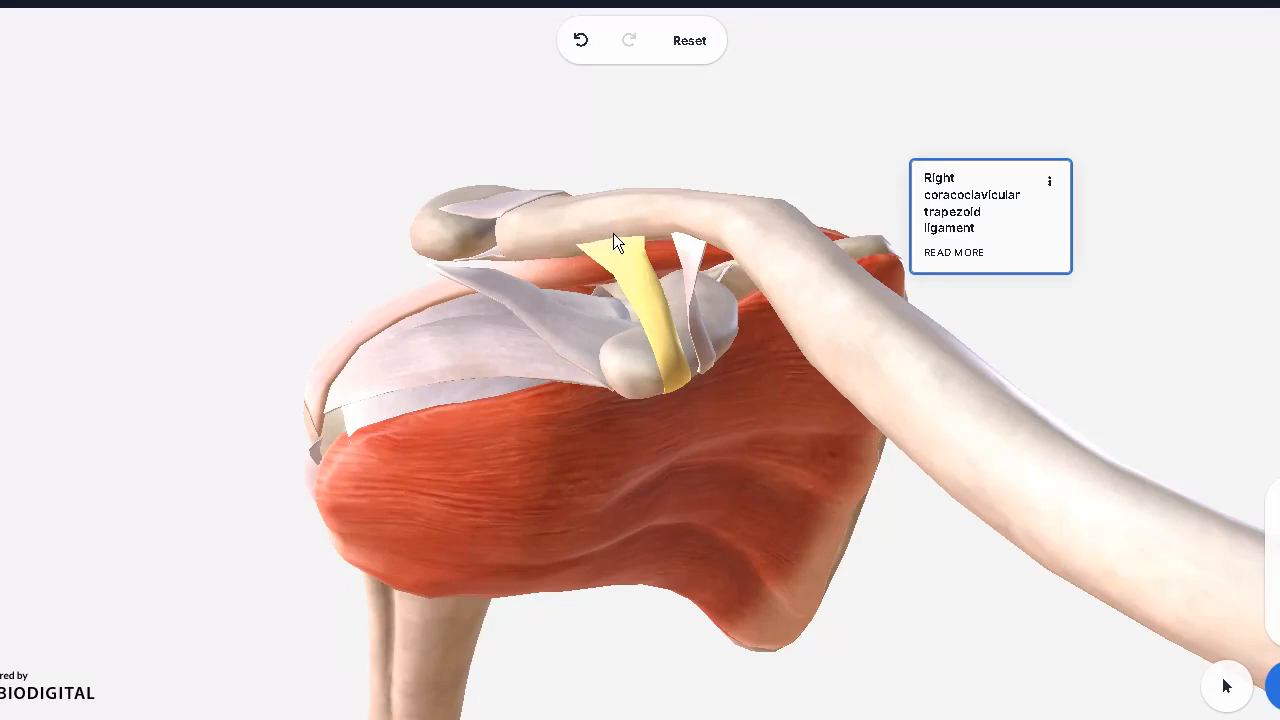
click(700, 262)
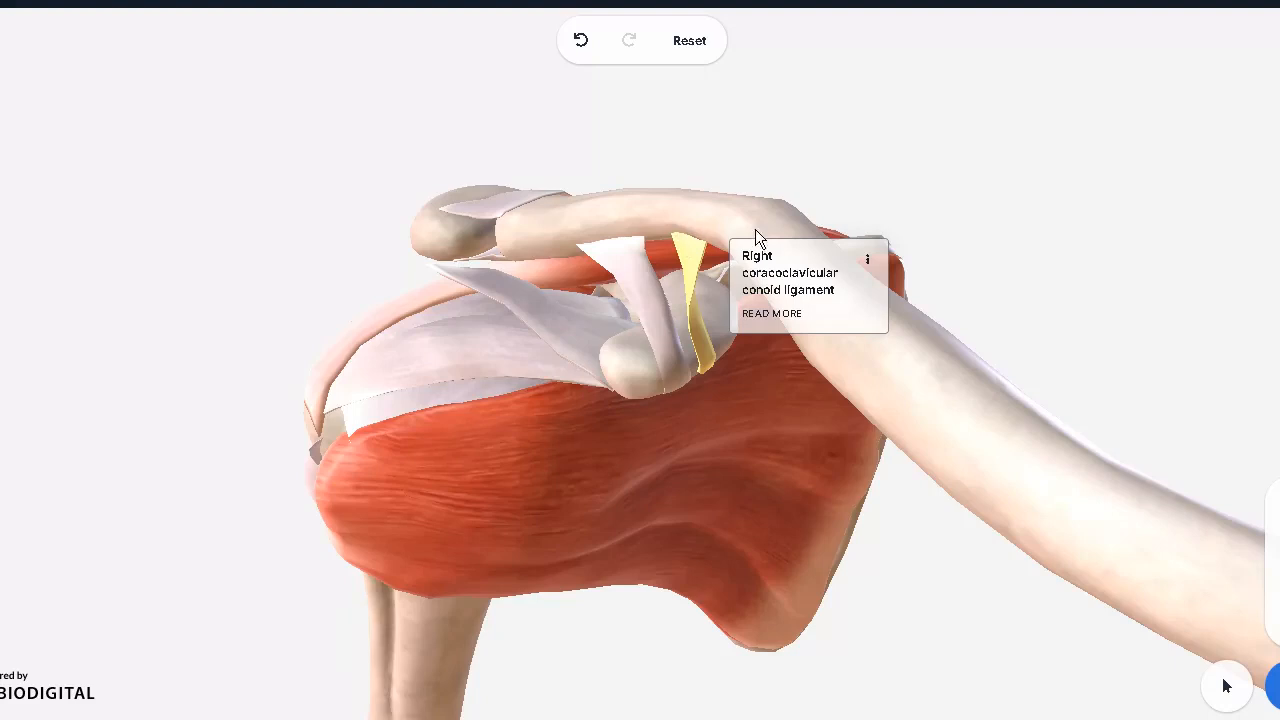
mouse_move(690, 372)
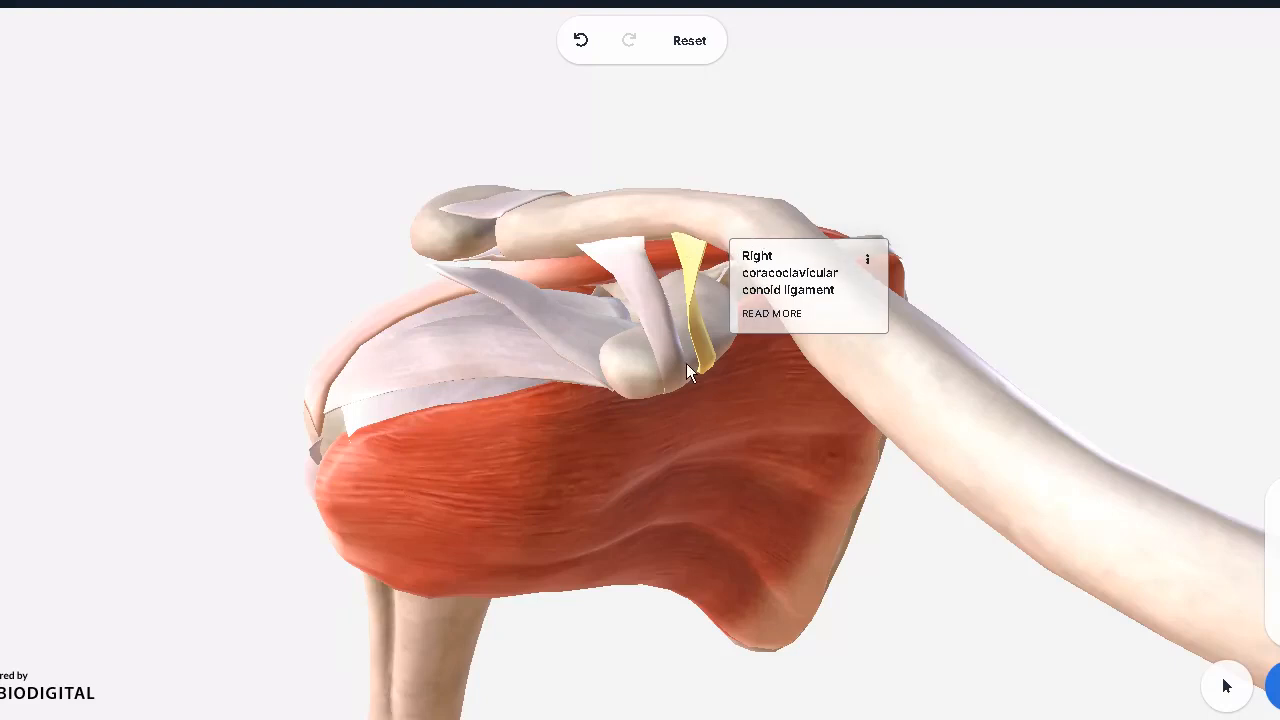
mouse_move(697, 387)
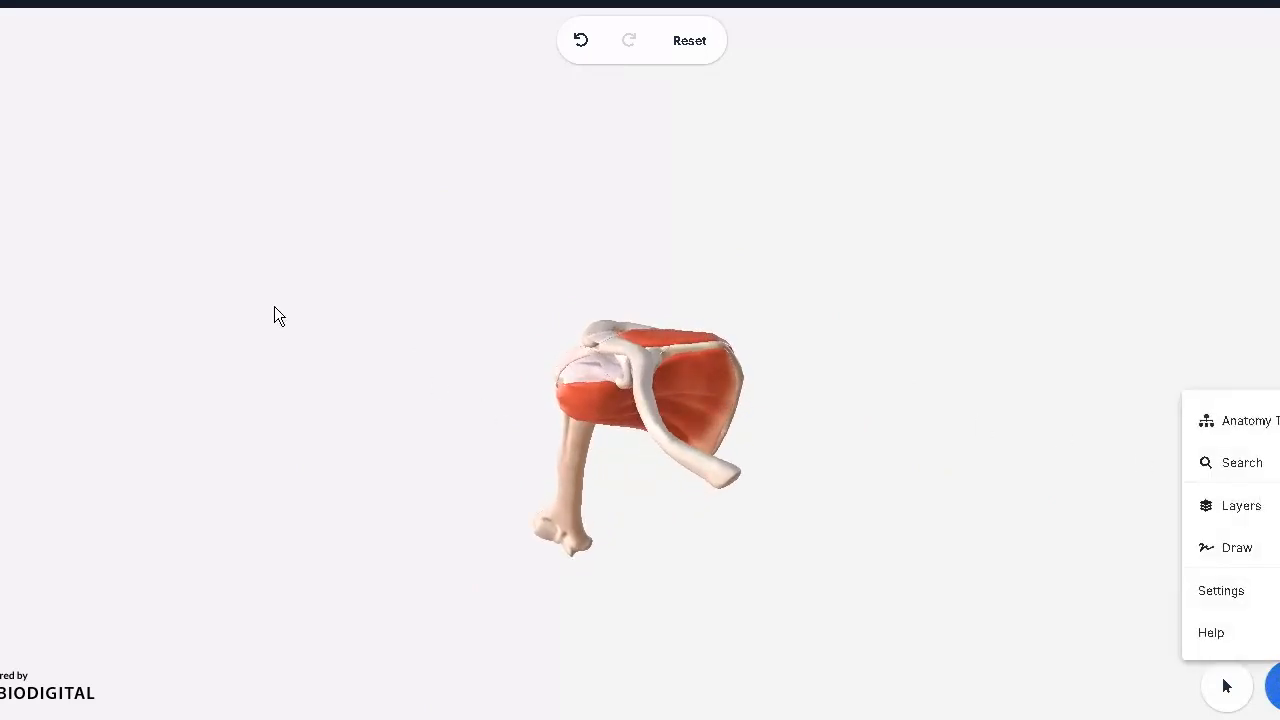
Search 'trape' and toggle the right trapezium's visibility off and back via its eye icon.
click(1242, 462)
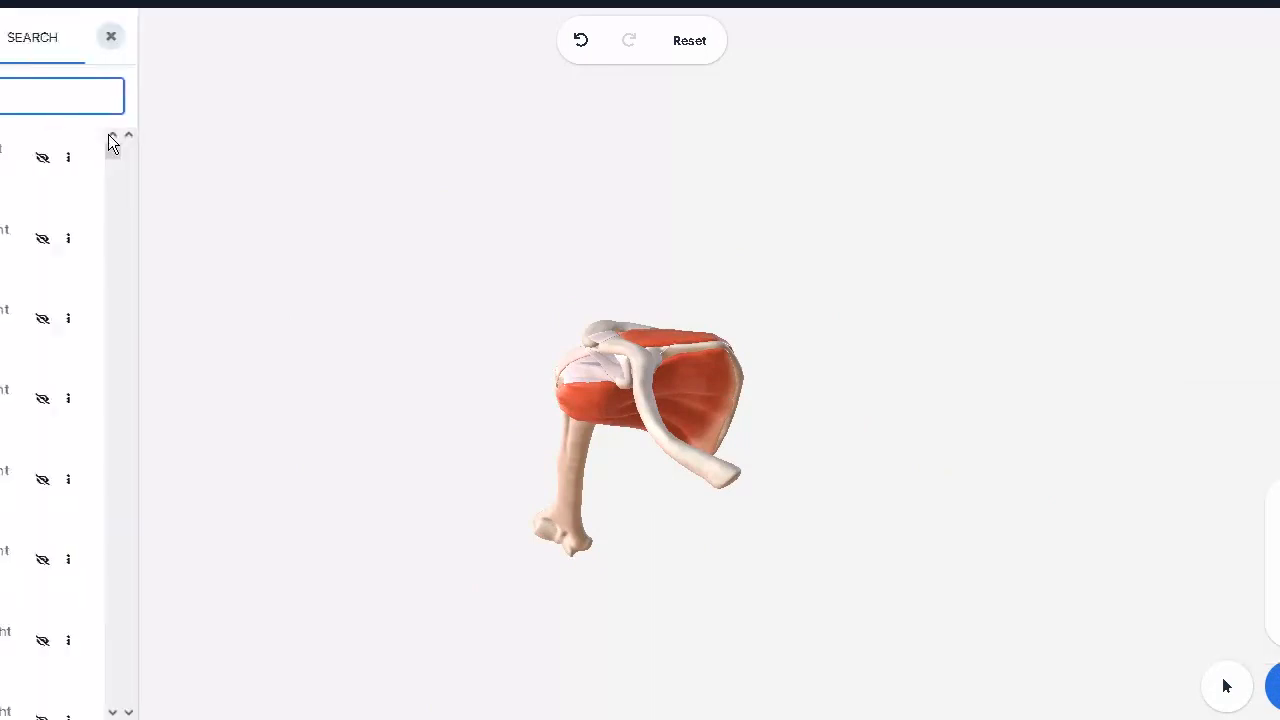
text(trapezi)
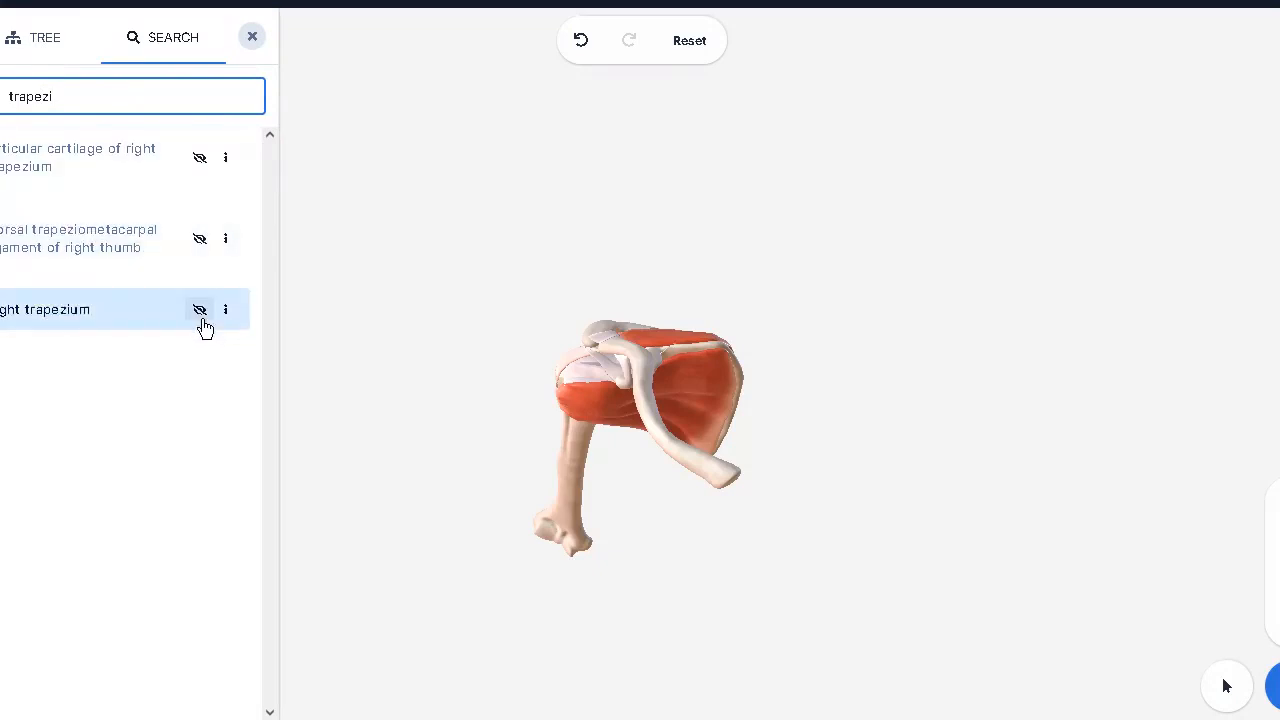
click(199, 309)
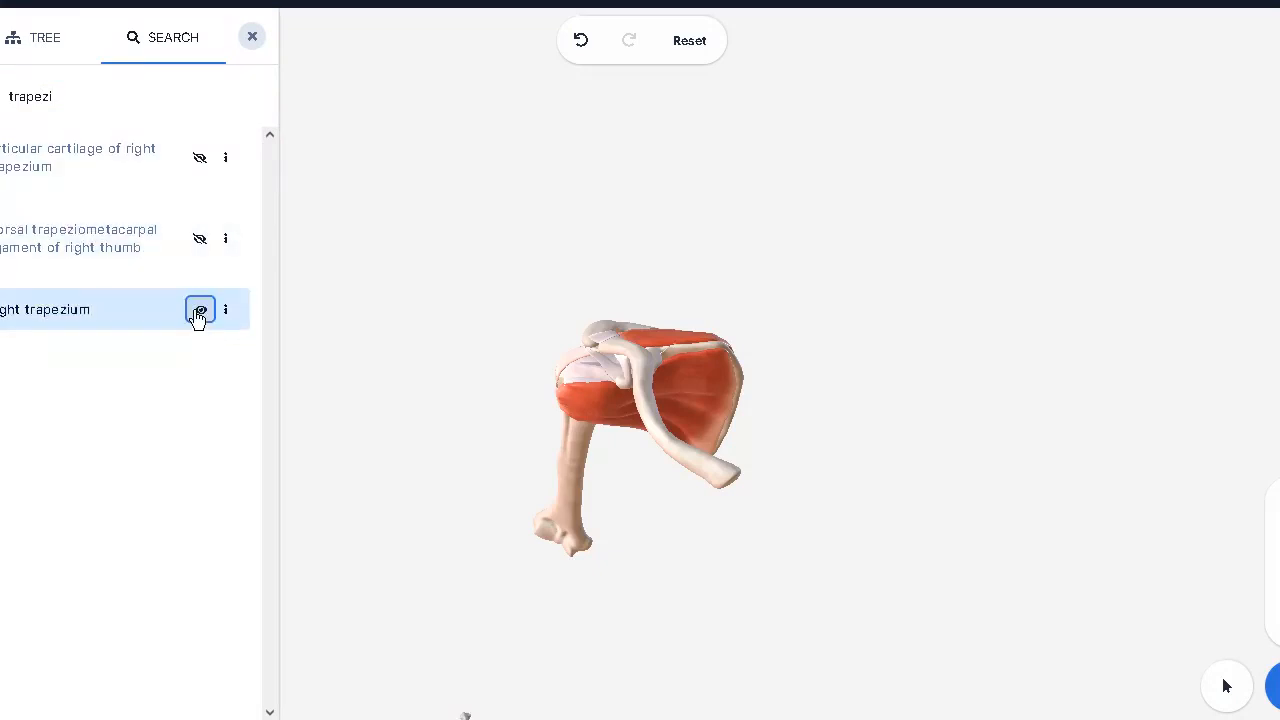
click(199, 309)
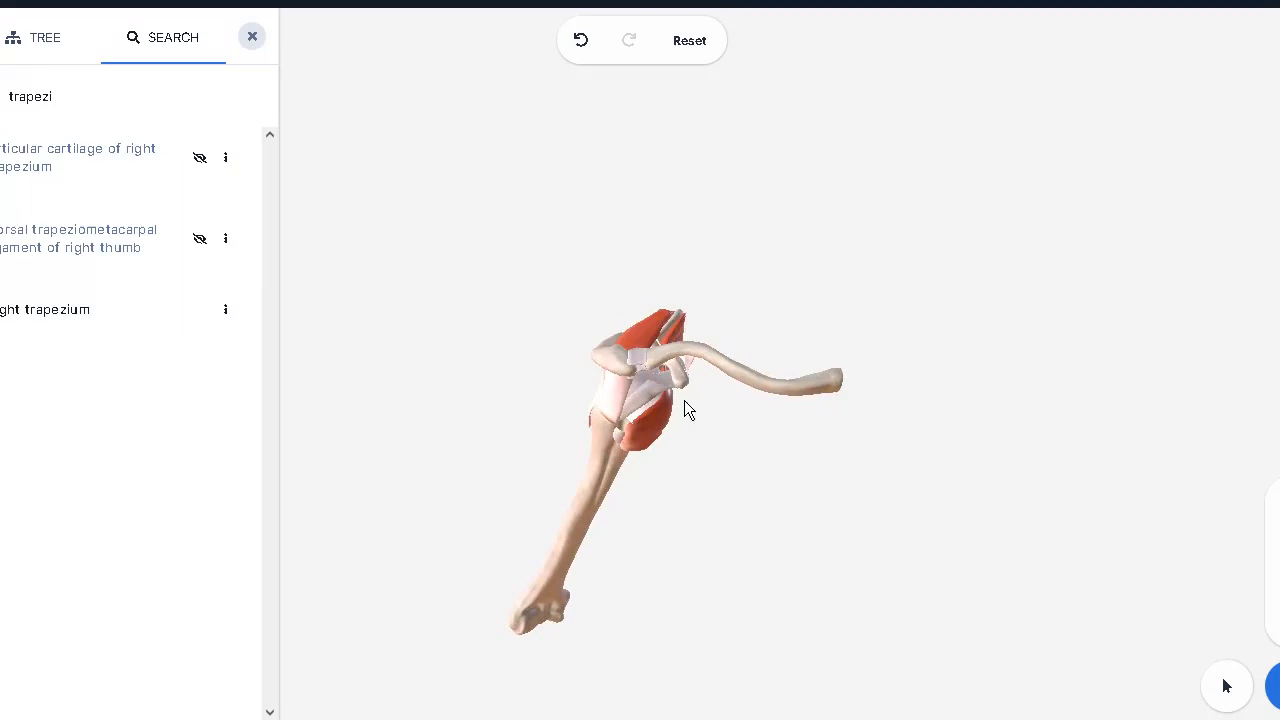
click(200, 309)
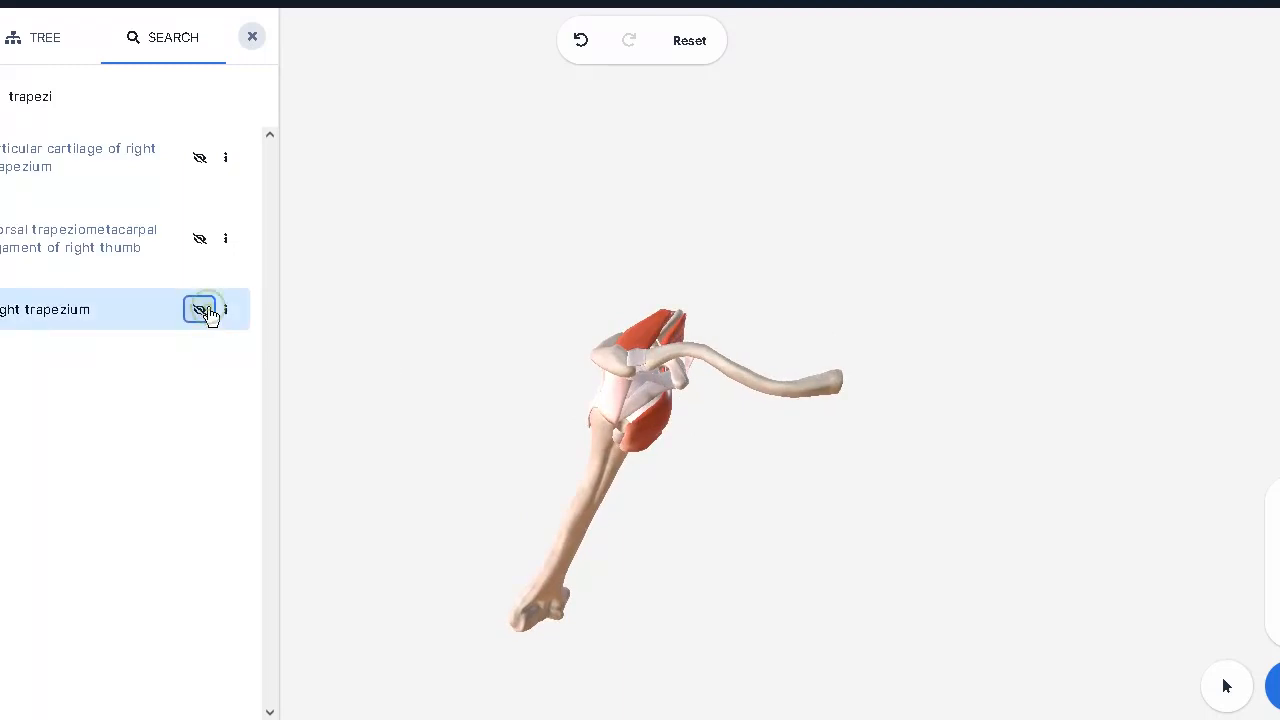
click(200, 309)
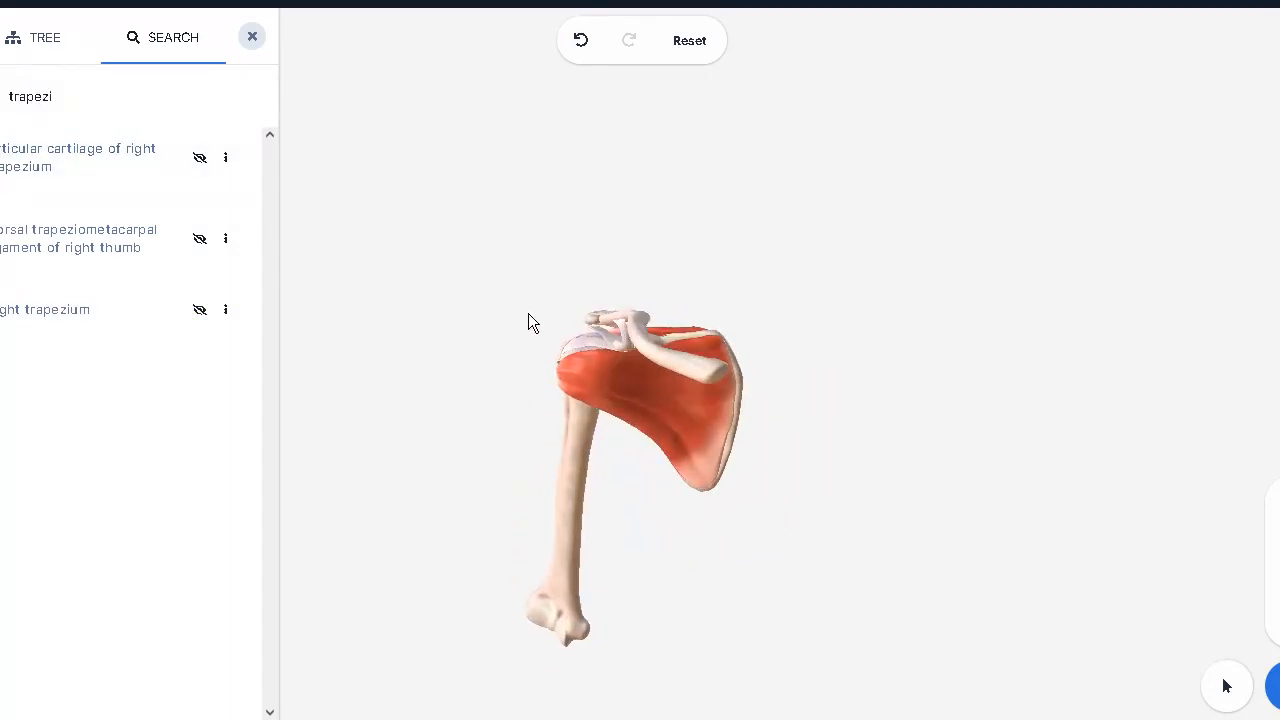
drag(530, 322, 557, 355)
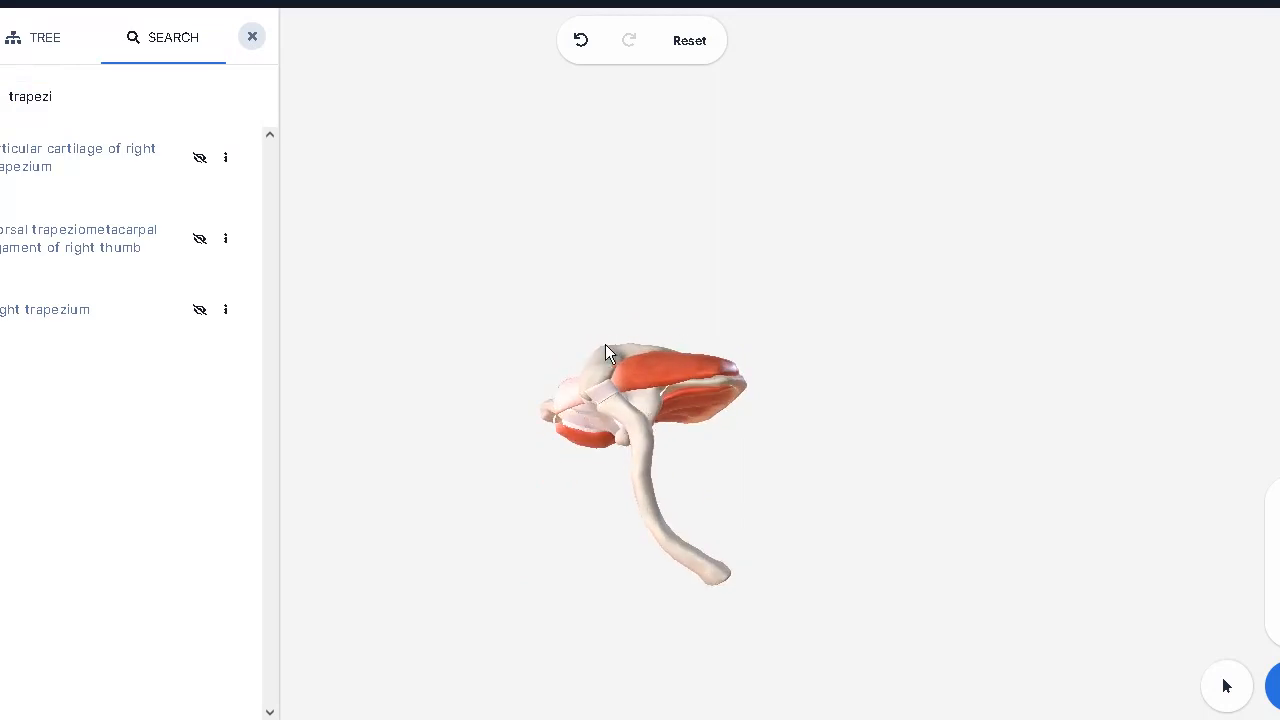
drag(605, 352, 645, 395)
text(d)
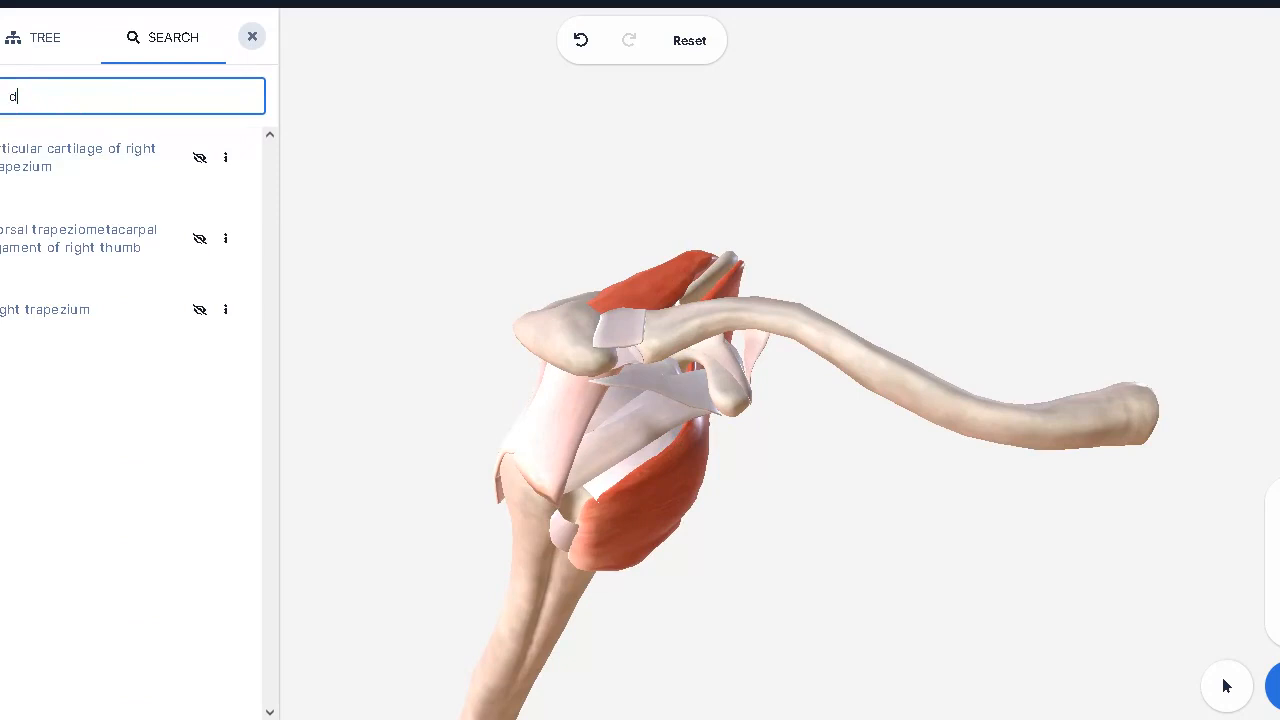
Search 'deltoid', hide the right deltoid, then close the structure search panel.
text(eltoid)
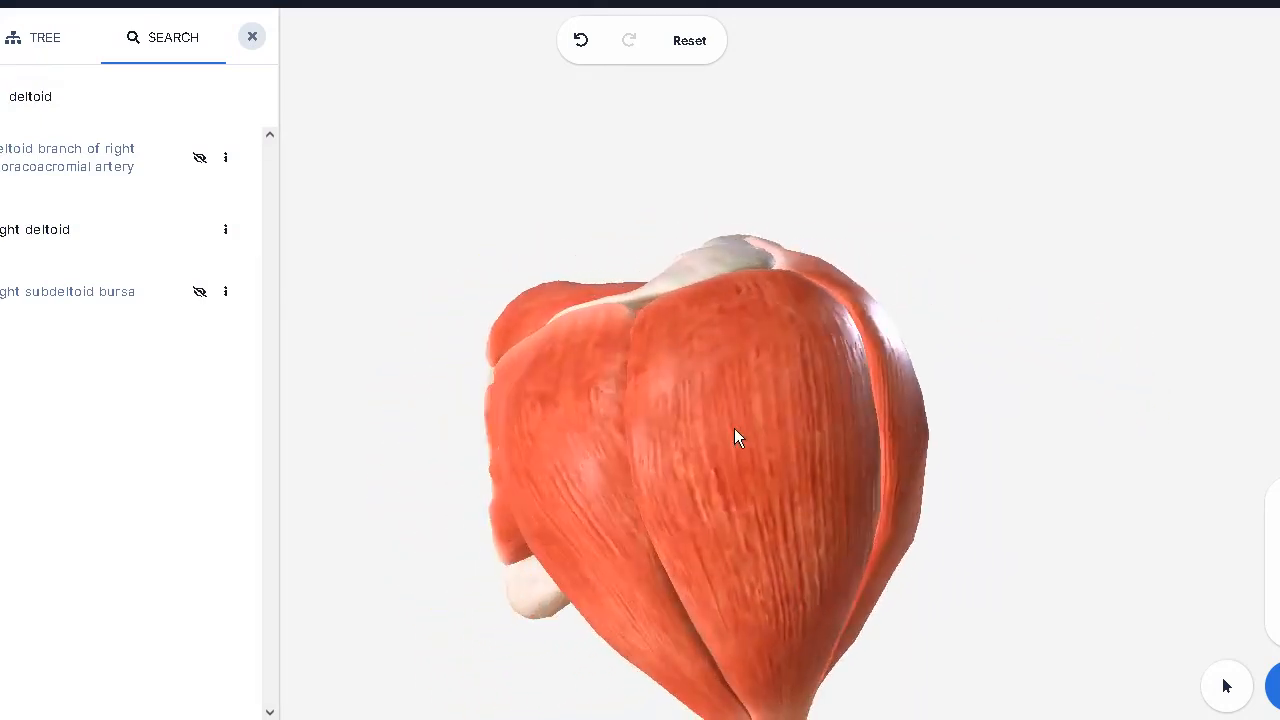
drag(738, 438, 855, 455)
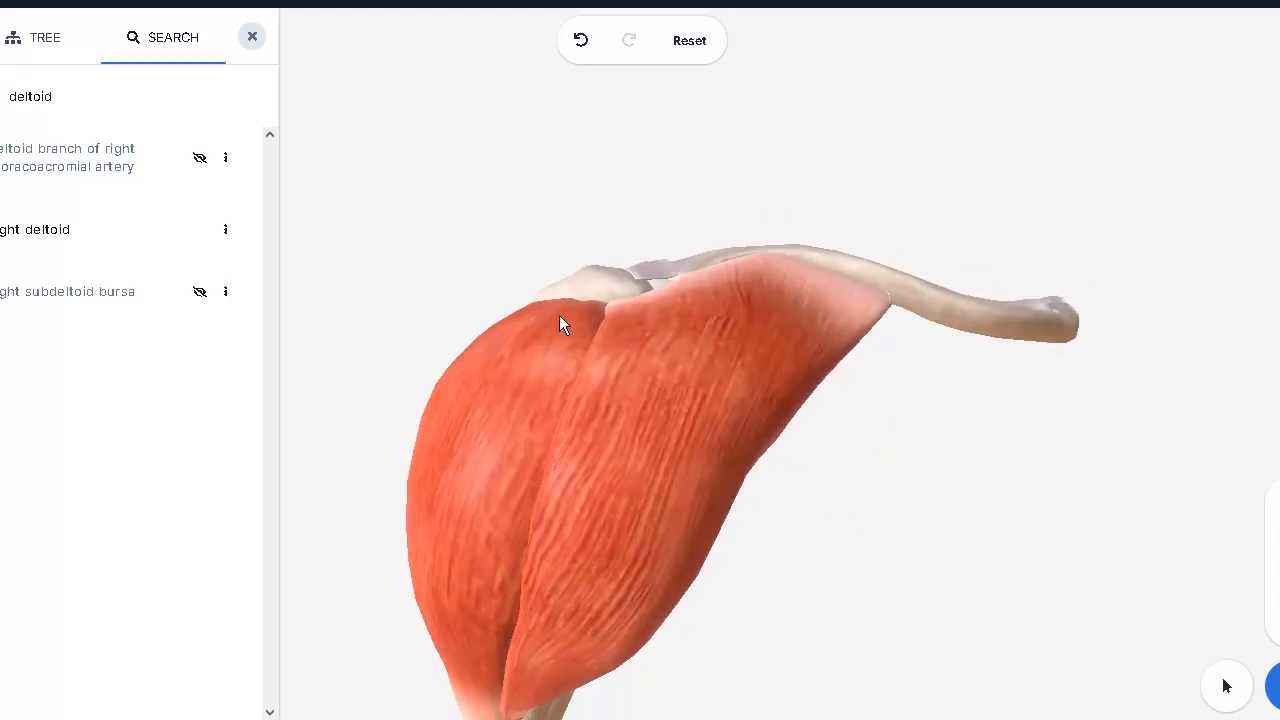
click(200, 229)
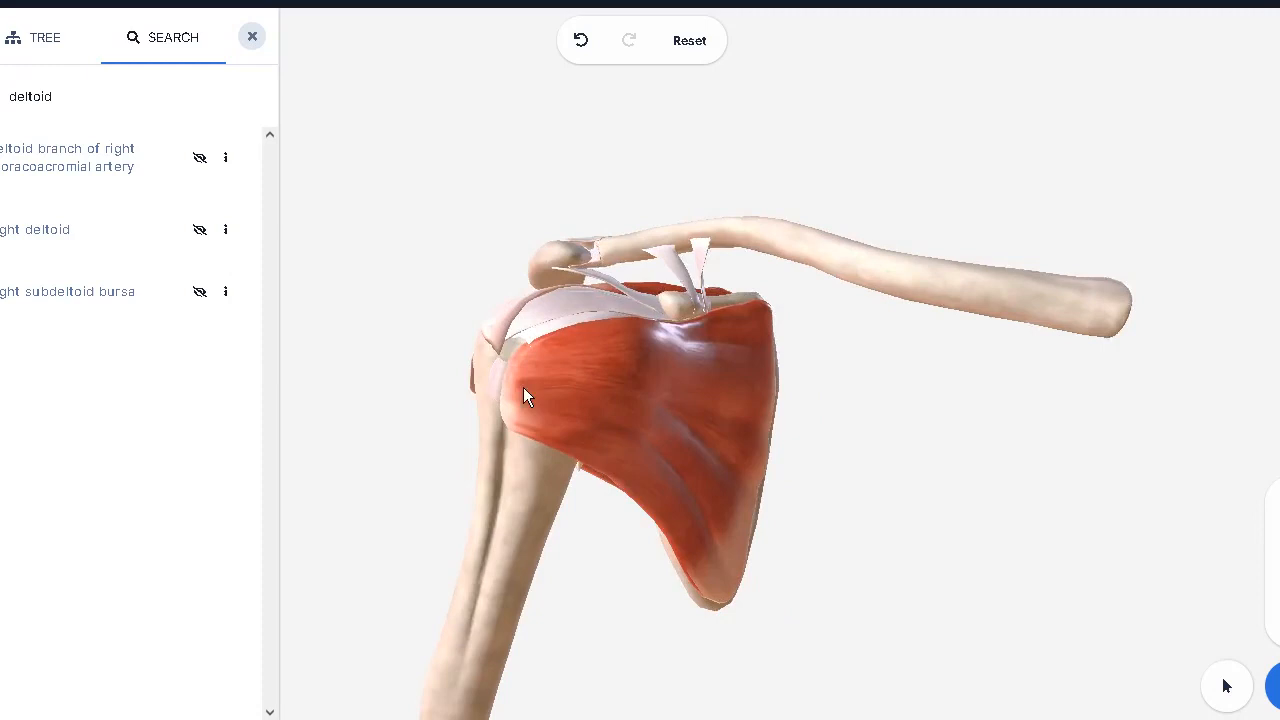
text(t)
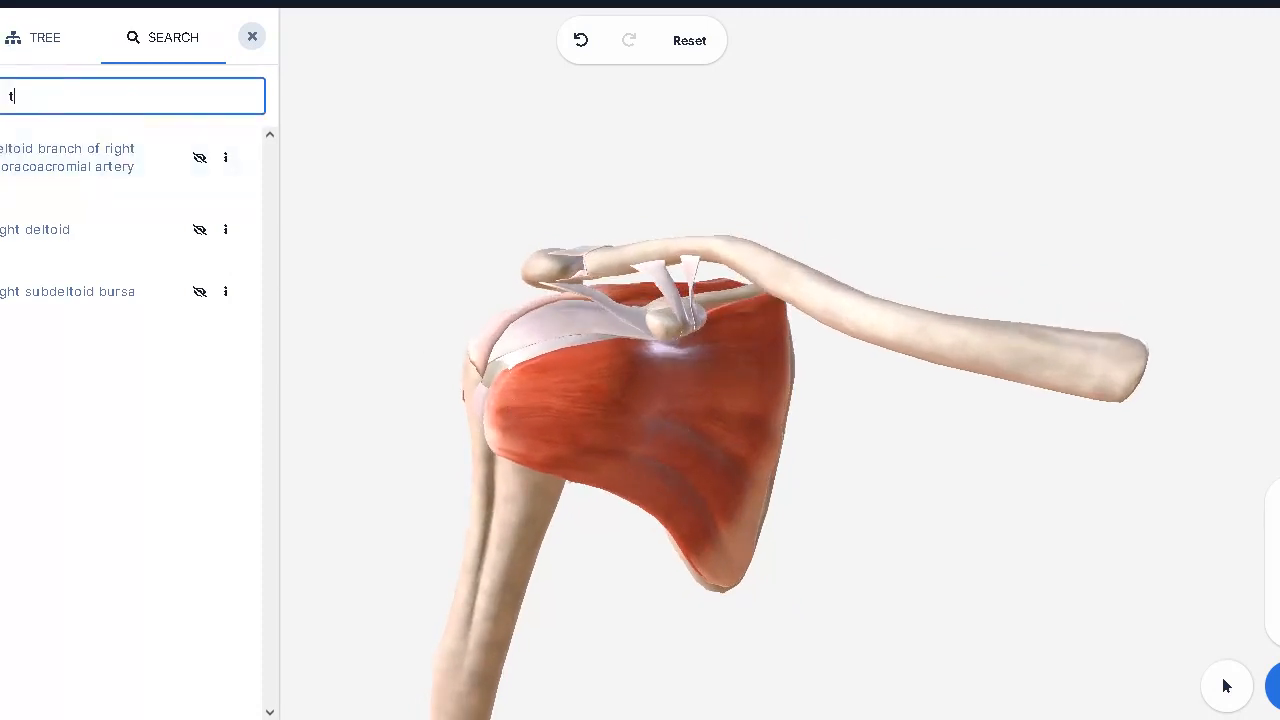
text(rapeziu)
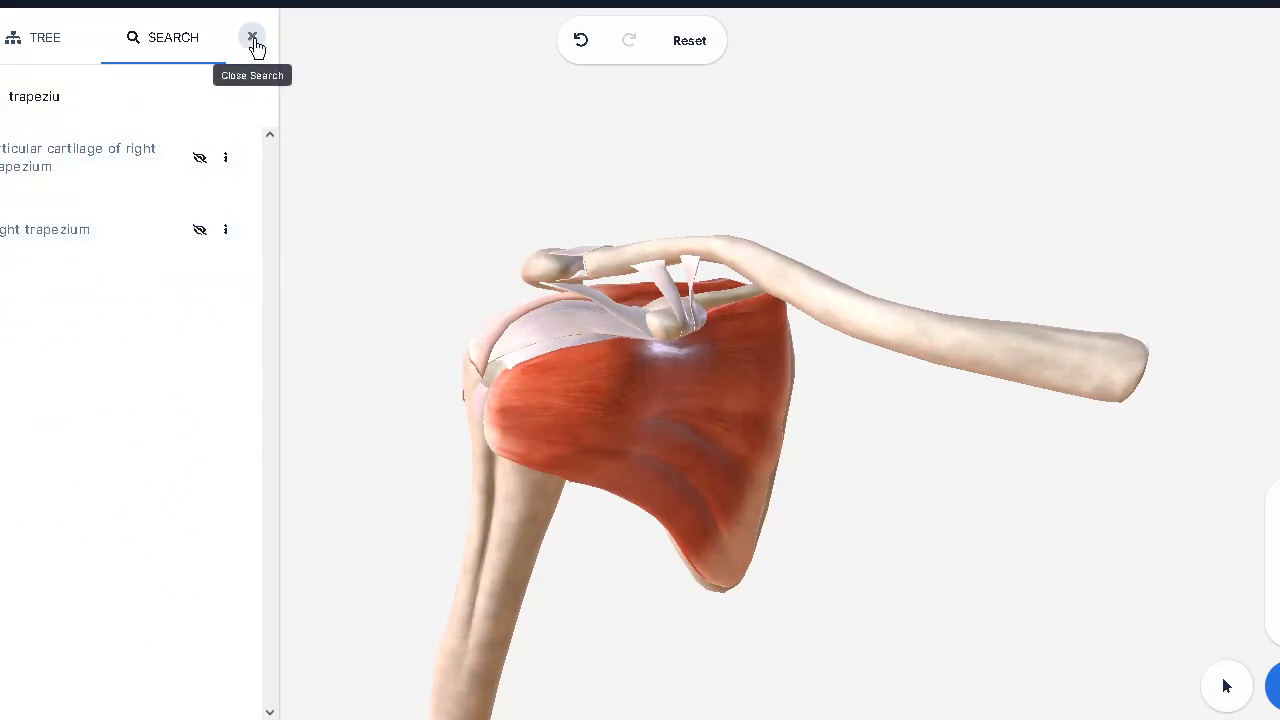
click(252, 37)
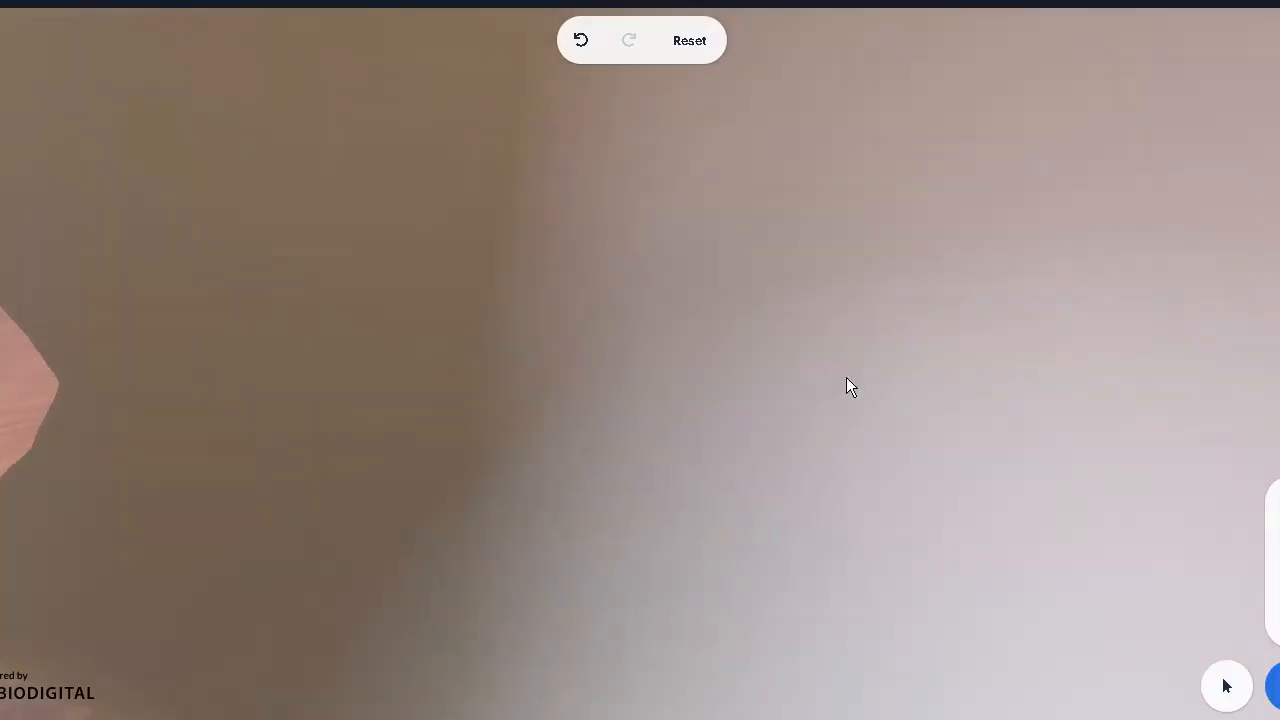
Orbit the shoulder from above, behind and front to inspect the coracoacromial ligament.
drag(850, 386, 810, 400)
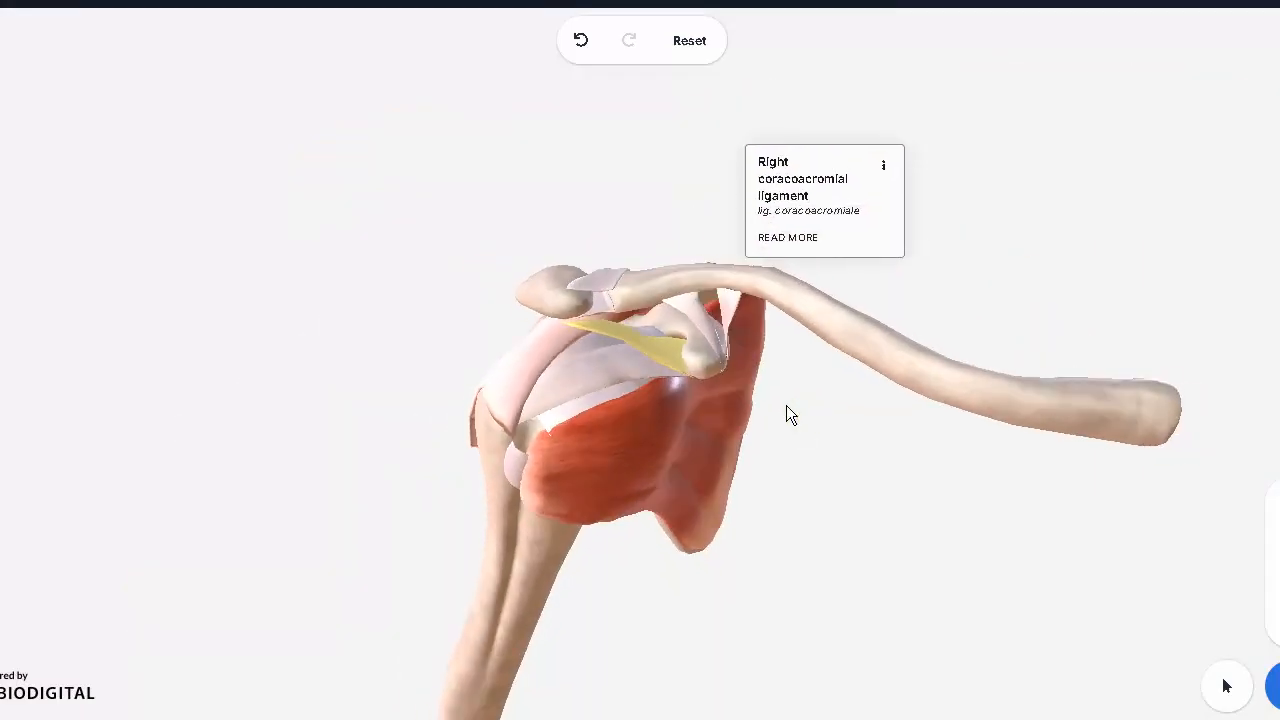
drag(790, 415, 755, 428)
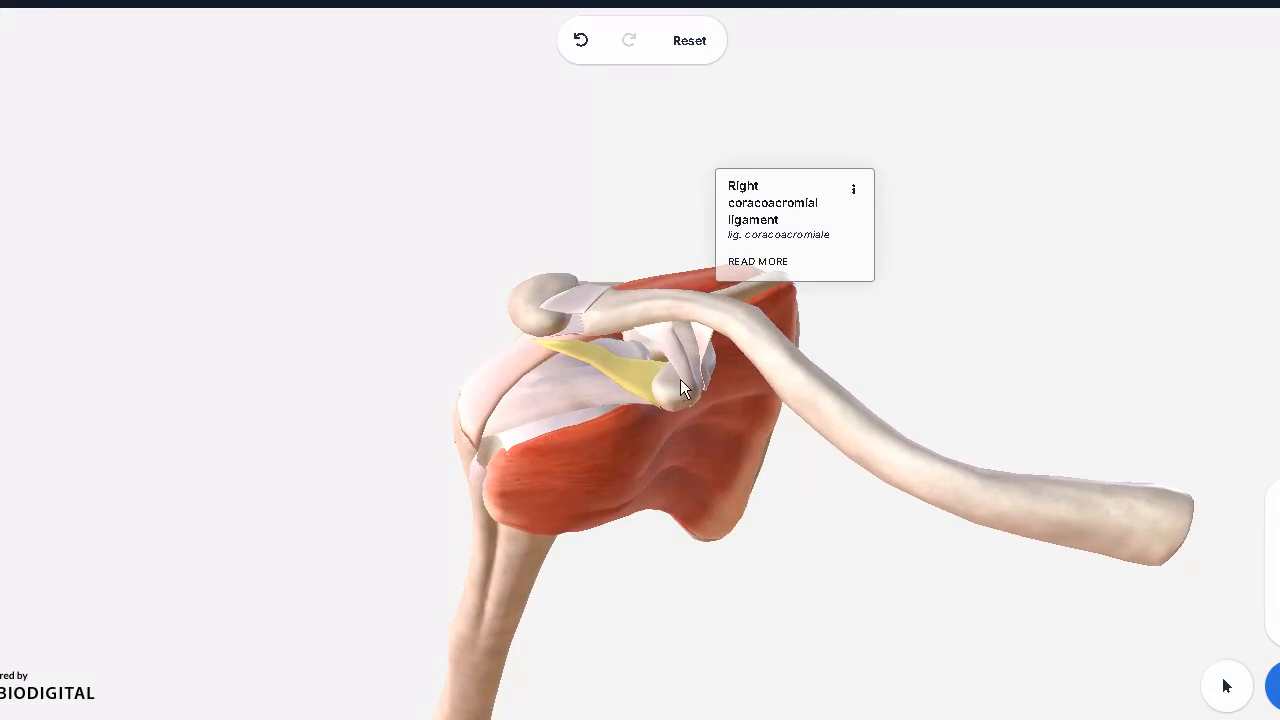
mouse_move(615, 378)
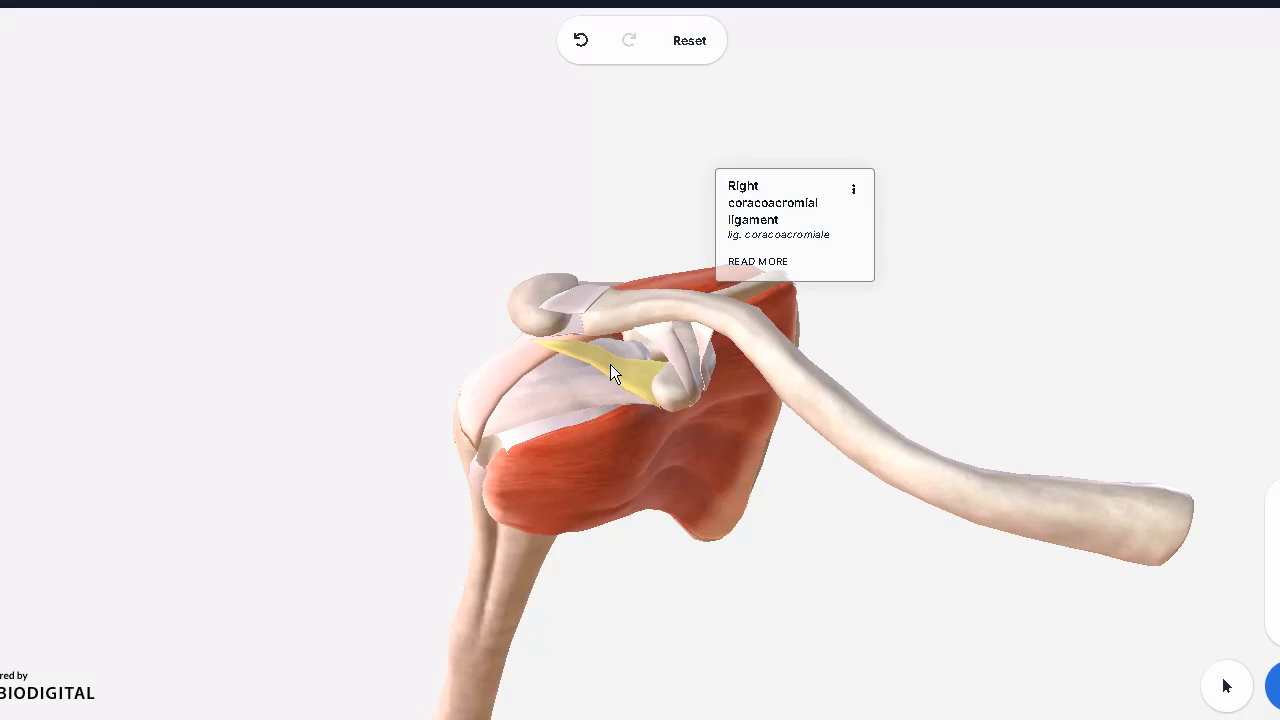
mouse_move(530, 488)
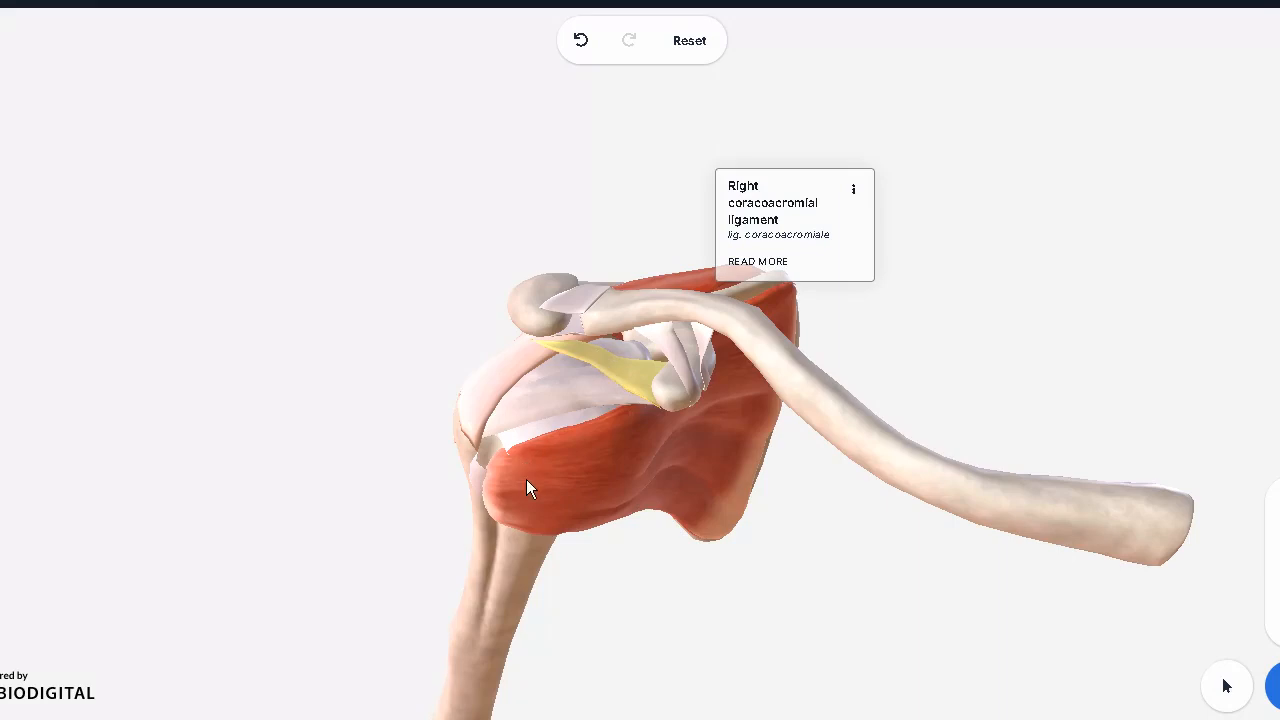
mouse_move(650, 147)
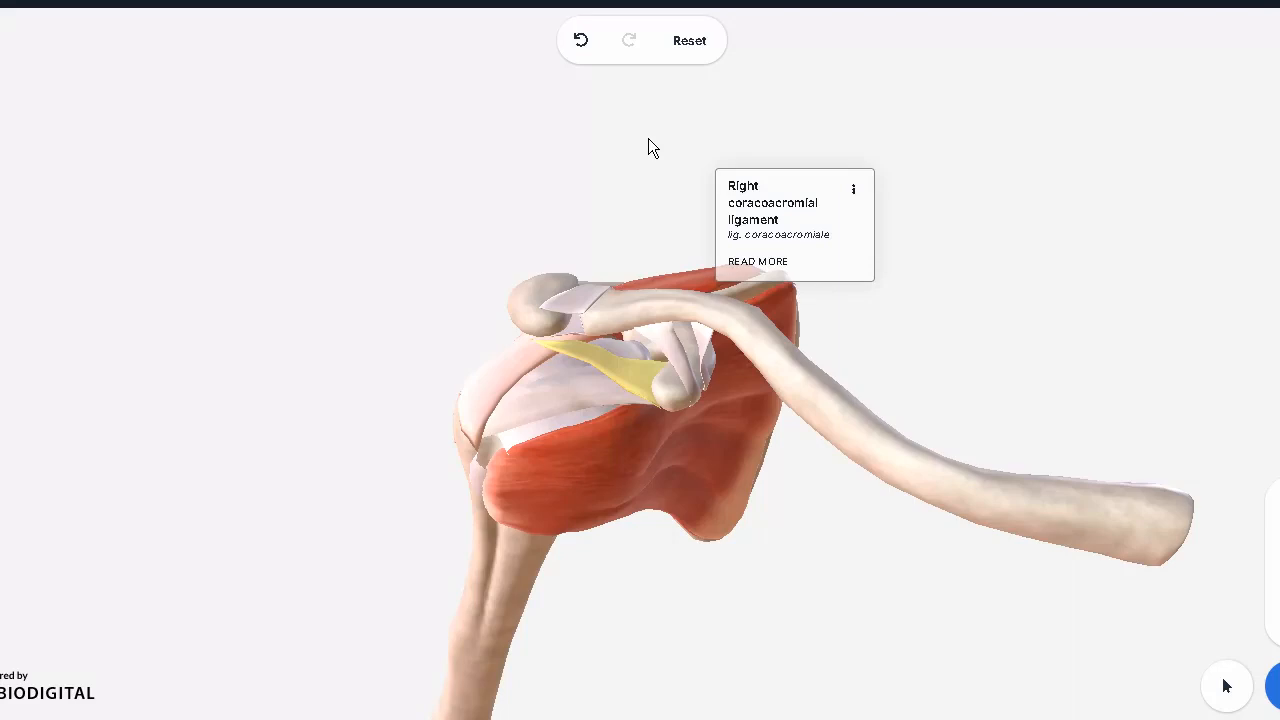
mouse_move(565, 352)
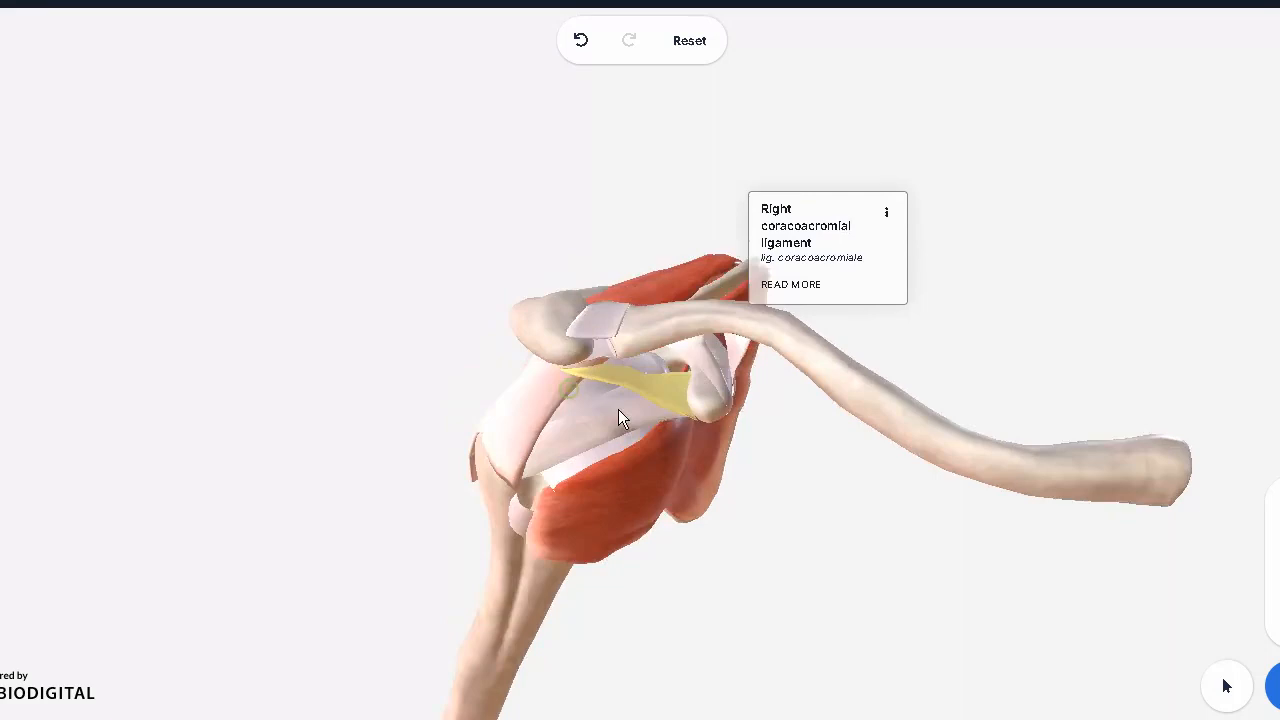
drag(620, 415, 570, 372)
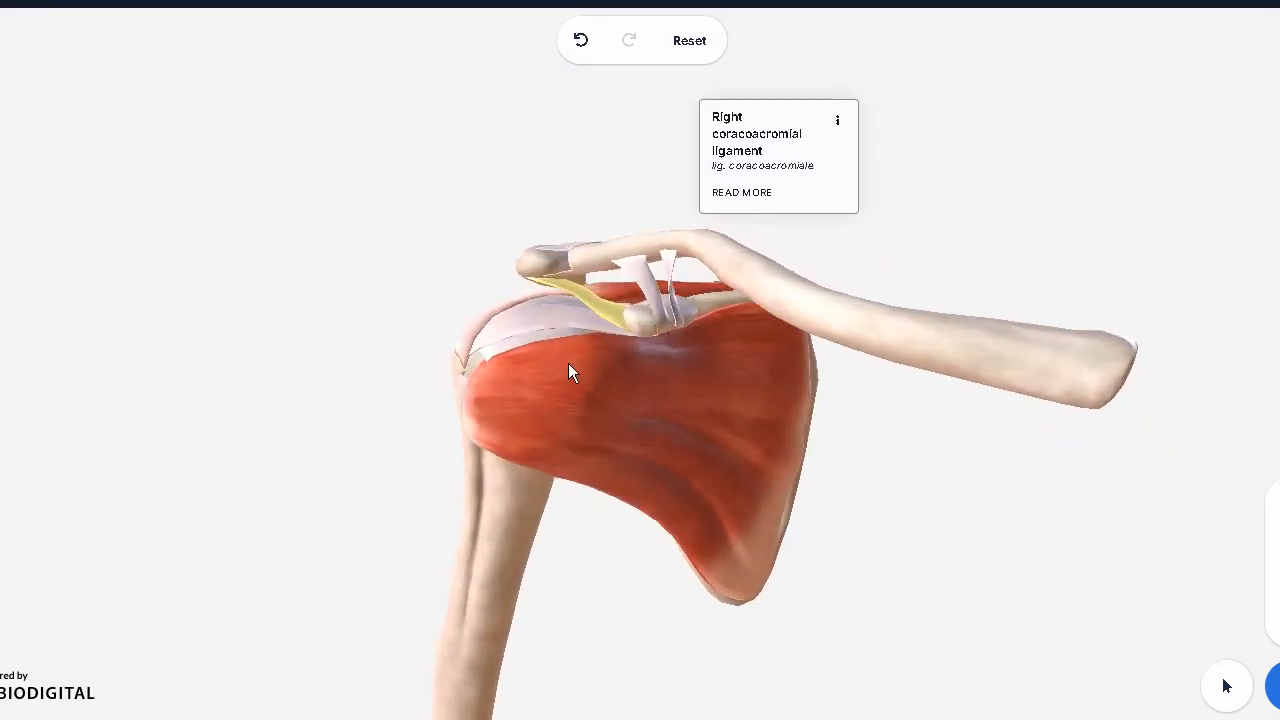
drag(570, 372, 745, 435)
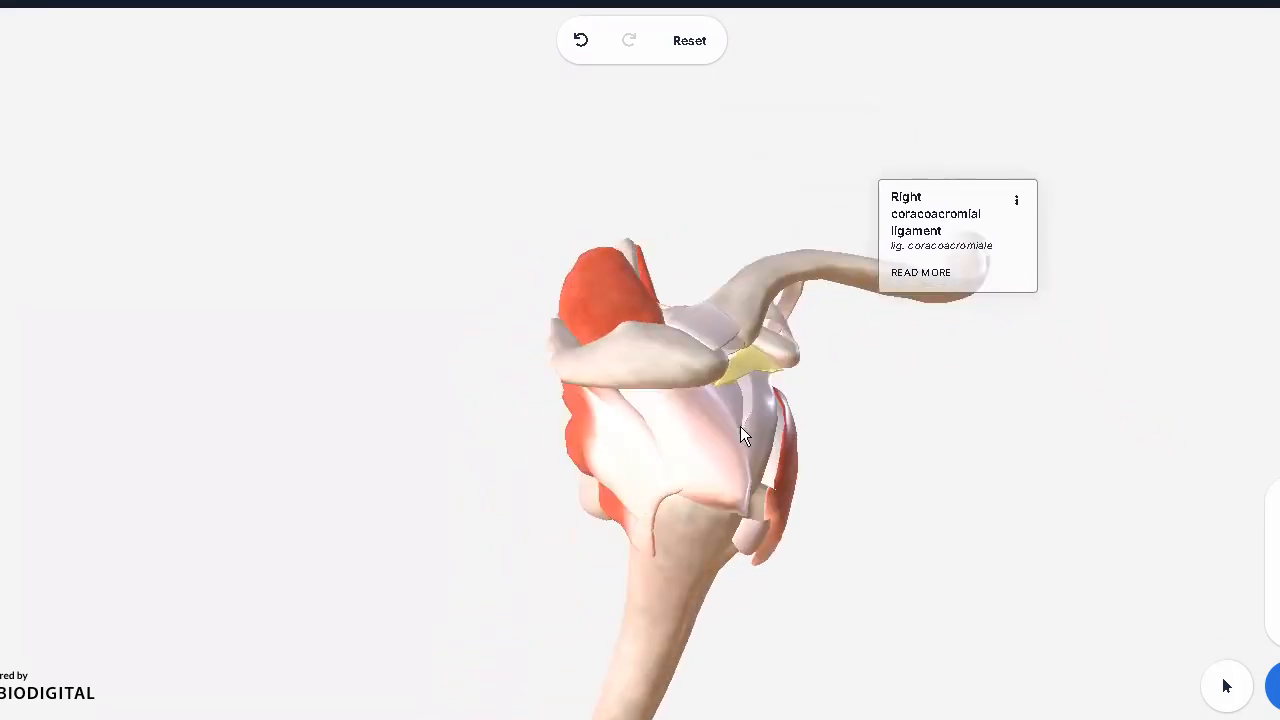
drag(745, 435, 600, 425)
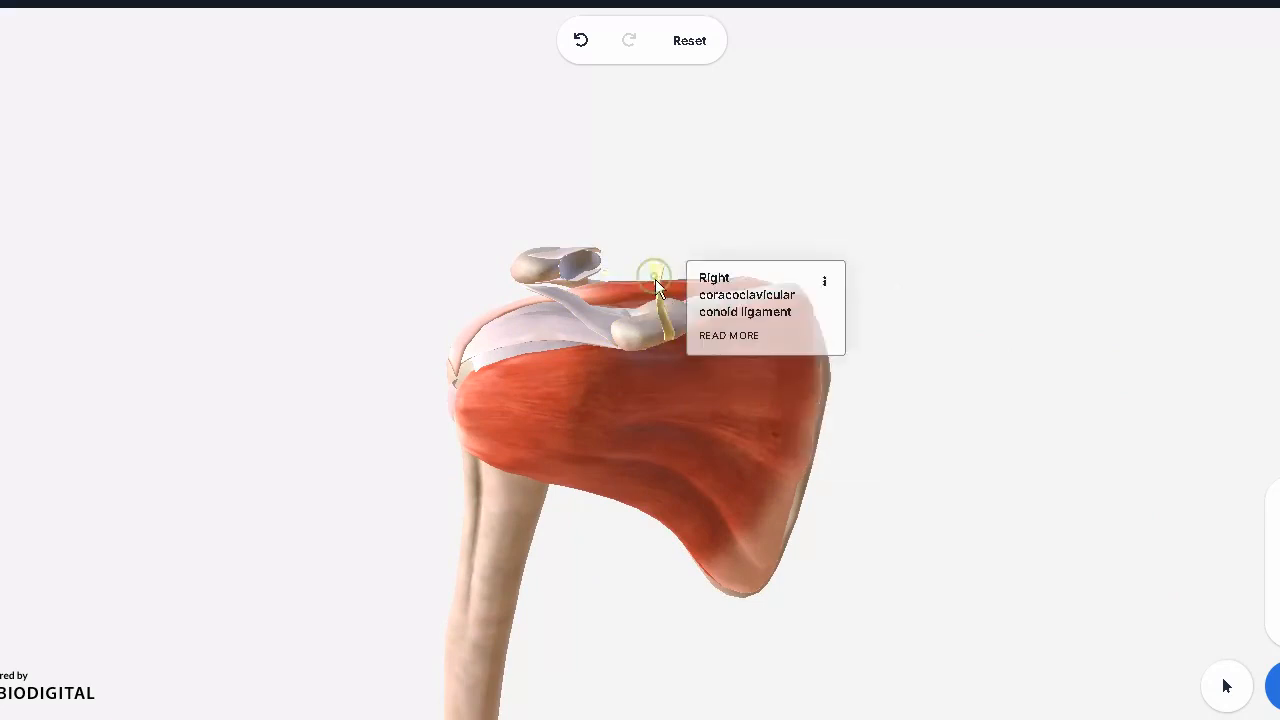
Hide the right coracoacromial ligament and identify the superior glenohumeral ligament beneath it.
click(824, 281)
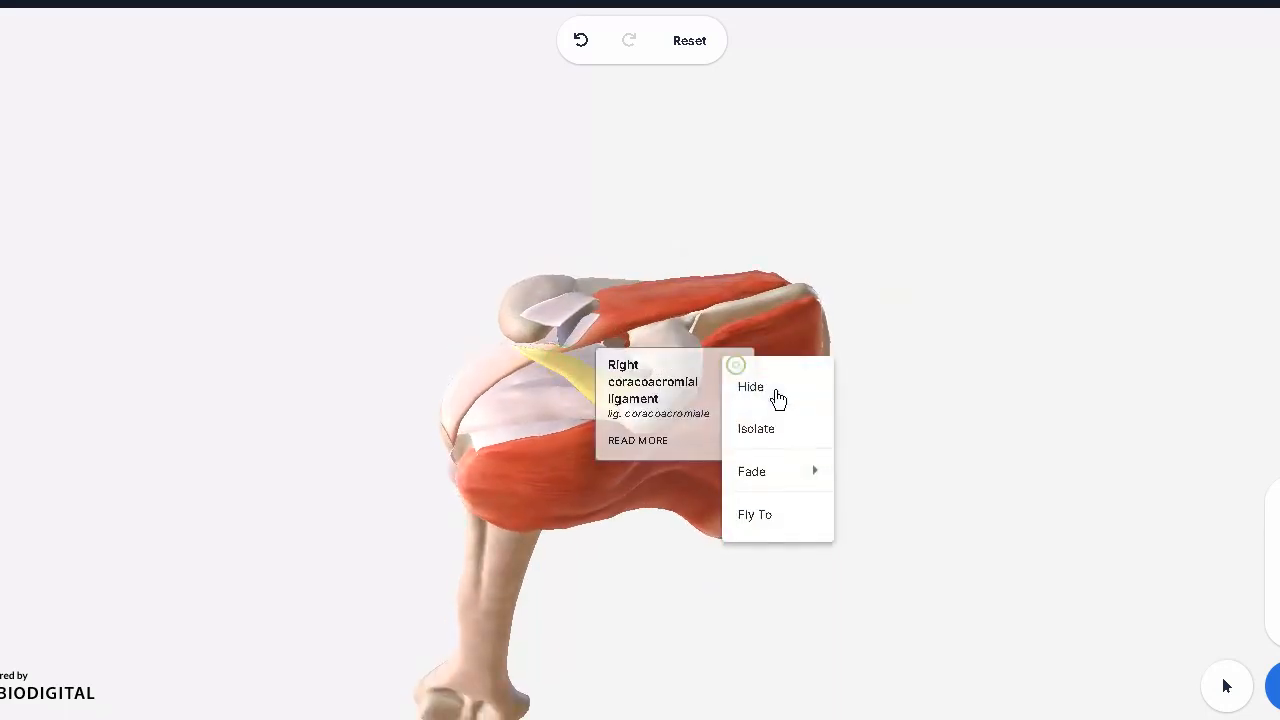
click(750, 387)
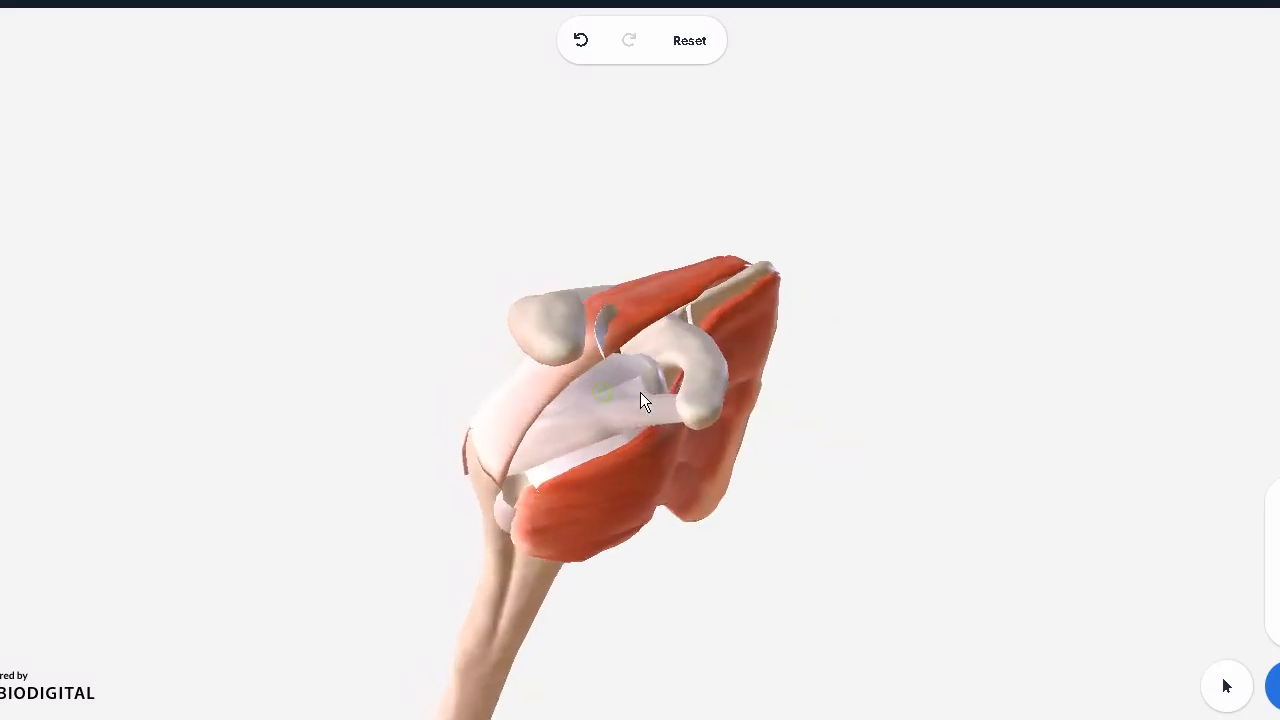
click(610, 390)
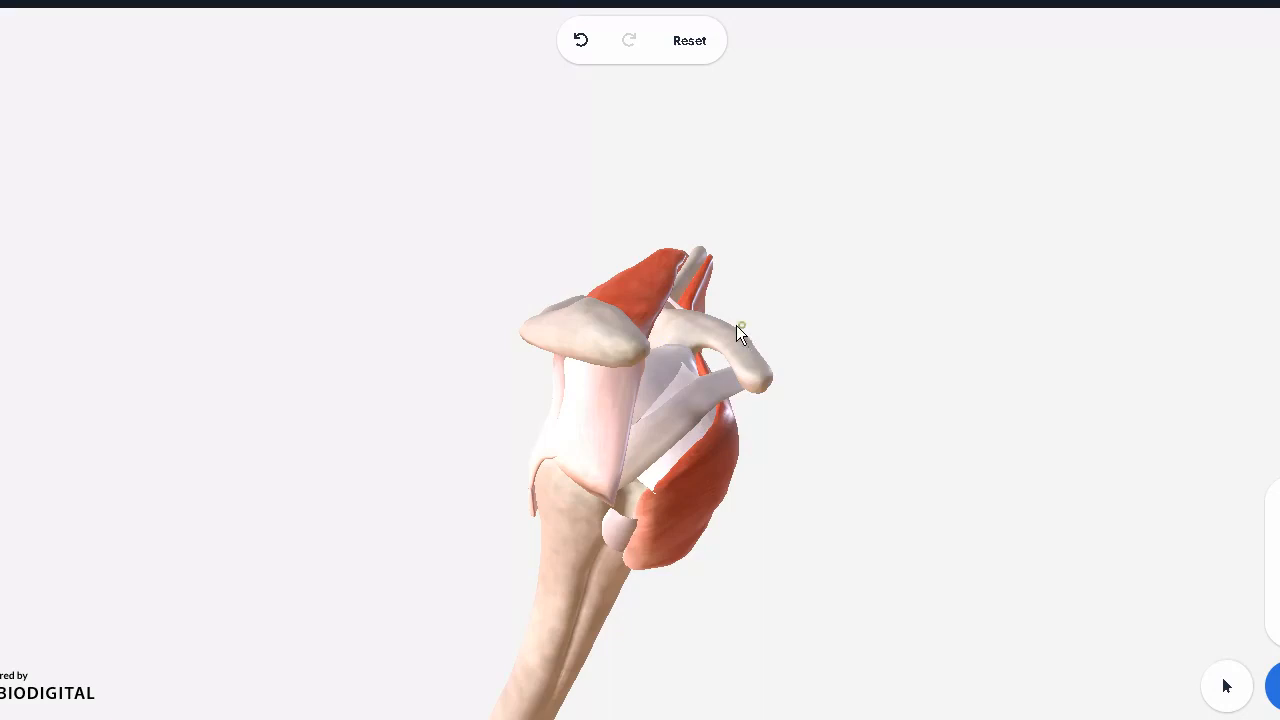
drag(740, 330, 720, 312)
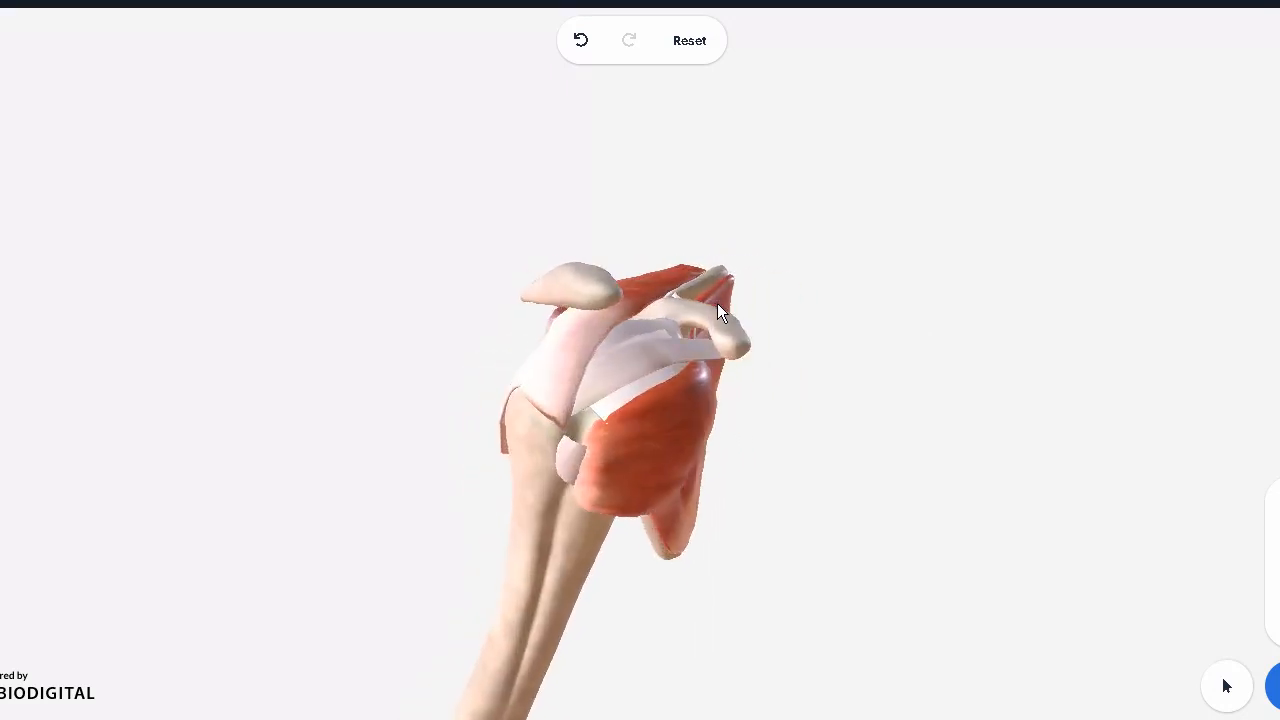
click(630, 405)
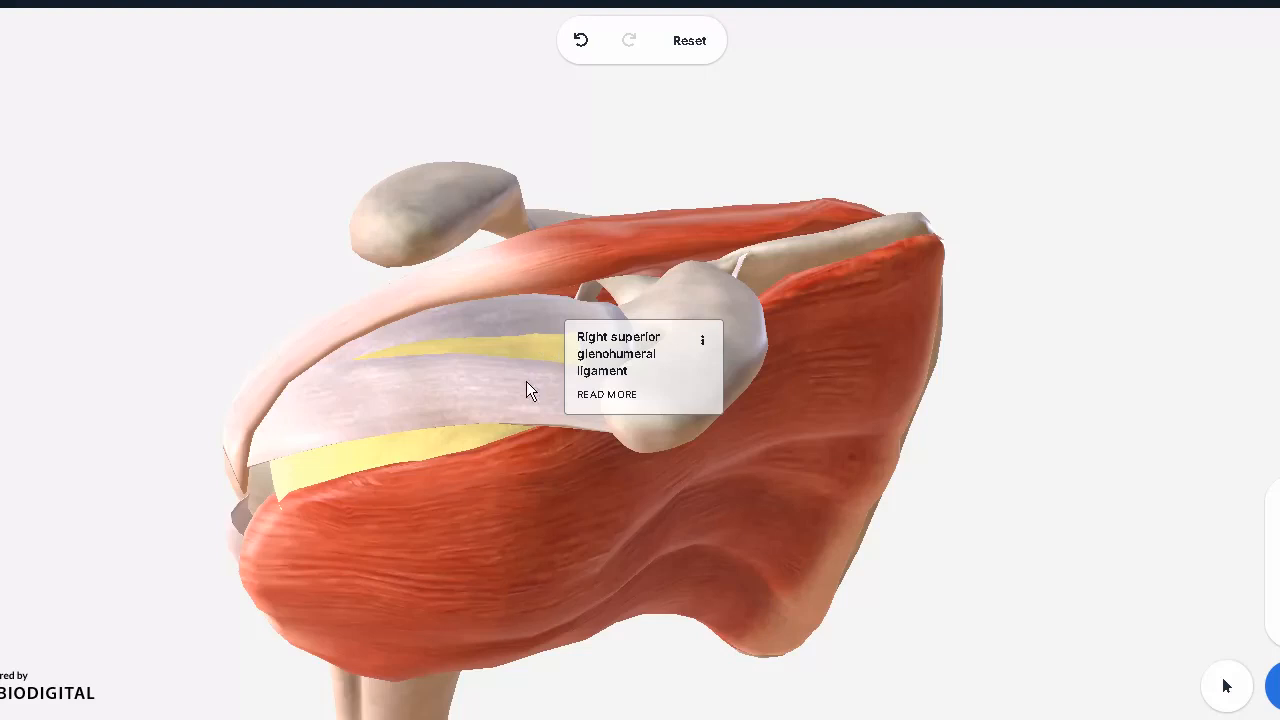
Orbit closely around the glenohumeral joint capsule to examine it from behind and in front.
drag(530, 390, 517, 386)
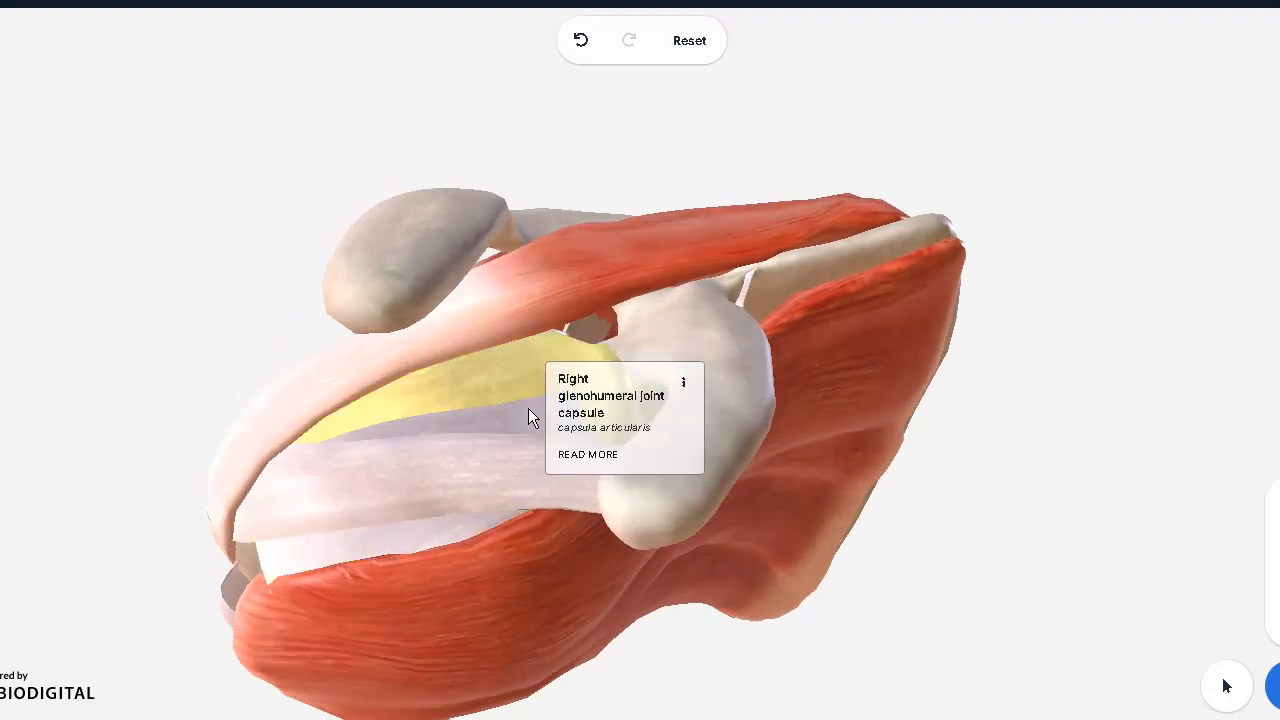
drag(530, 415, 635, 407)
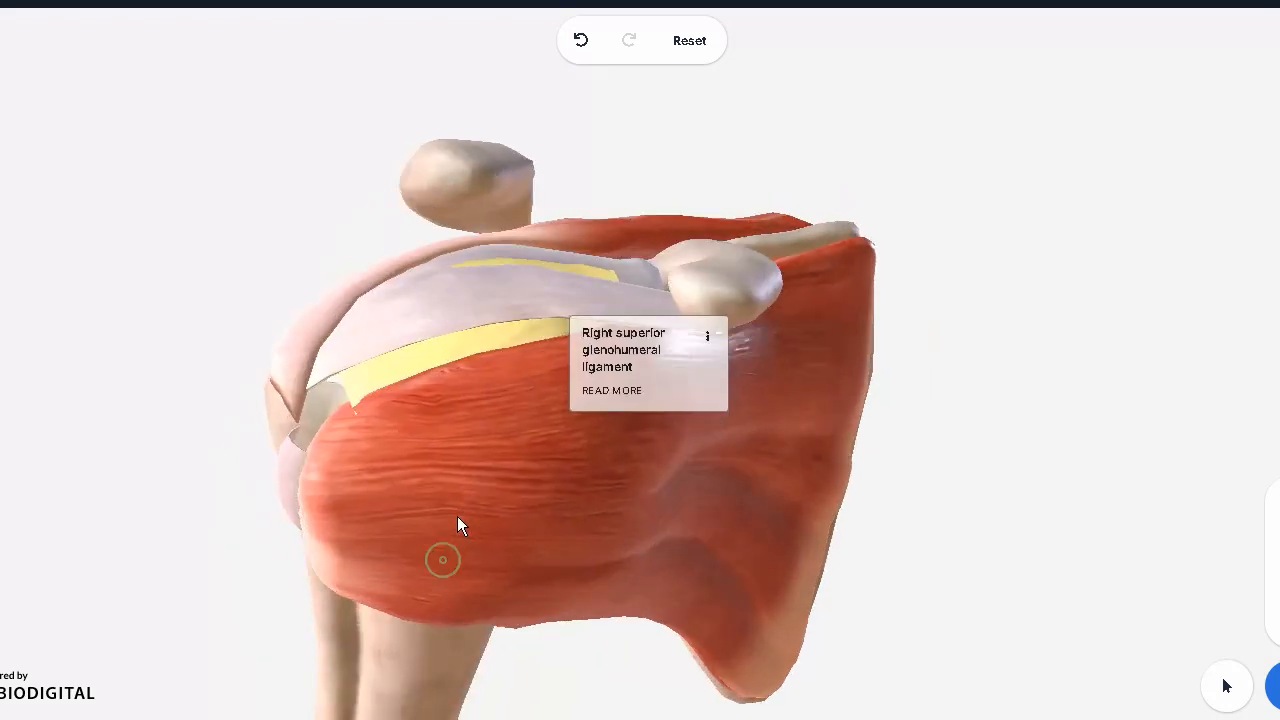
mouse_move(492, 344)
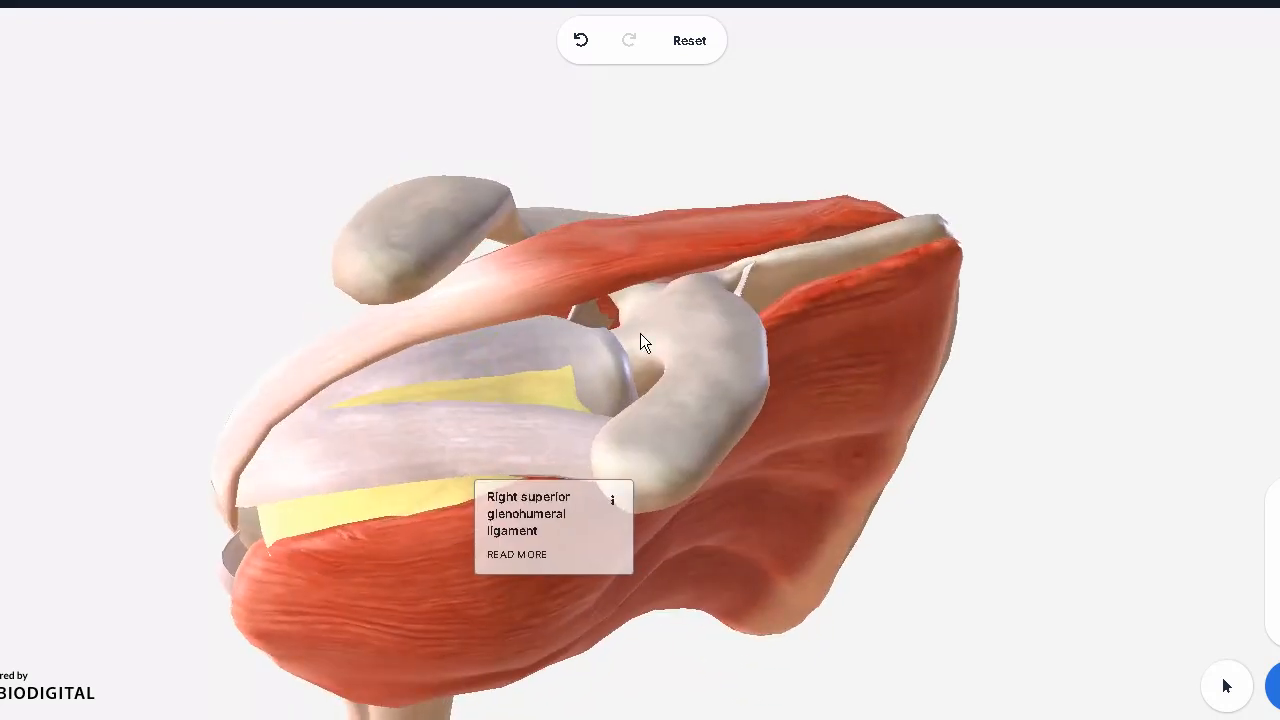
drag(643, 343, 528, 458)
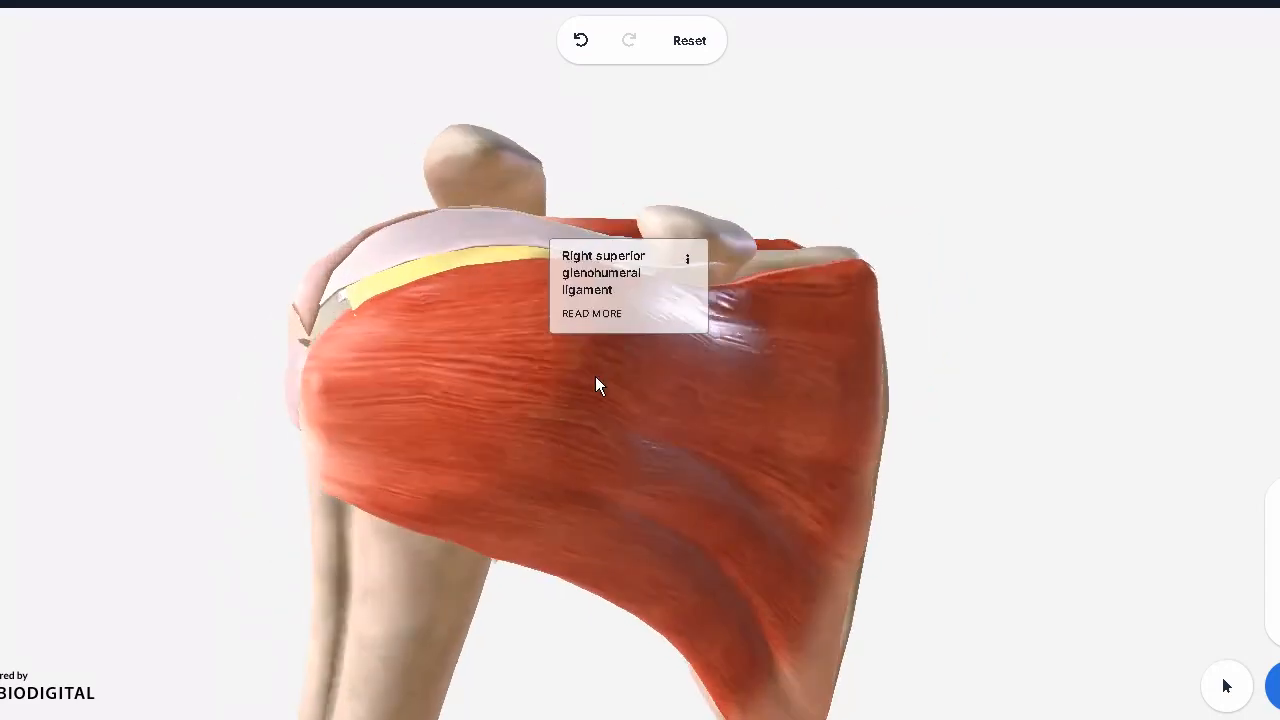
drag(598, 386, 630, 418)
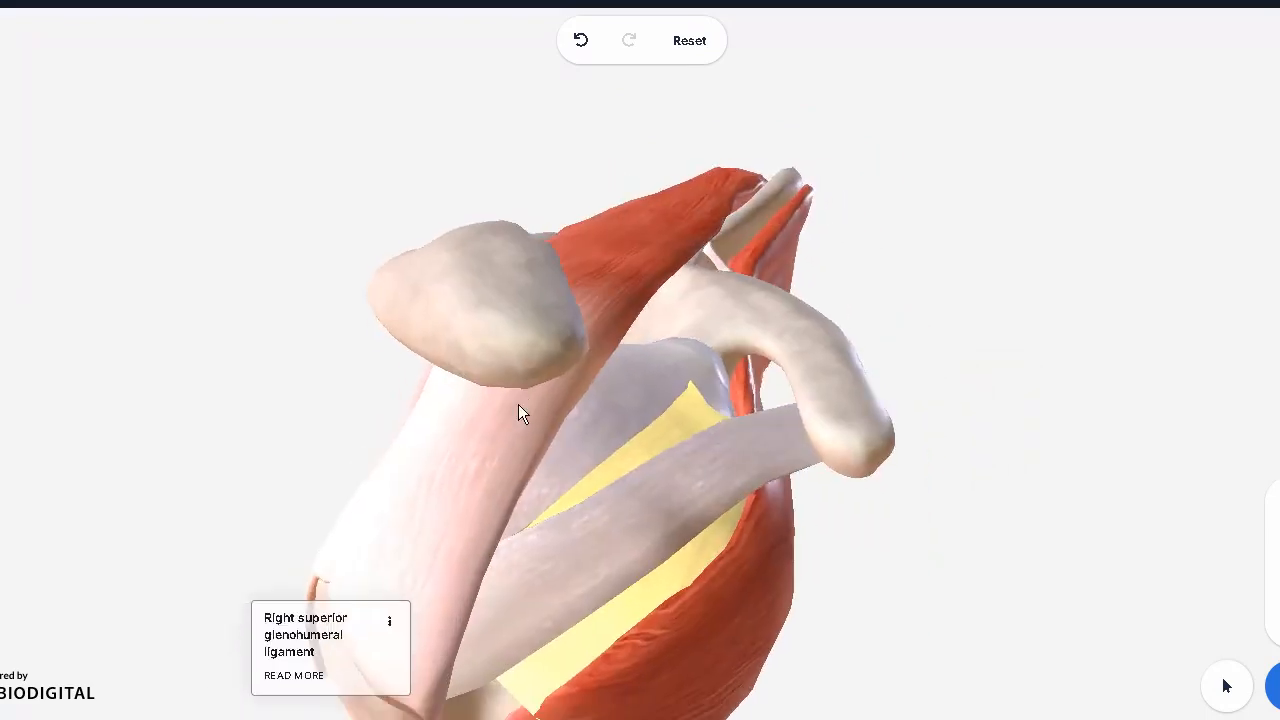
drag(520, 414, 505, 395)
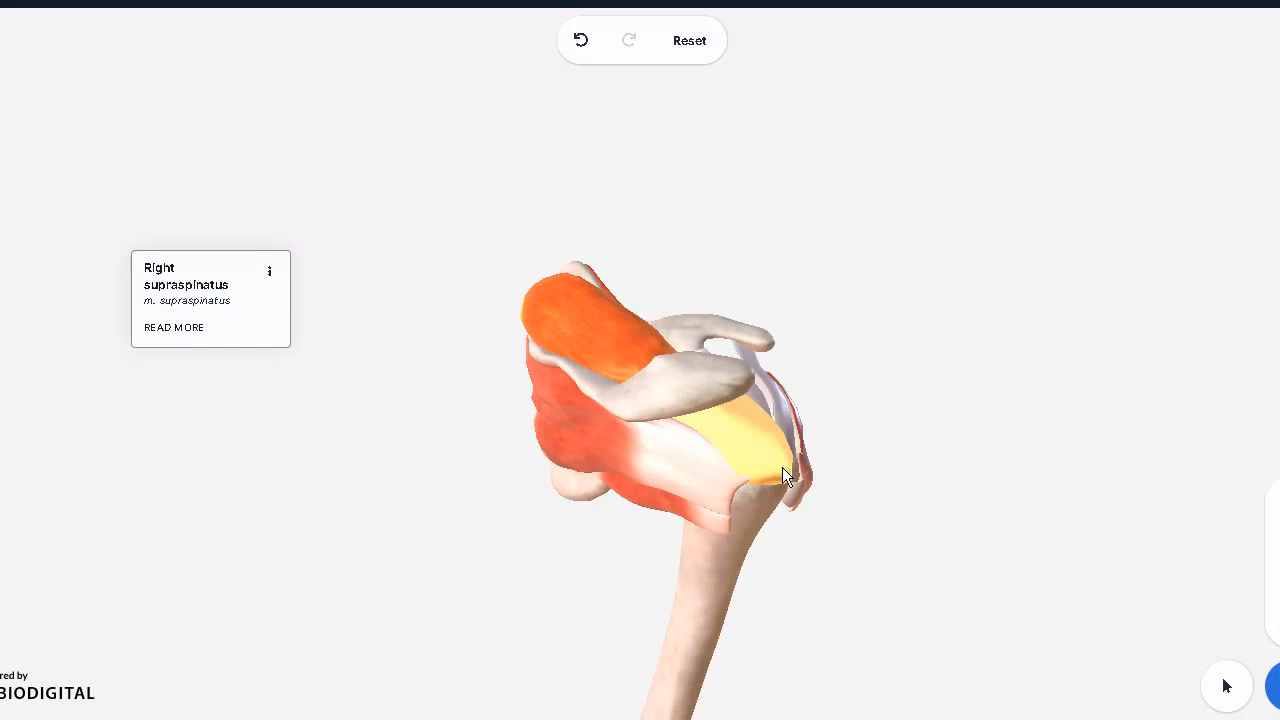
Select the infraspinatus and teres minor, hide the supraspinatus, then undo the hide.
drag(785, 477, 742, 465)
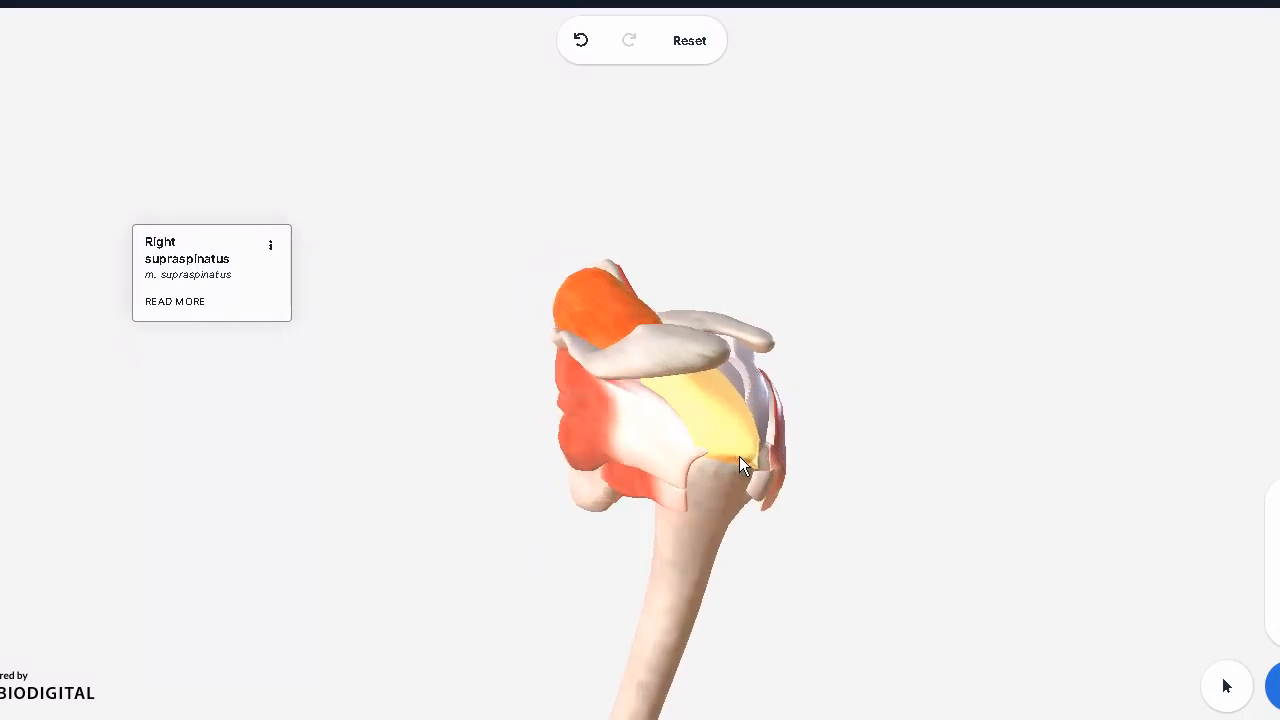
drag(740, 465, 730, 370)
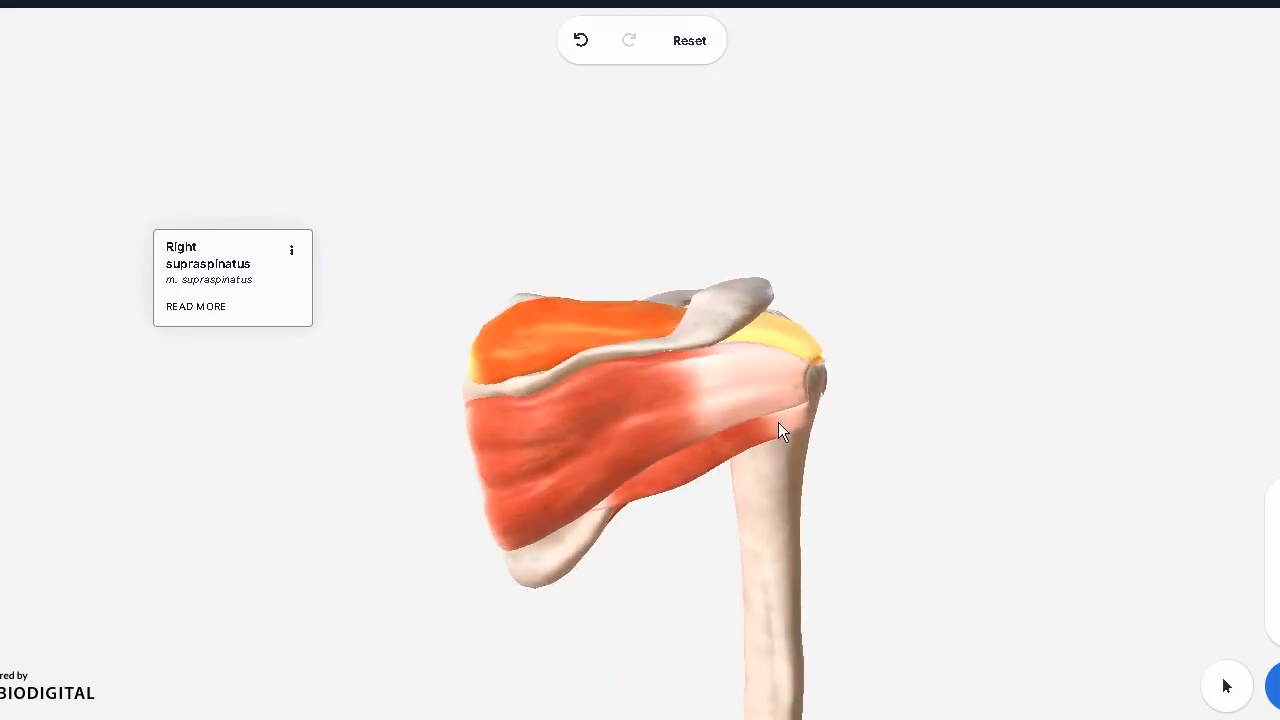
click(630, 385)
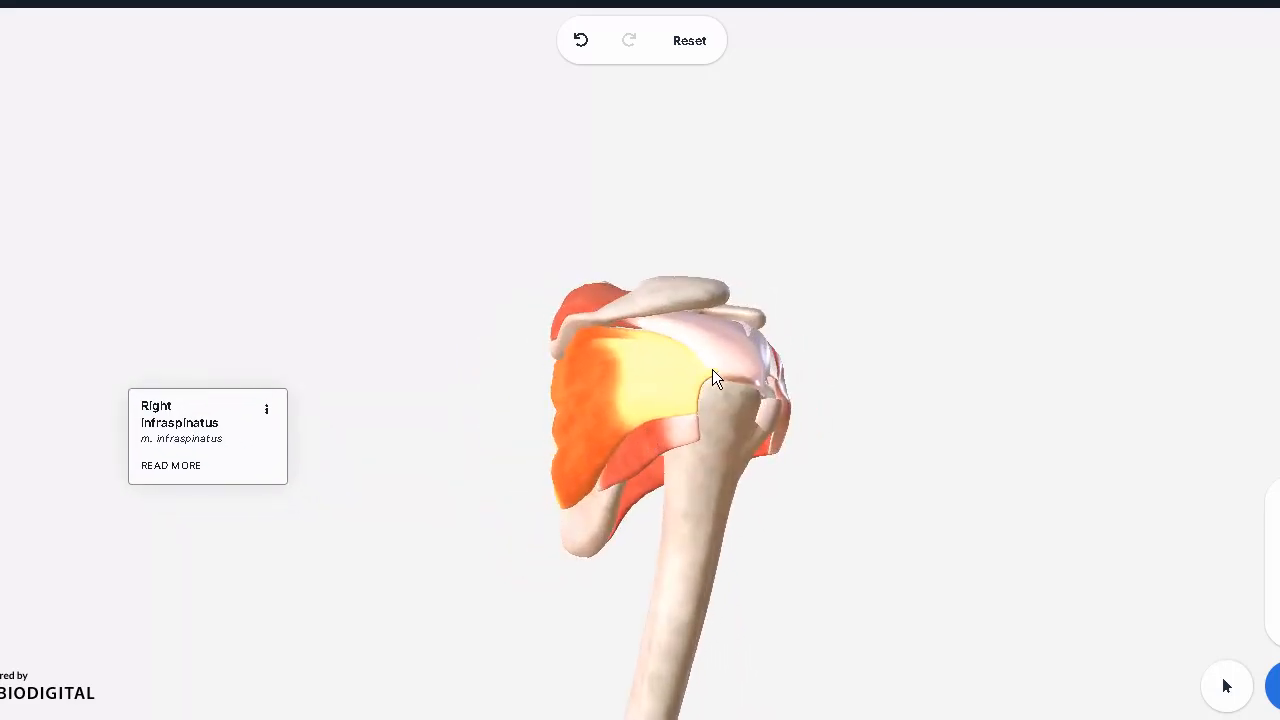
mouse_move(703, 397)
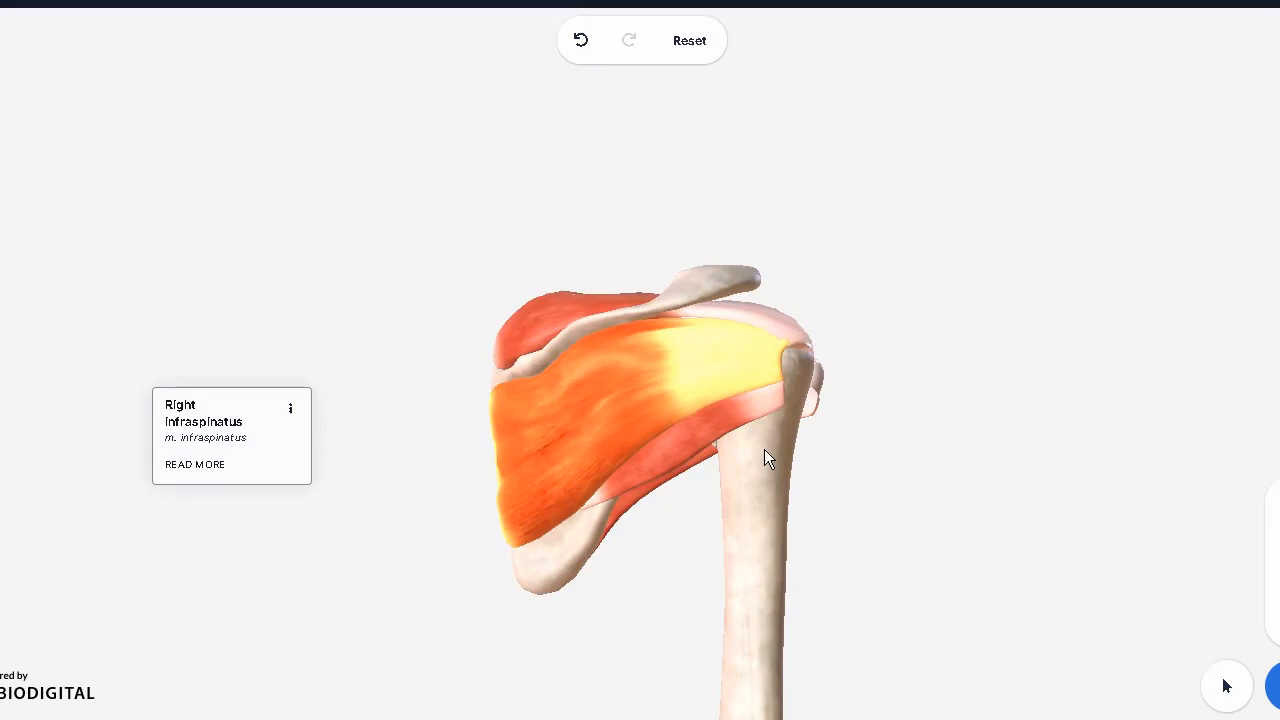
mouse_move(688, 372)
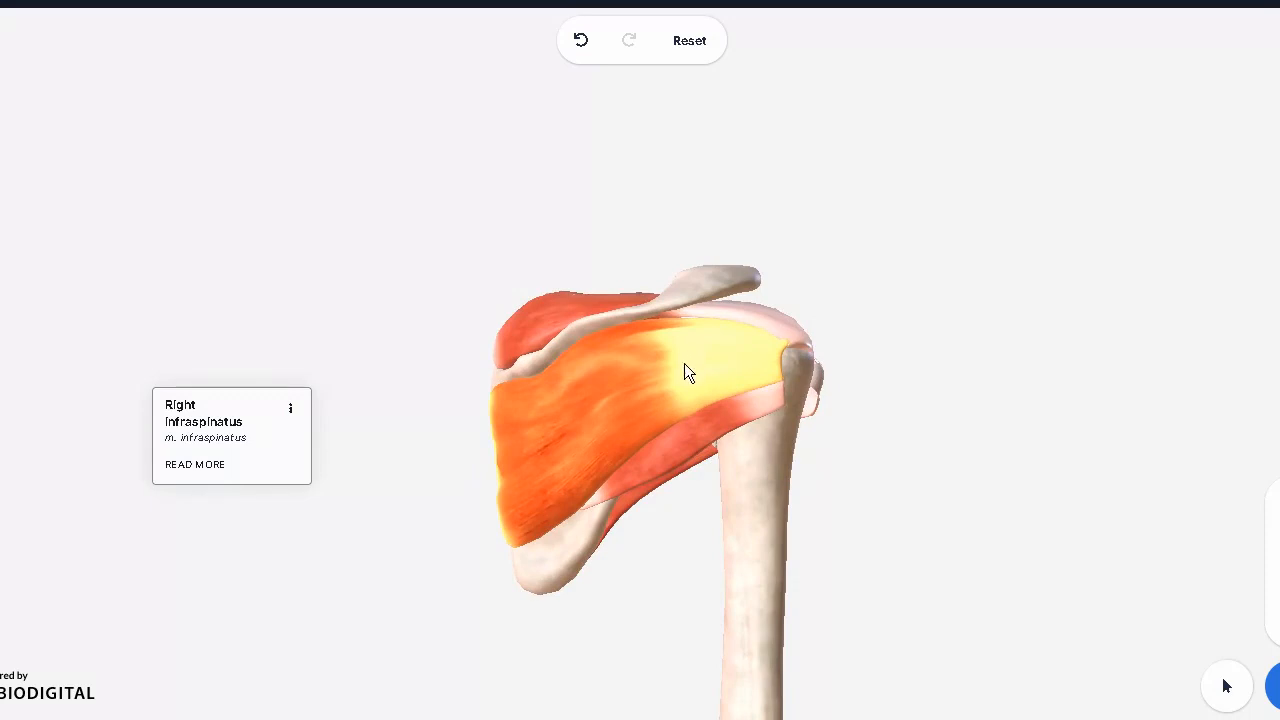
mouse_move(792, 378)
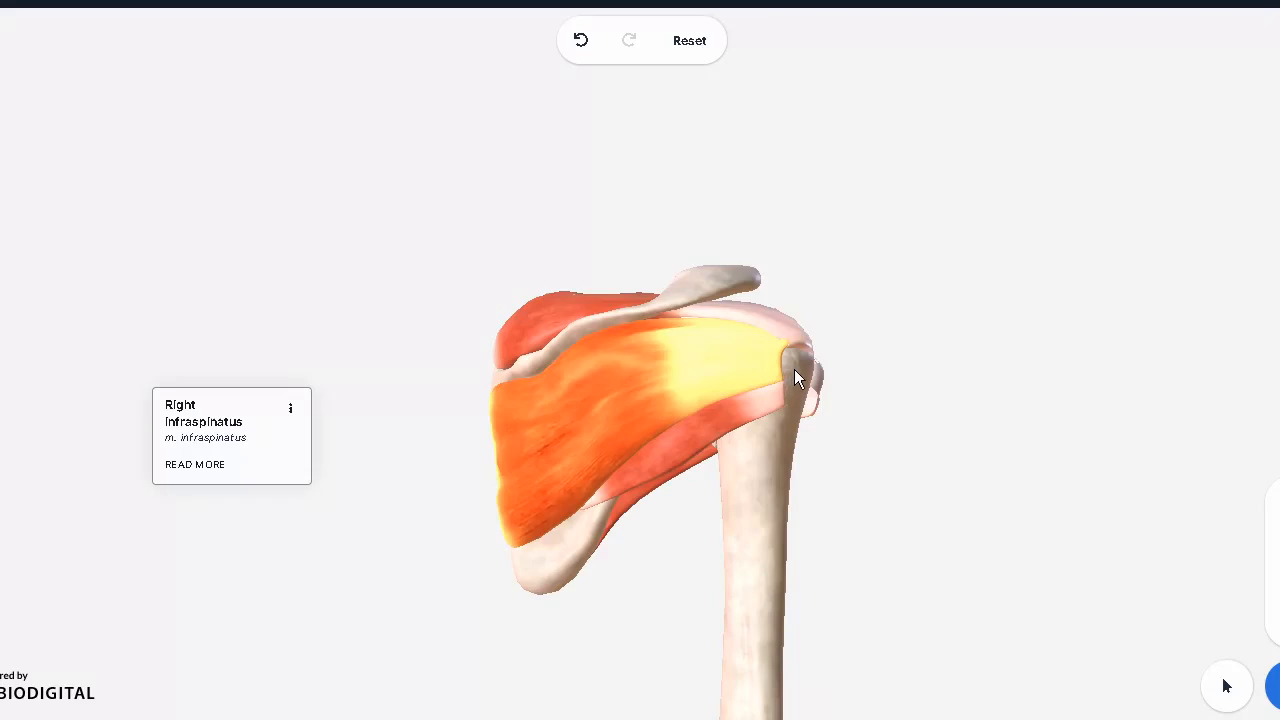
mouse_move(735, 392)
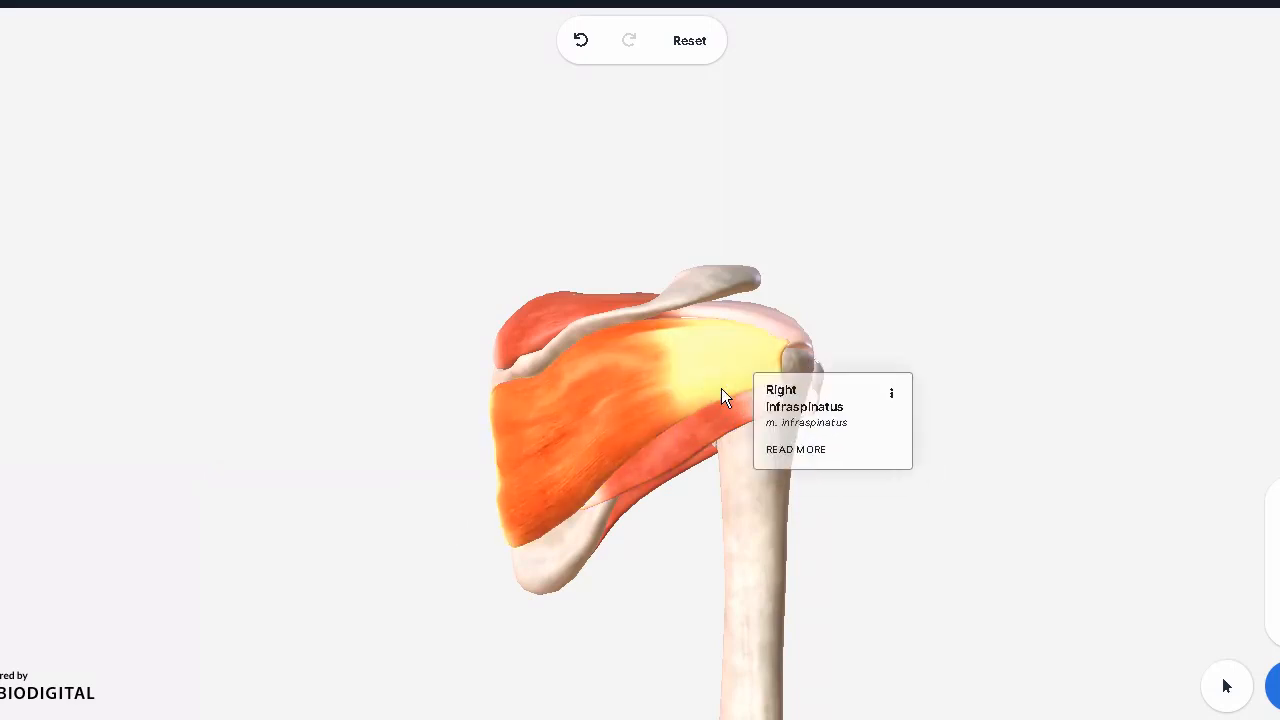
click(710, 430)
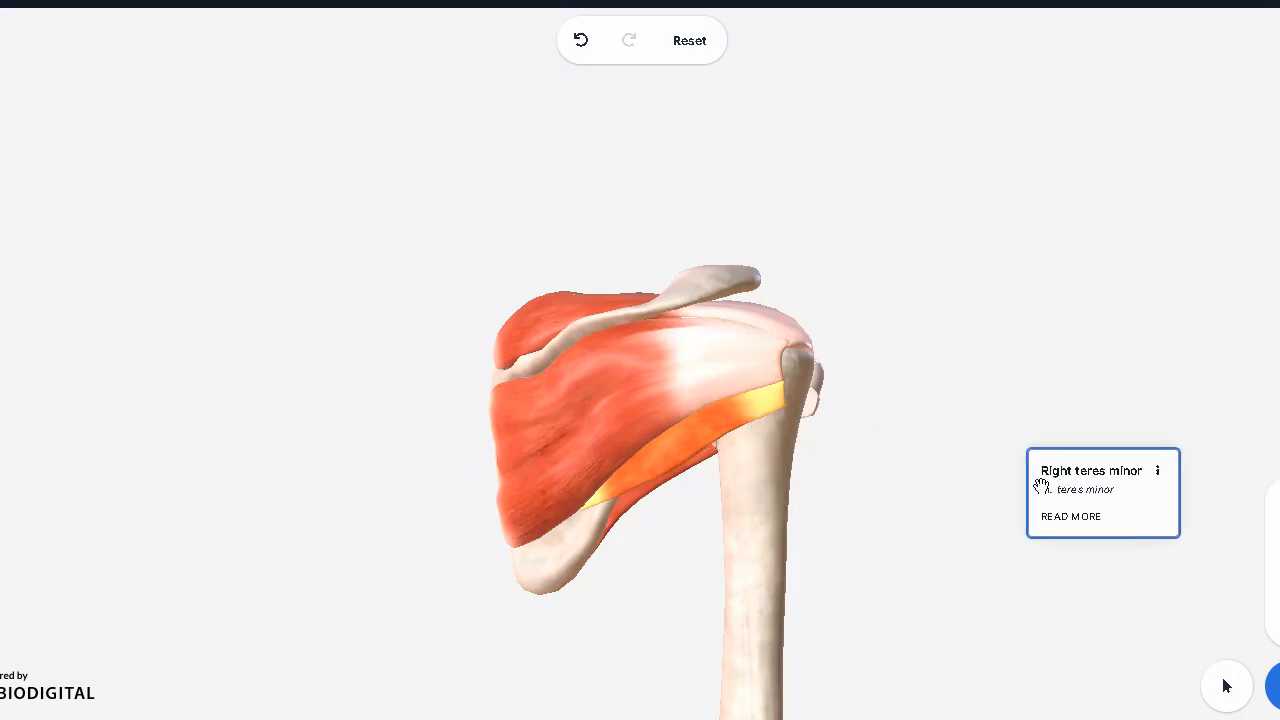
drag(650, 400, 645, 412)
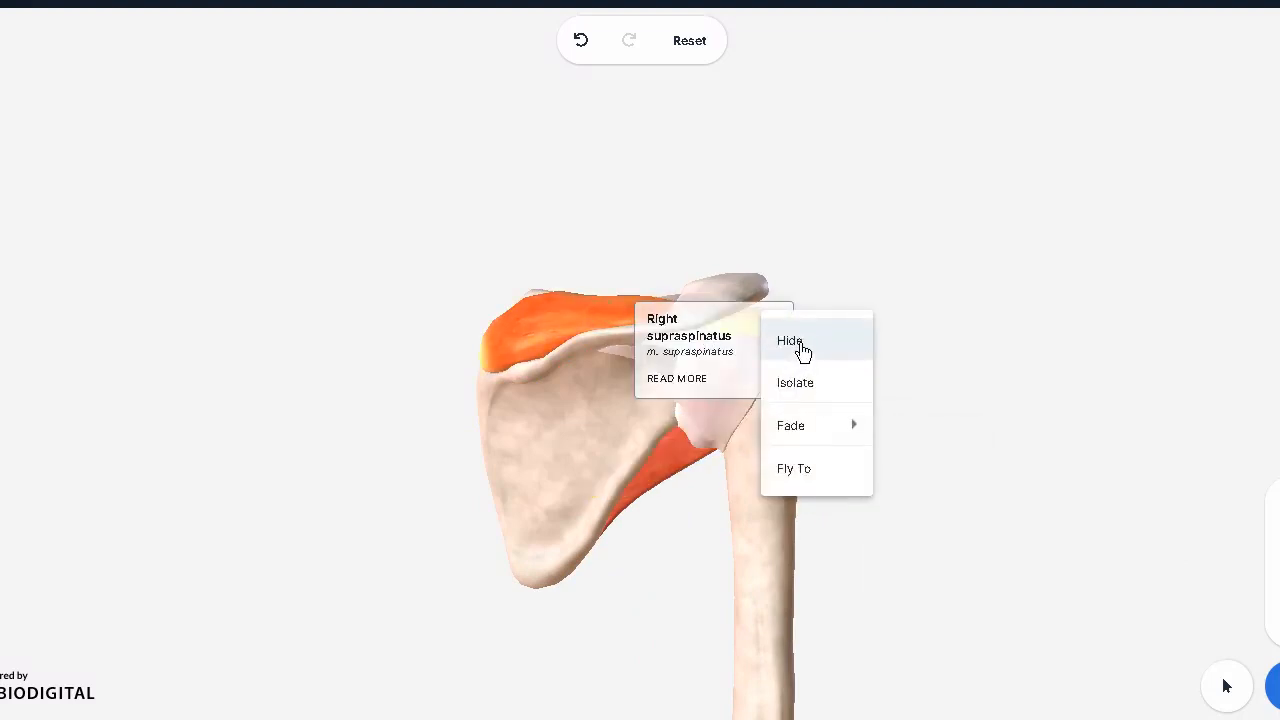
click(790, 341)
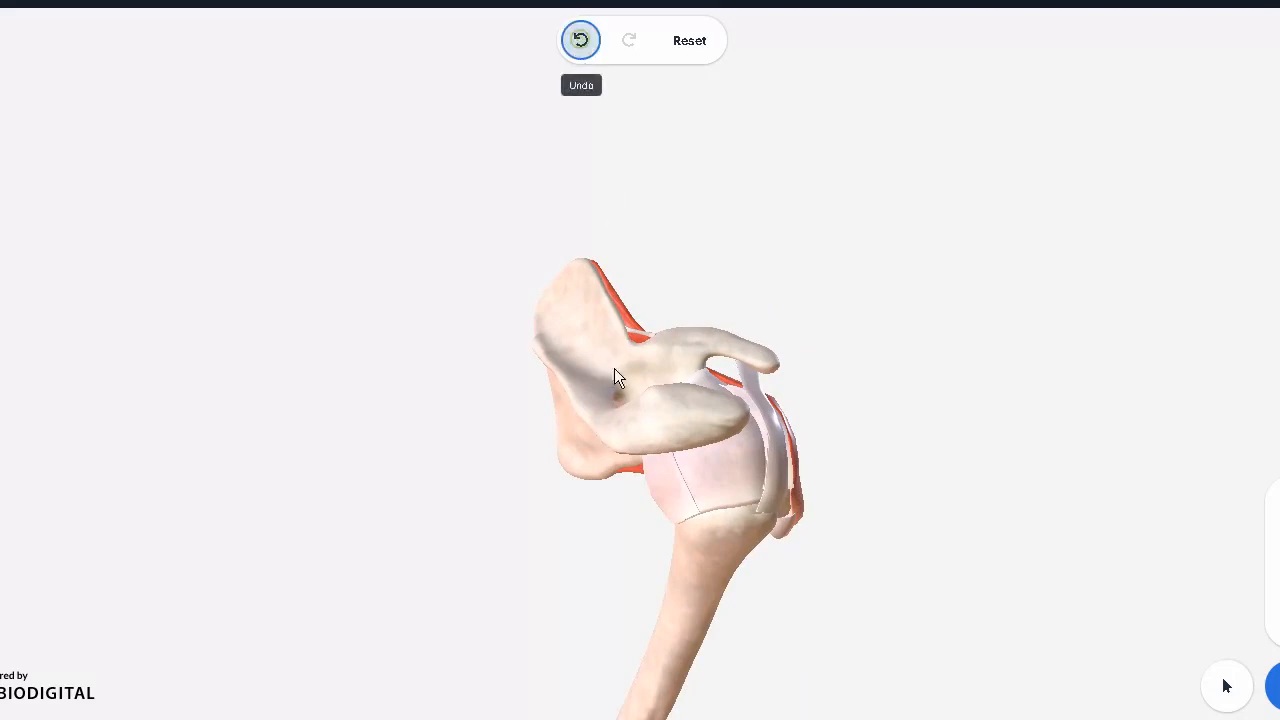
click(645, 480)
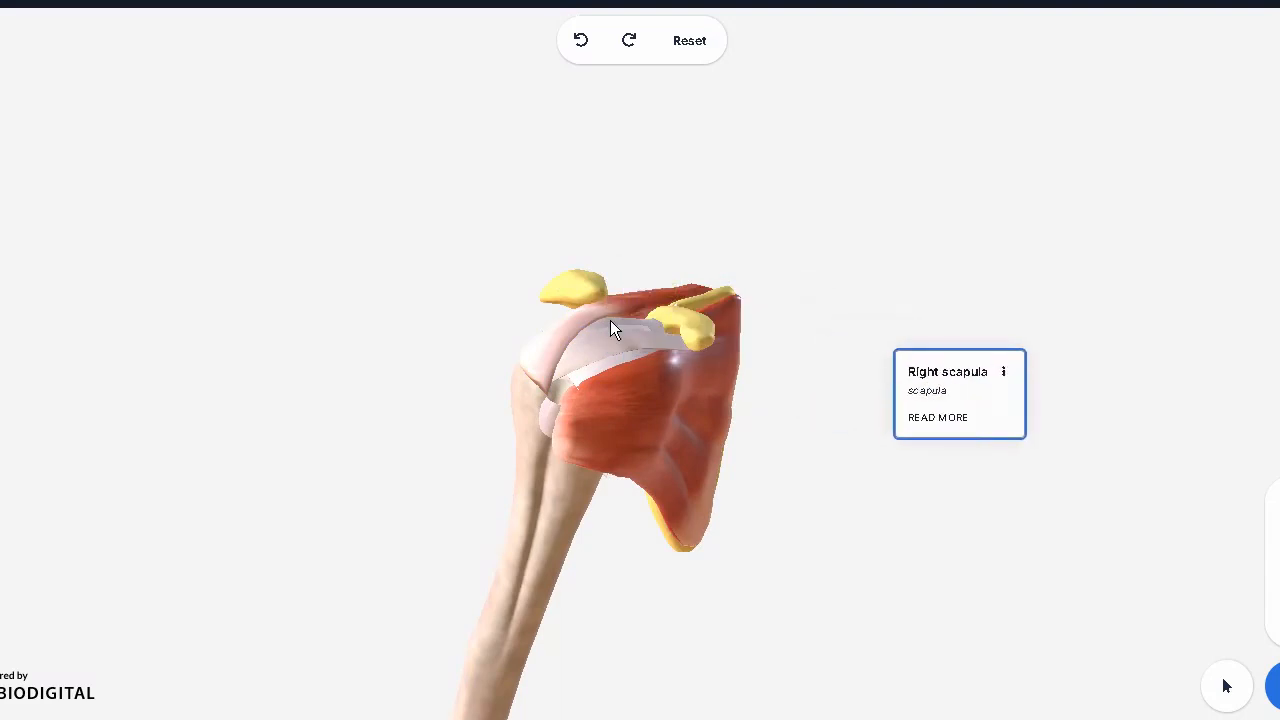
mouse_move(580, 307)
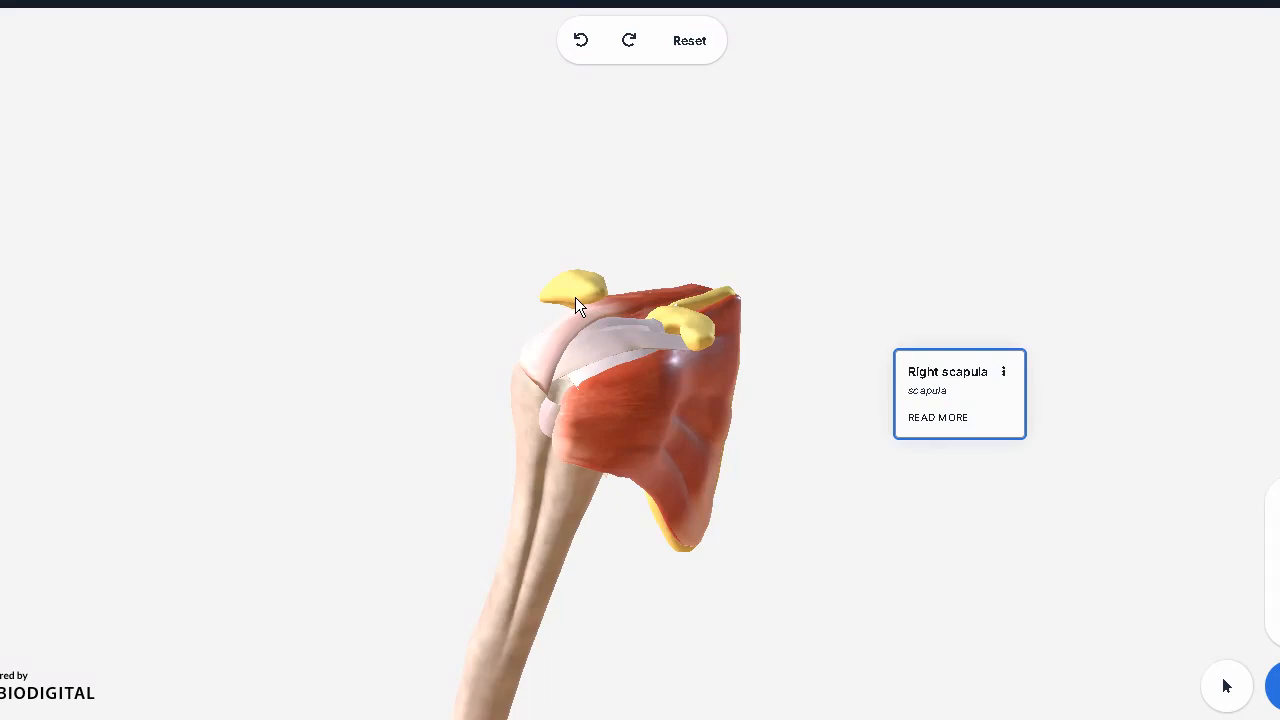
mouse_move(603, 318)
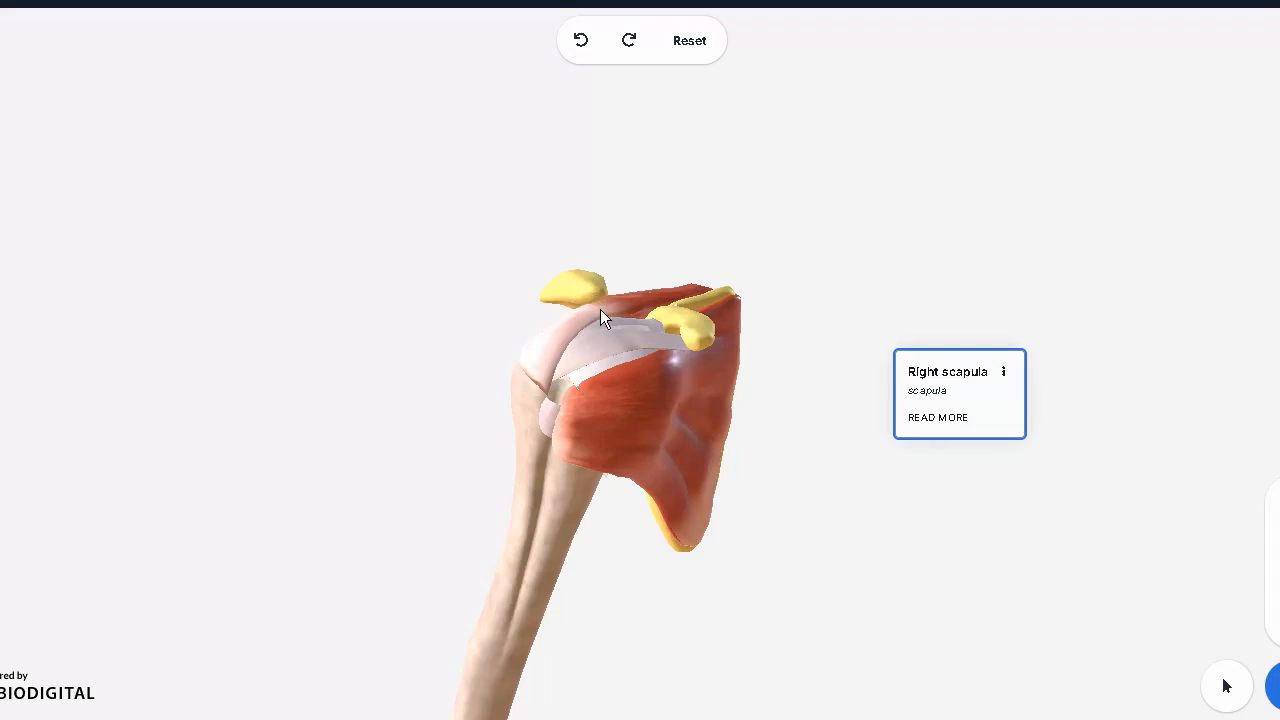
mouse_move(597, 311)
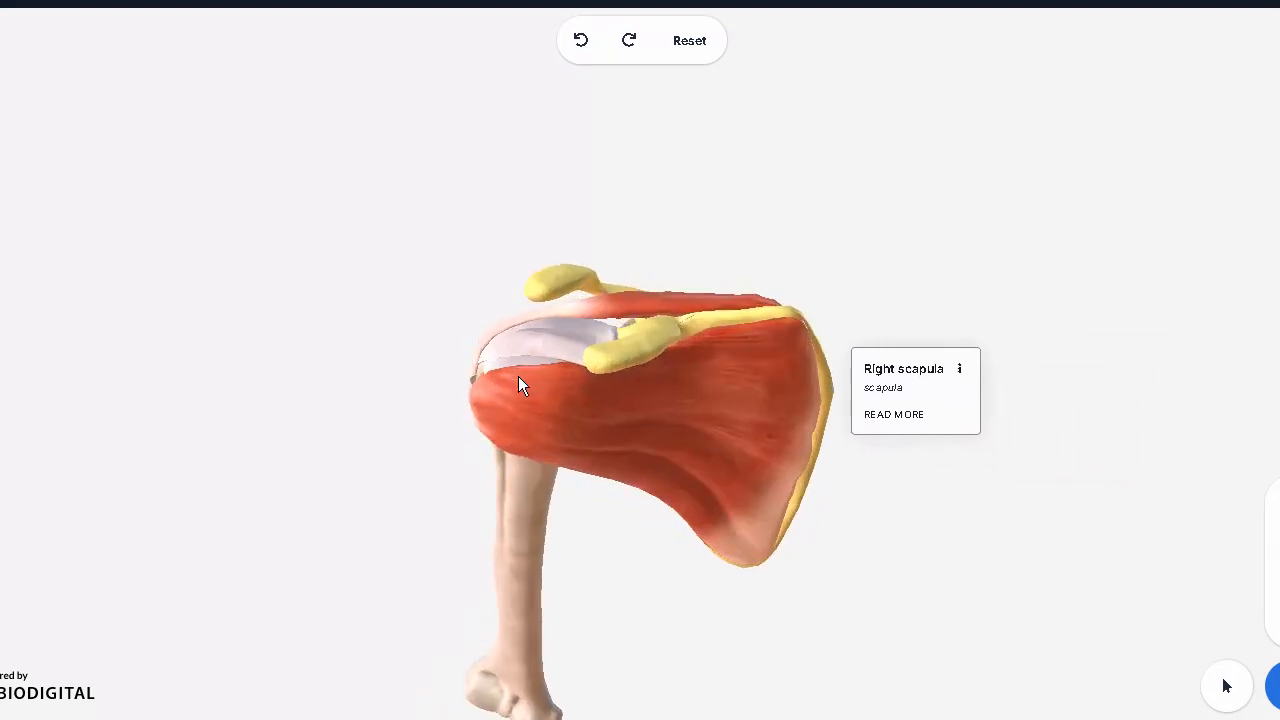
Orbit the joint from above and behind, then select the exposed glenohumeral joint capsule.
drag(520, 385, 630, 348)
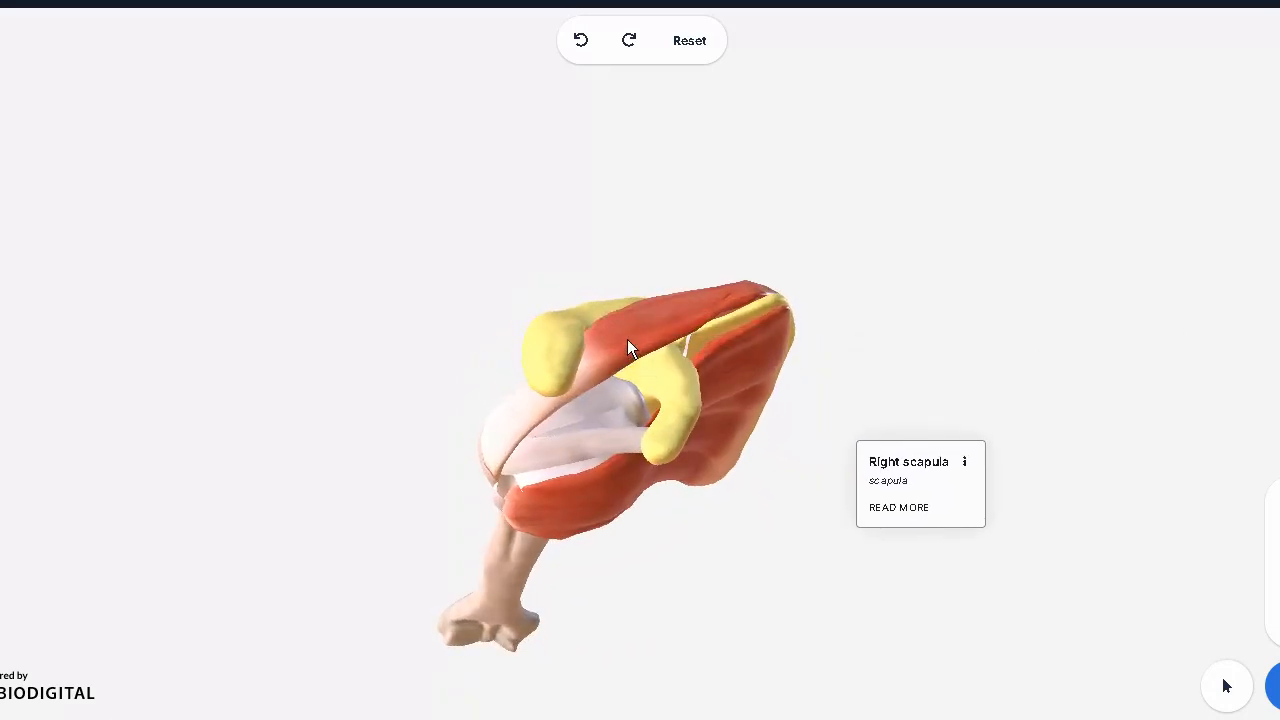
mouse_move(610, 358)
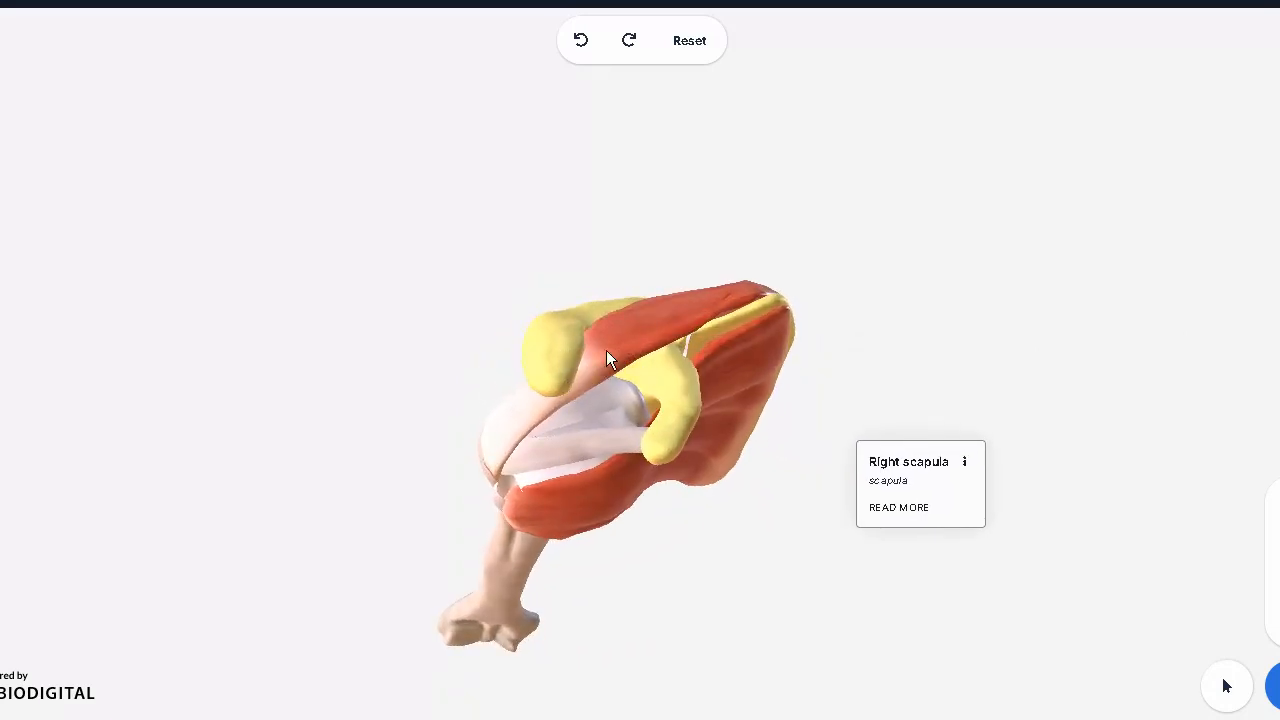
drag(610, 360, 570, 438)
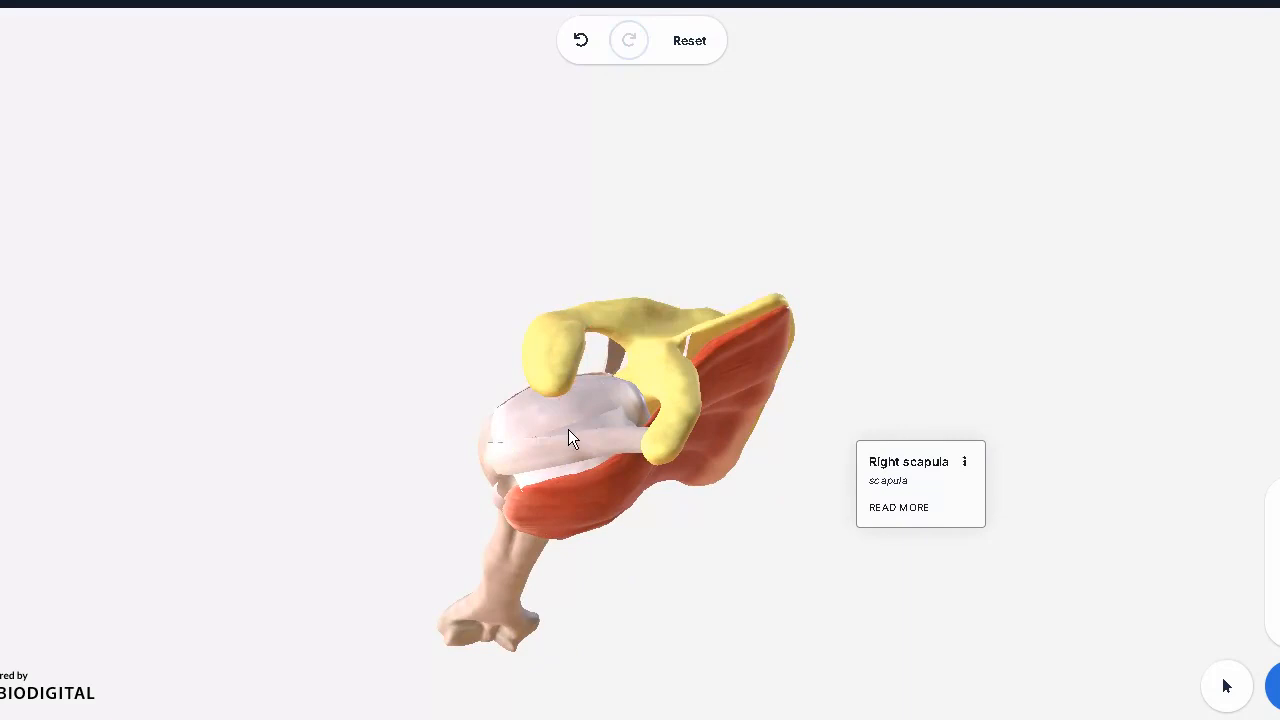
drag(570, 438, 835, 378)
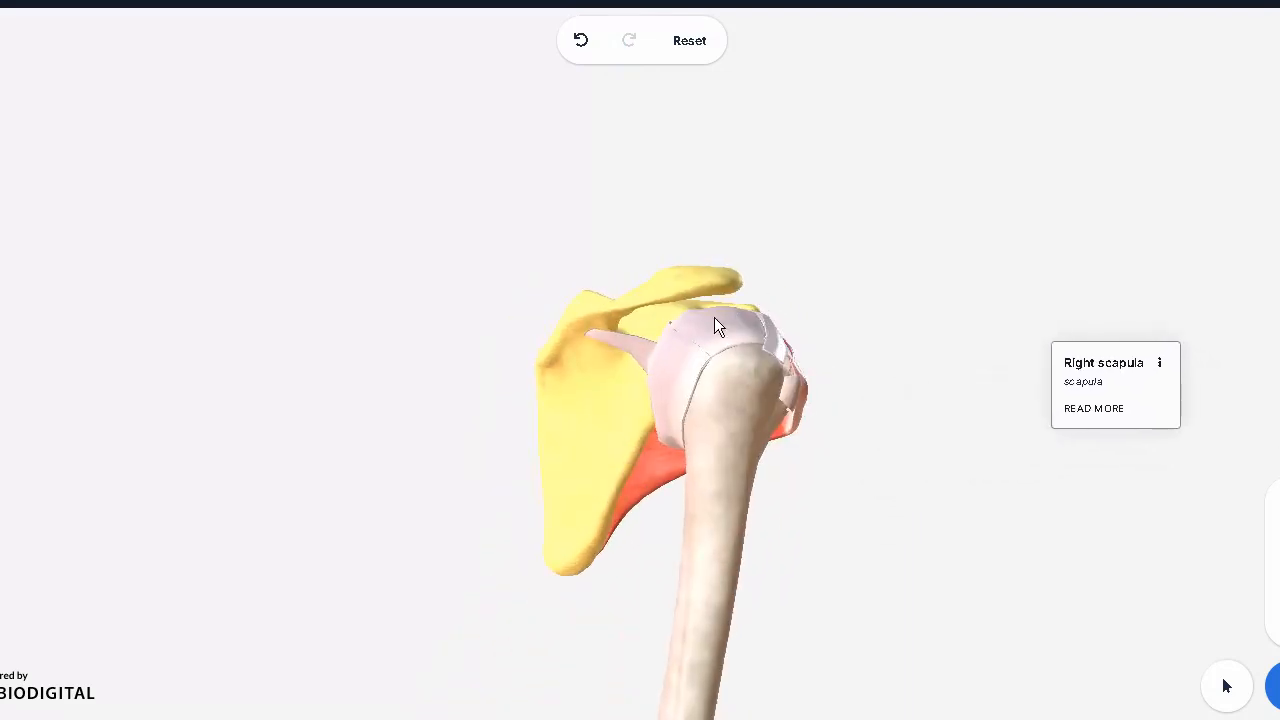
drag(715, 325, 655, 340)
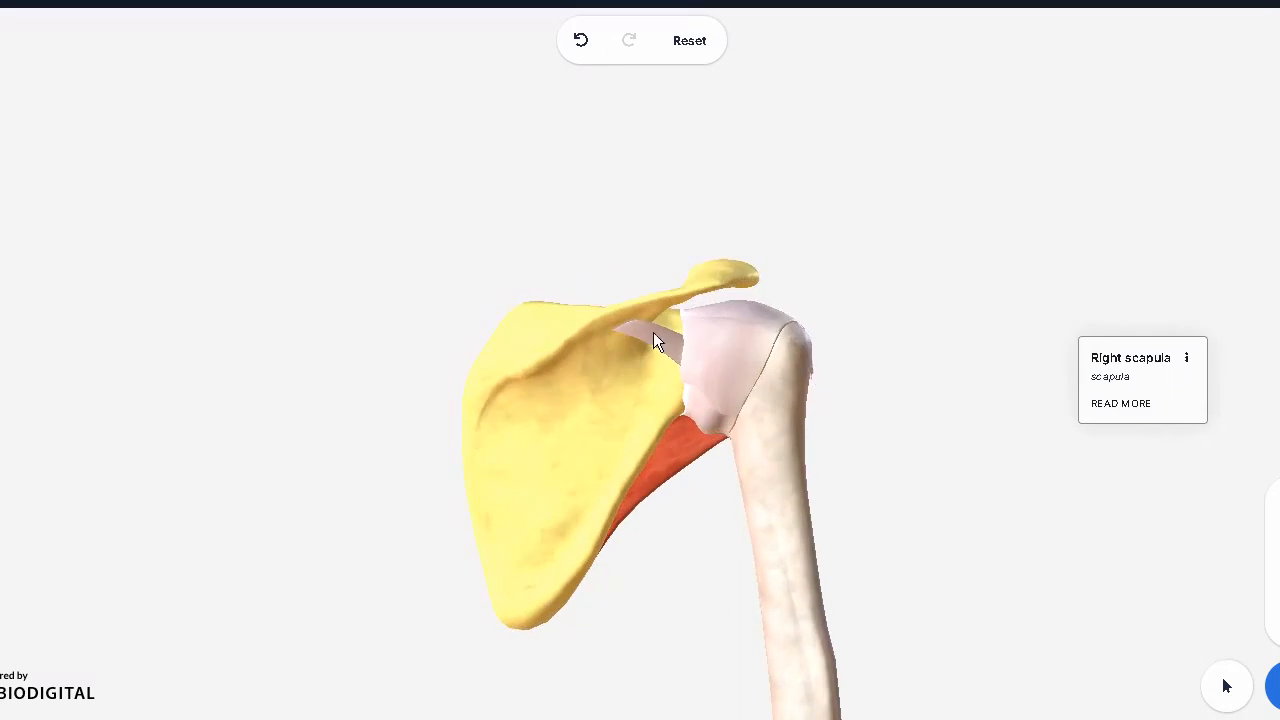
click(755, 343)
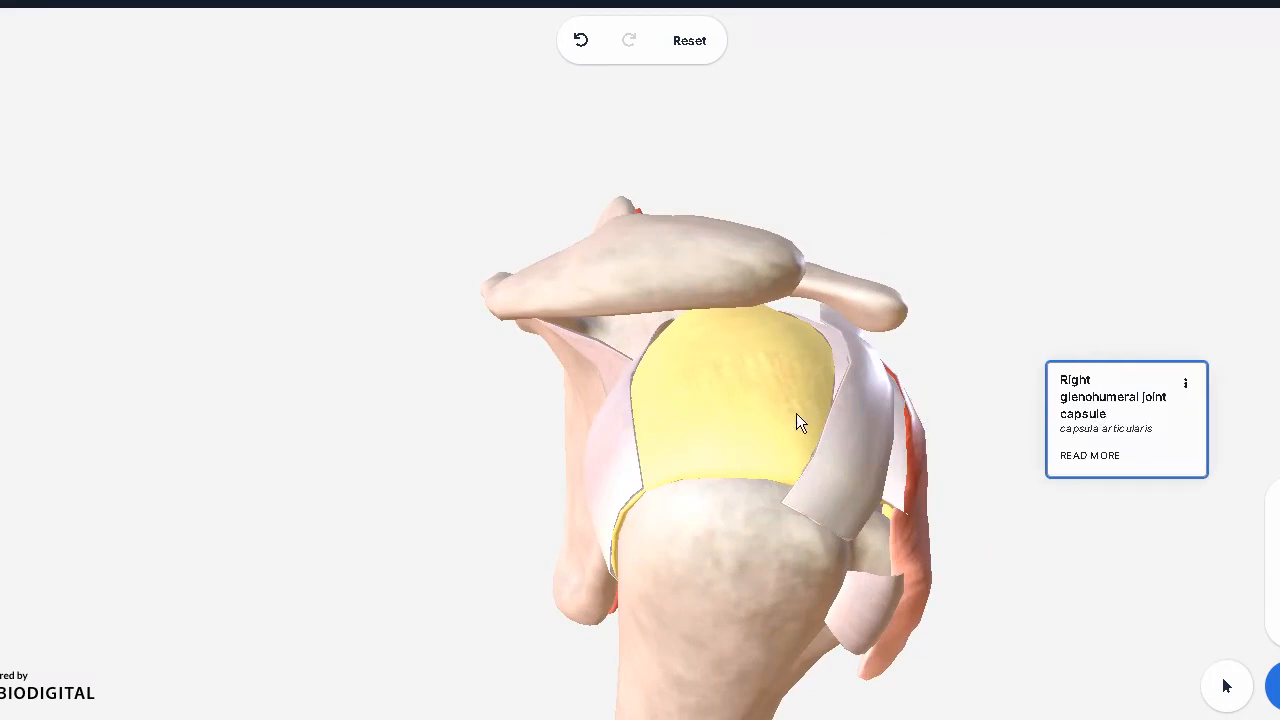
mouse_move(785, 357)
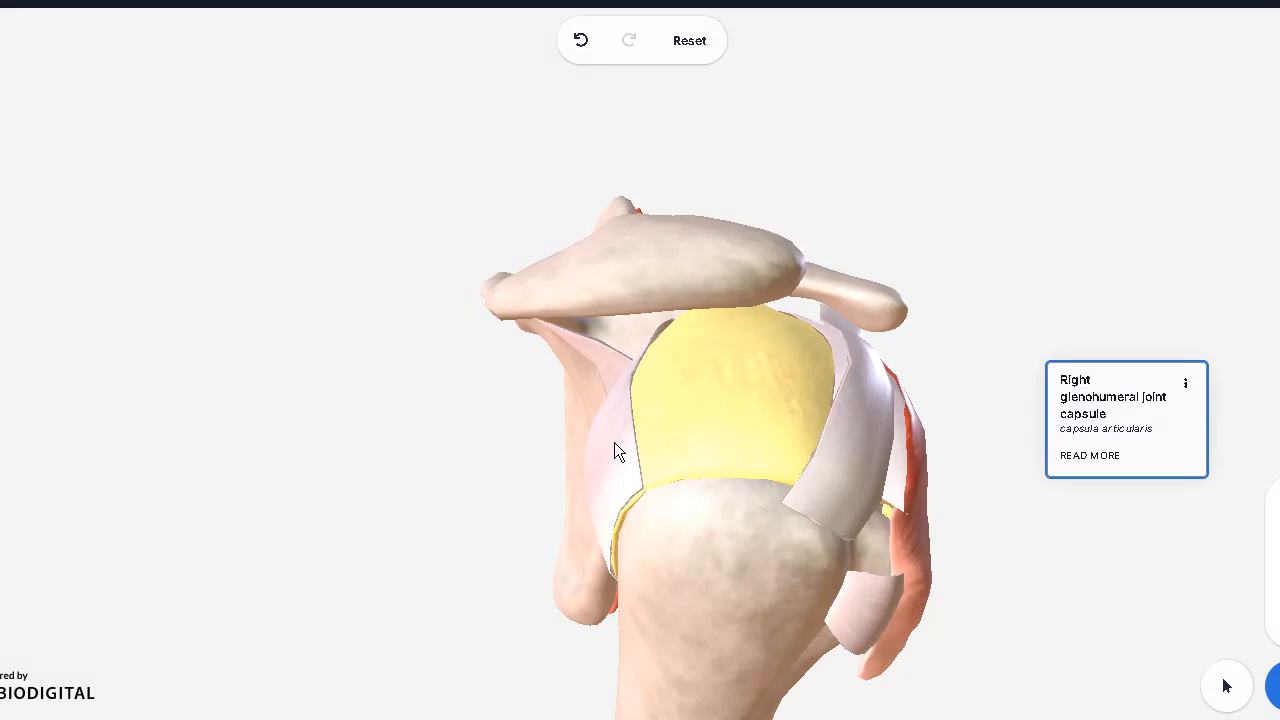
Hide the right posterior glenohumeral ligament via its context menu.
click(700, 420)
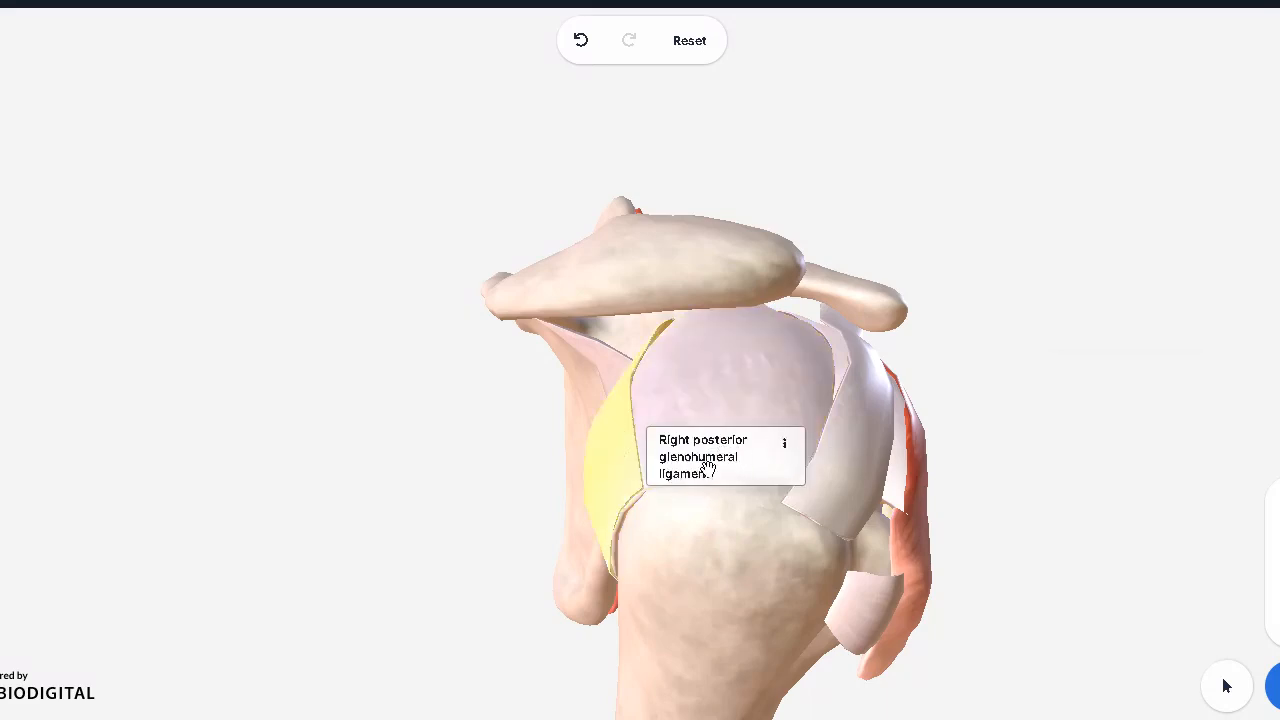
mouse_move(843, 450)
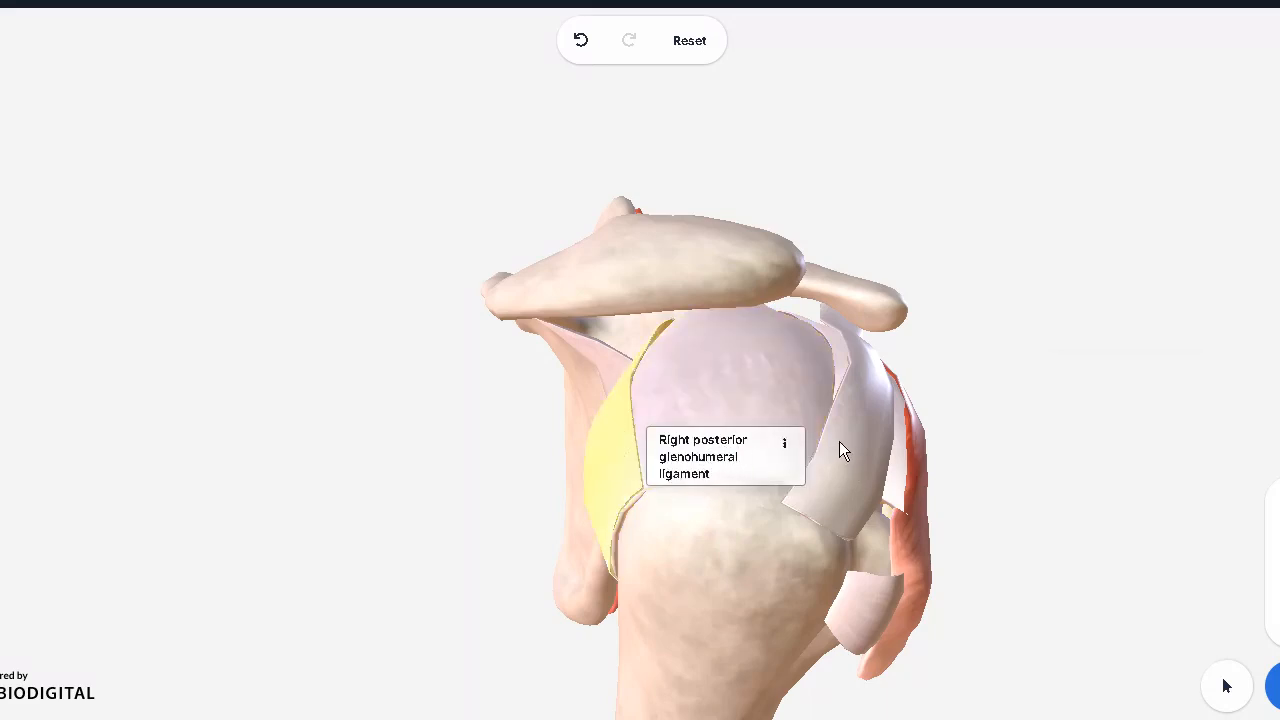
click(845, 363)
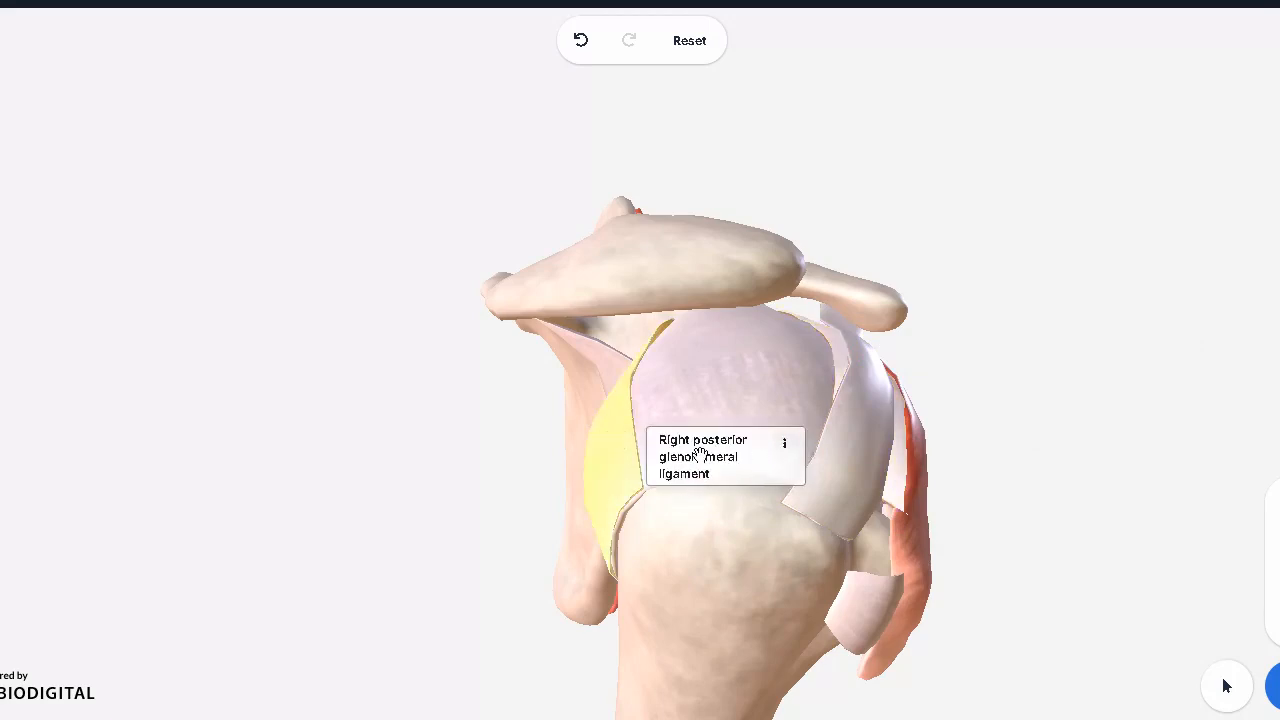
click(784, 443)
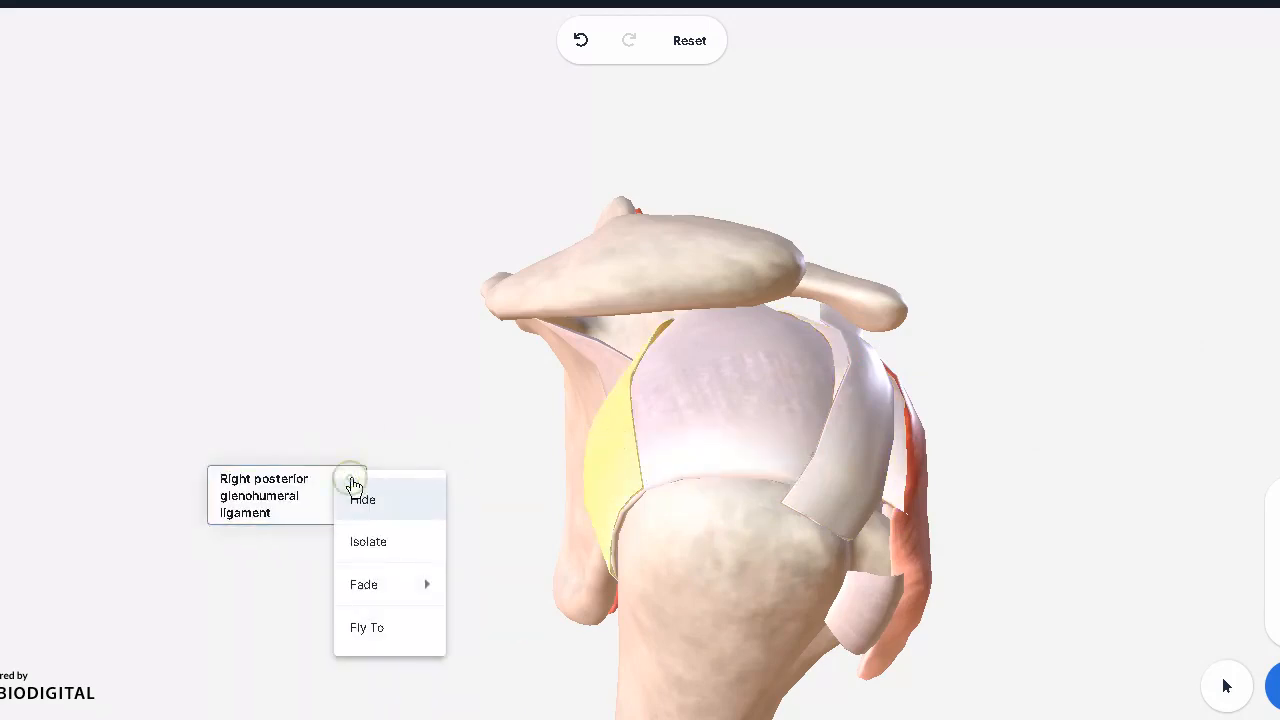
mouse_move(418, 510)
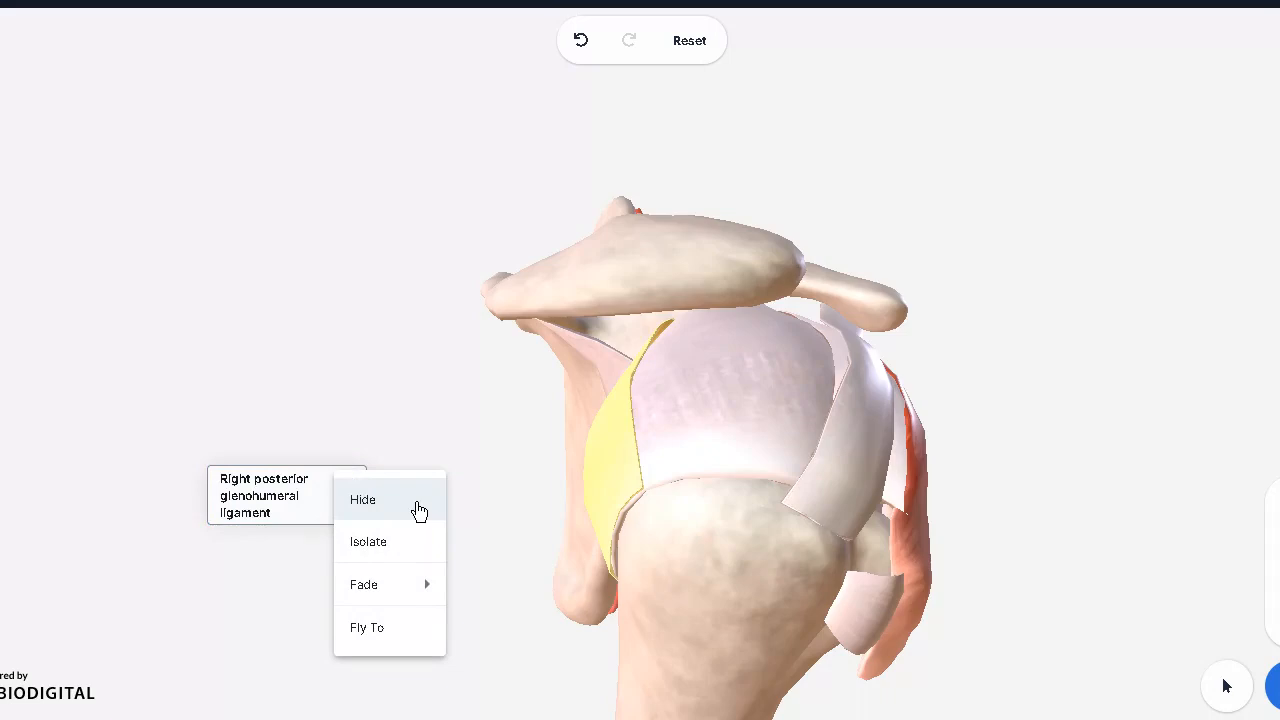
click(362, 499)
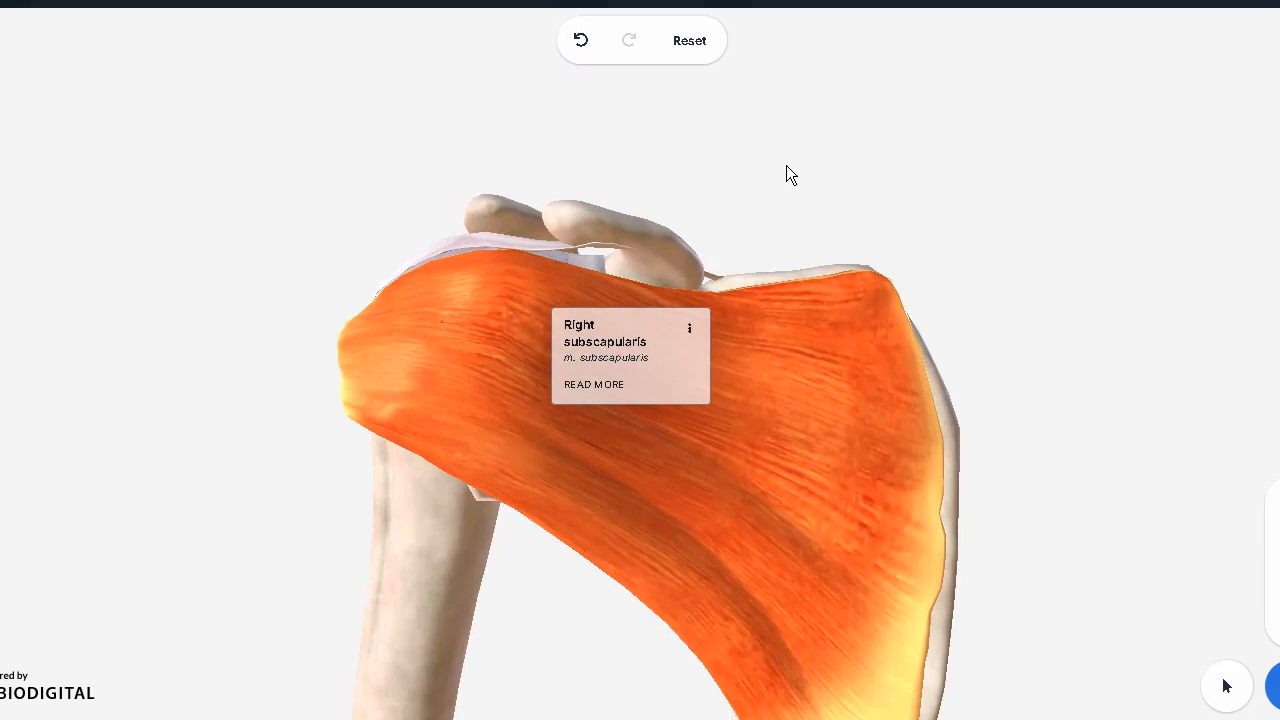
mouse_move(366, 376)
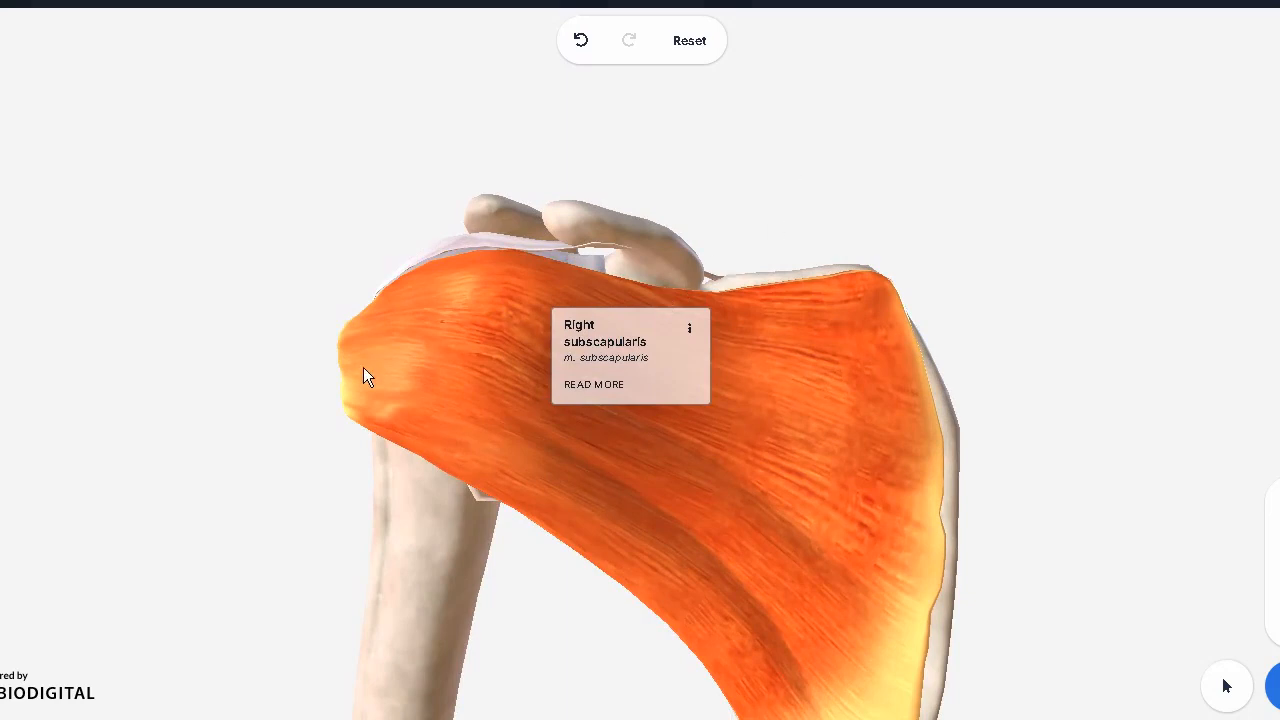
mouse_move(533, 494)
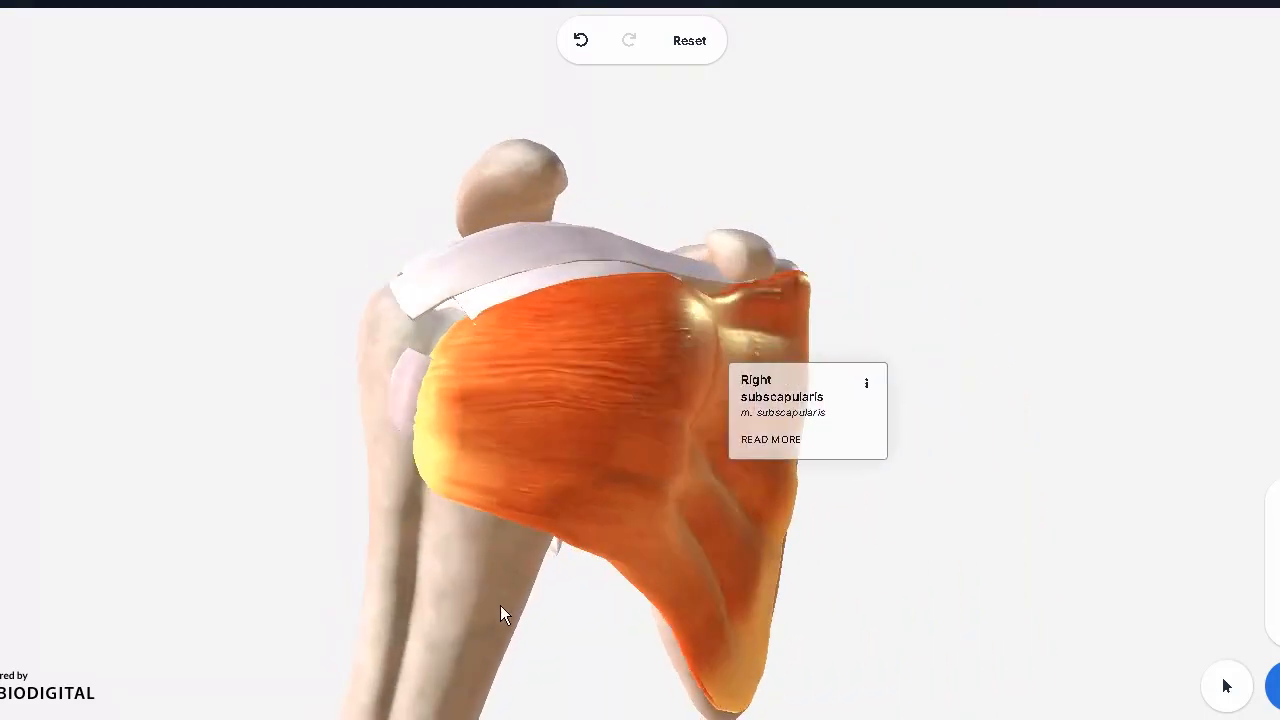
Hide the right subscapularis and the right superior glenohumeral ligament.
click(866, 383)
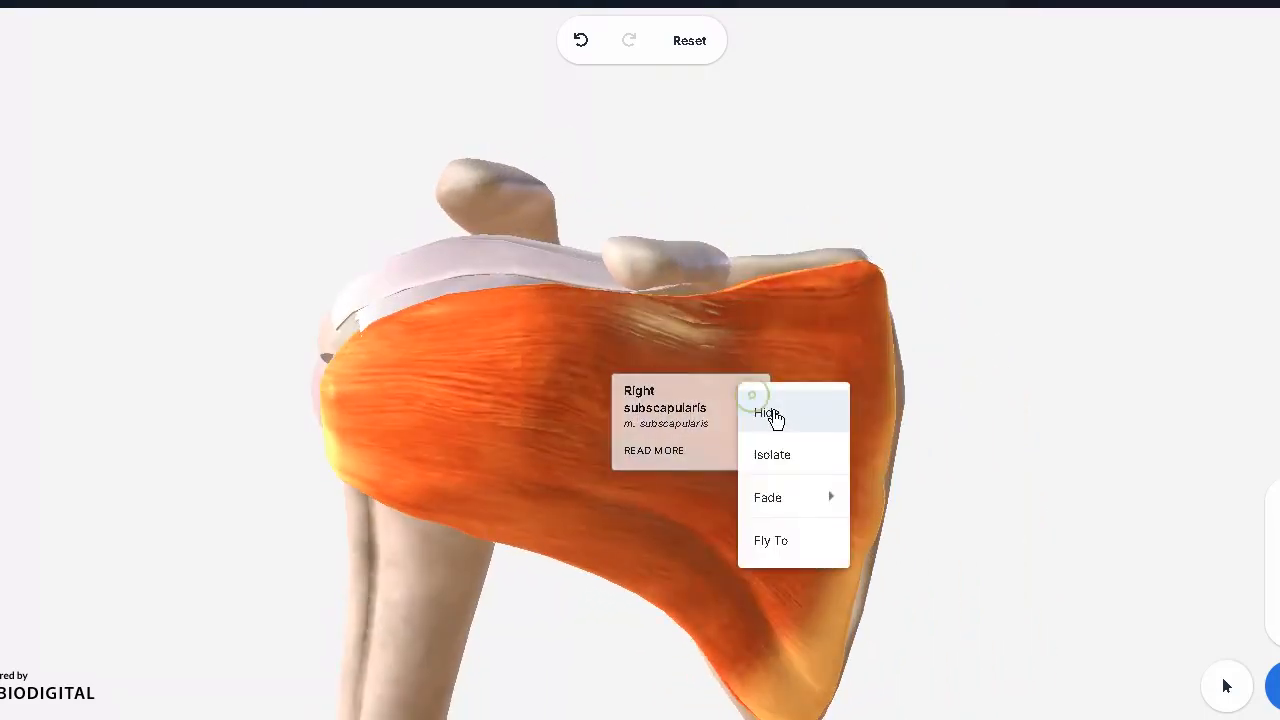
click(768, 413)
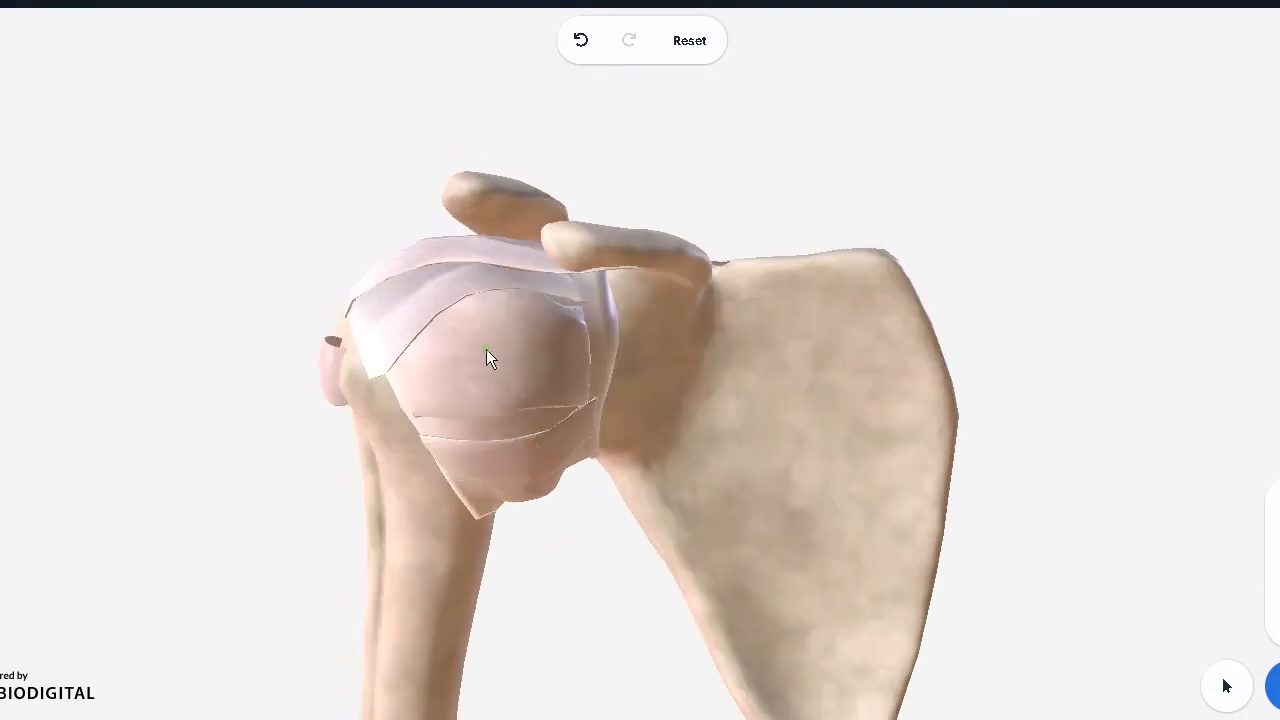
click(490, 357)
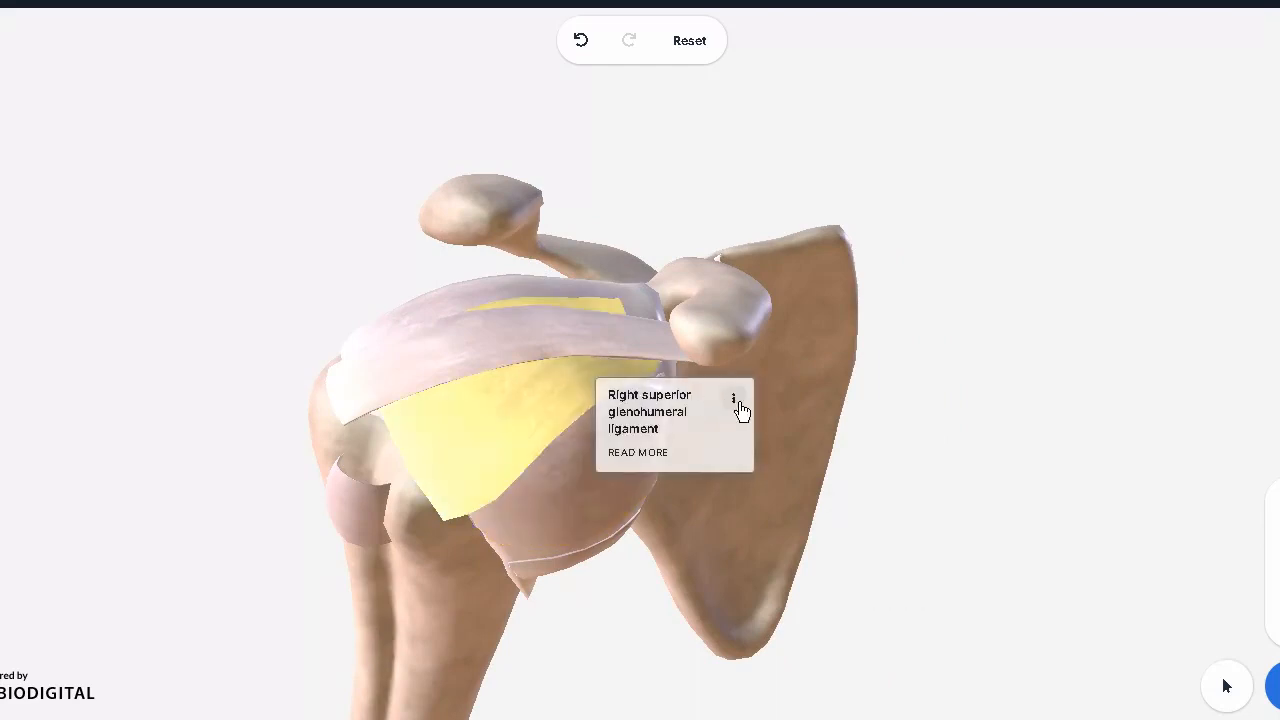
click(734, 399)
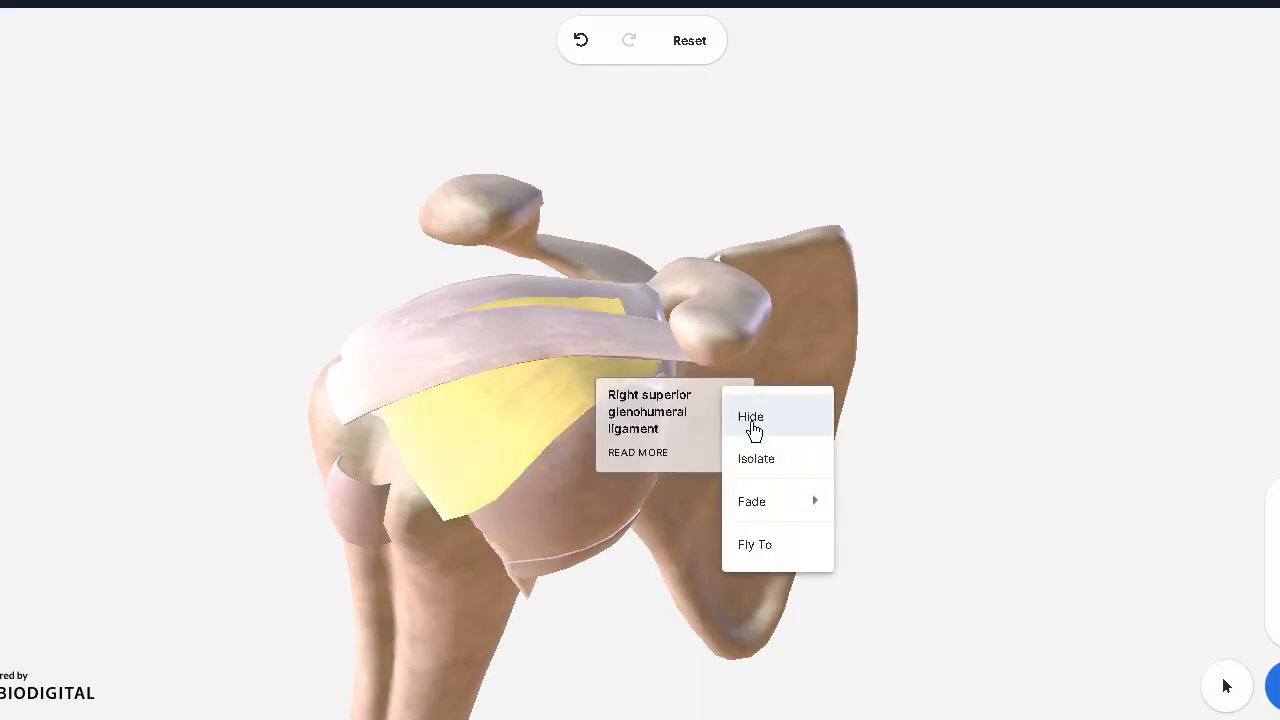
click(750, 417)
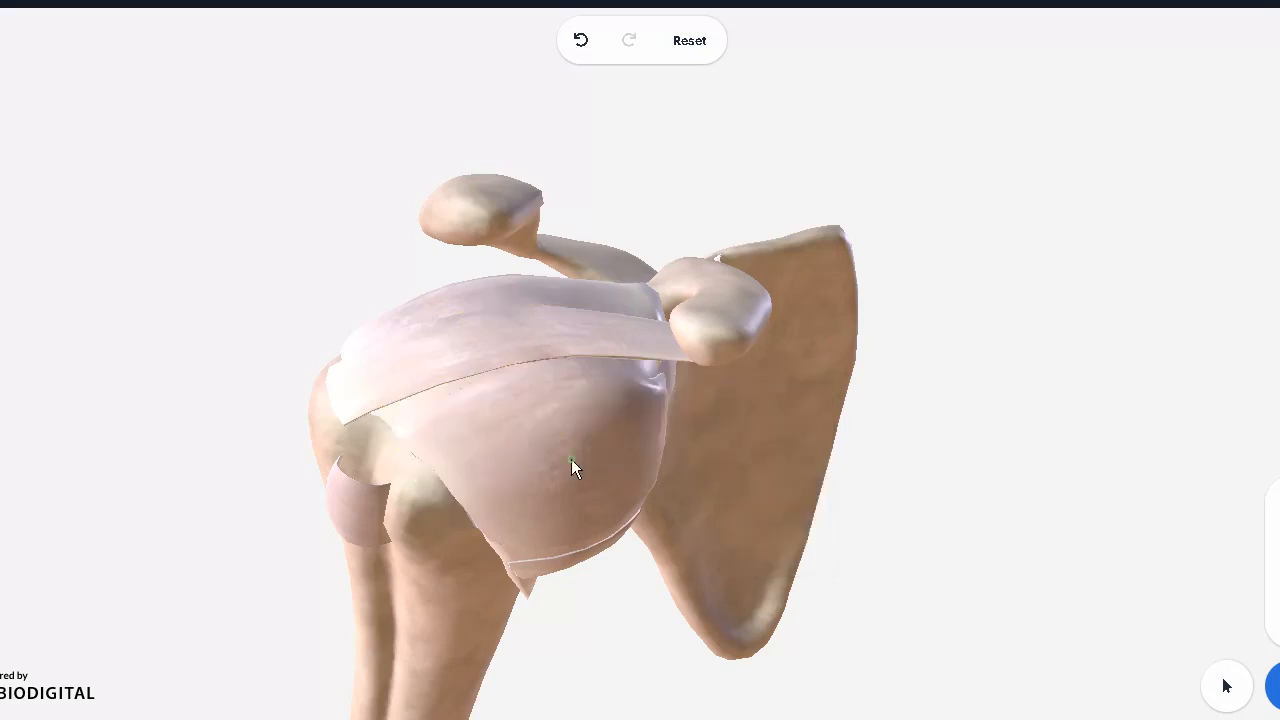
Select the inferior glenohumeral ligament region and hide the right coracohumeral ligament.
click(575, 467)
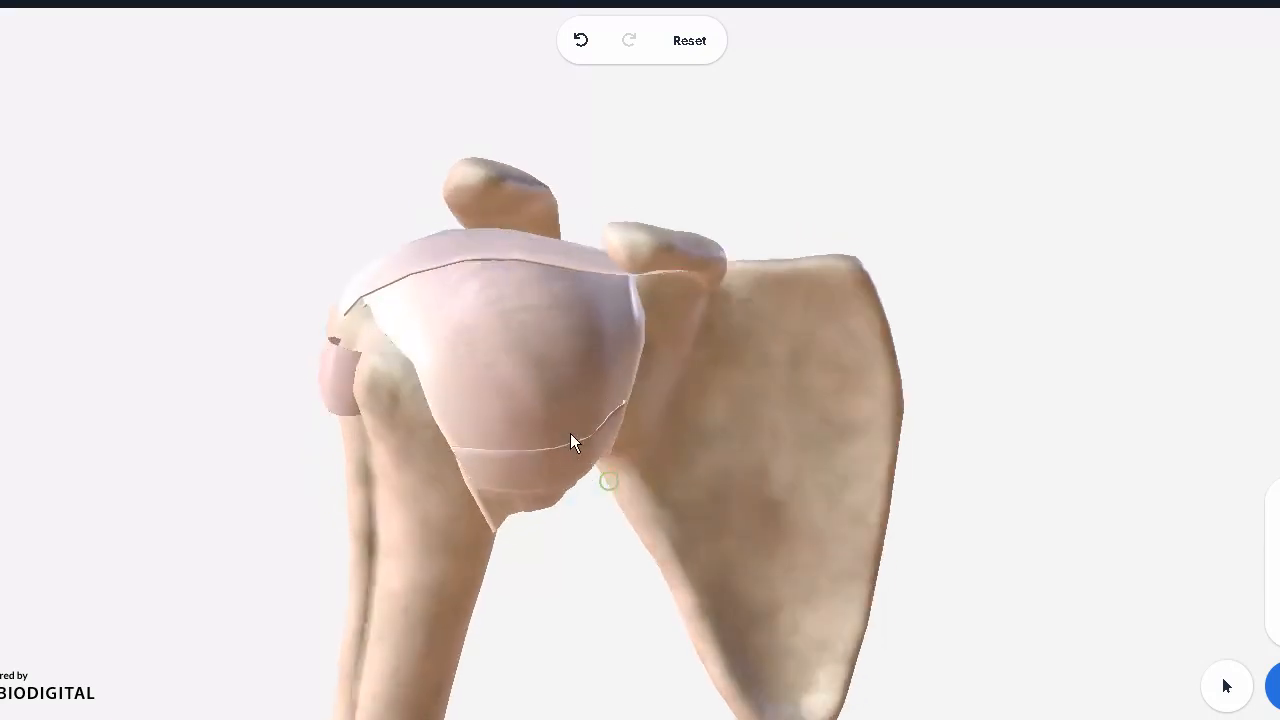
click(575, 443)
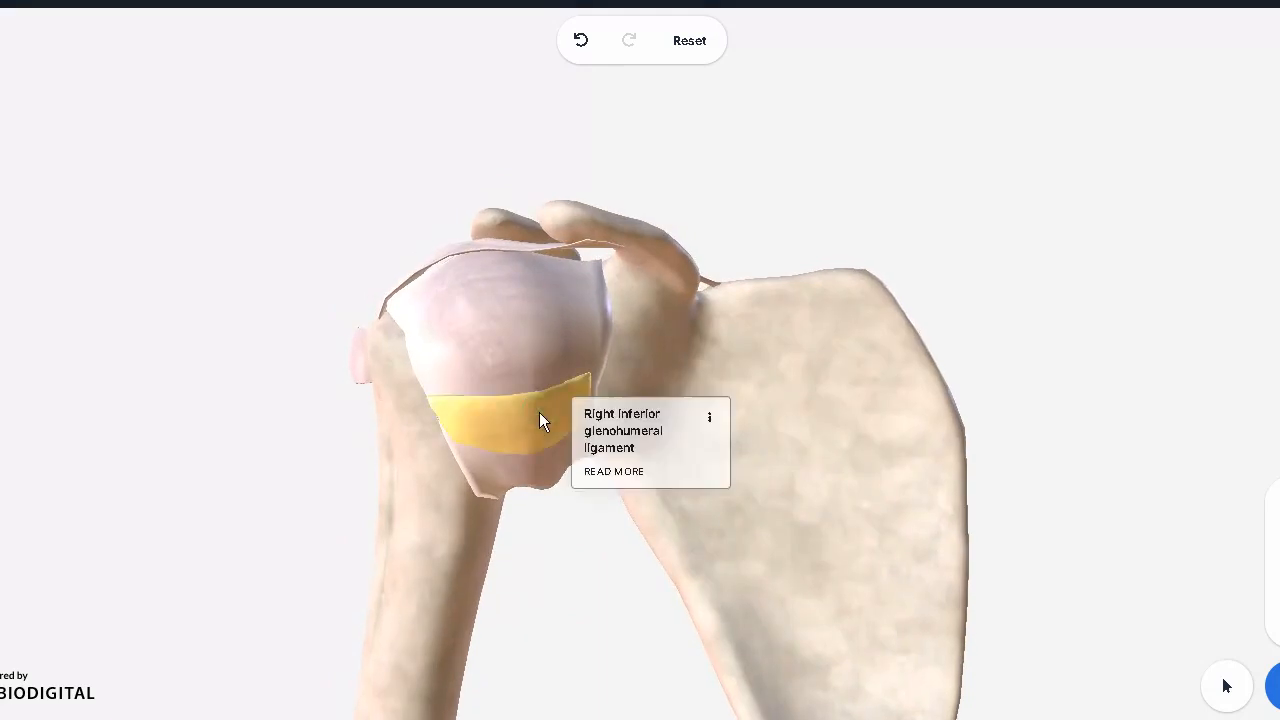
click(732, 435)
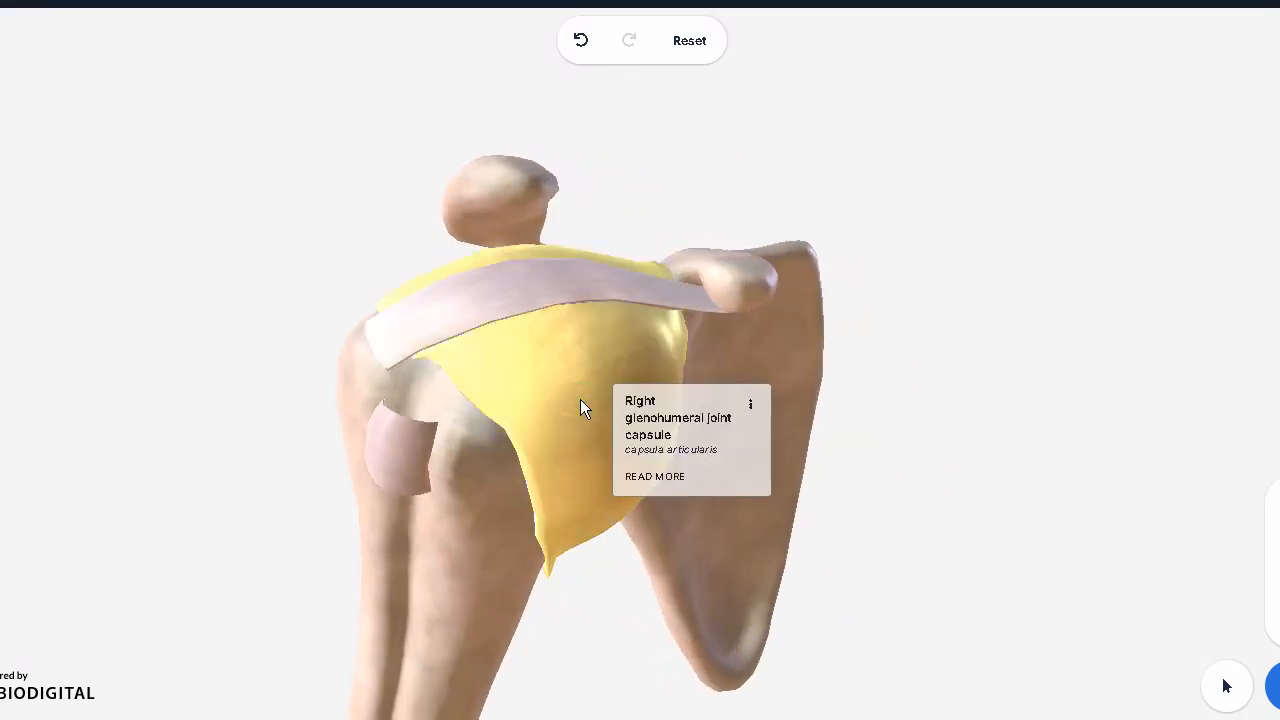
mouse_move(738, 293)
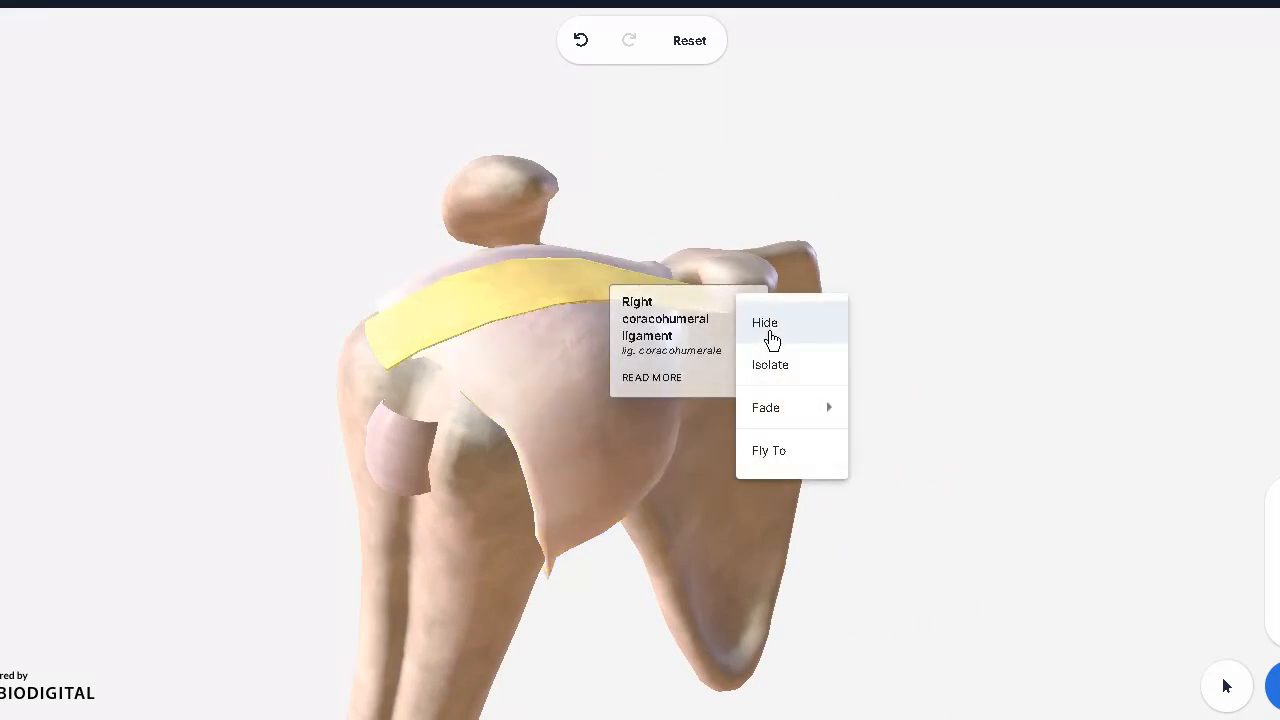
click(765, 322)
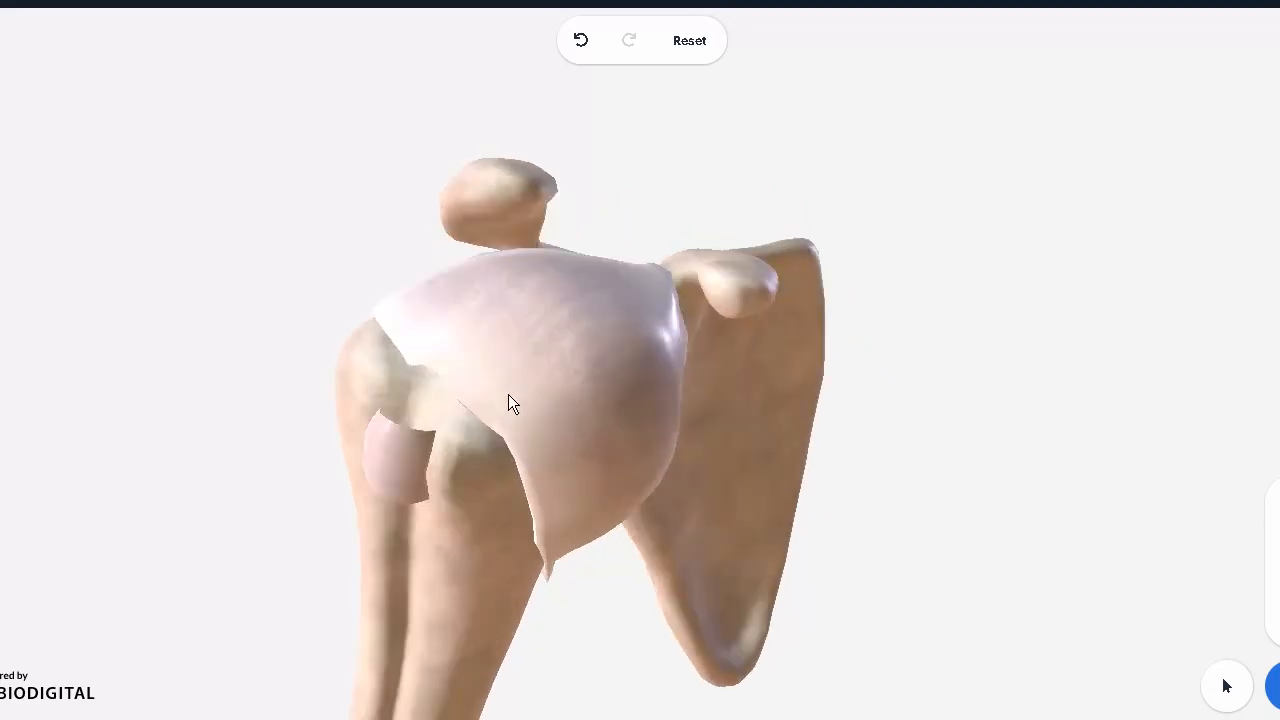
Hide the right glenohumeral joint capsule, then orbit to the exposed joint and select the right scapula.
click(620, 347)
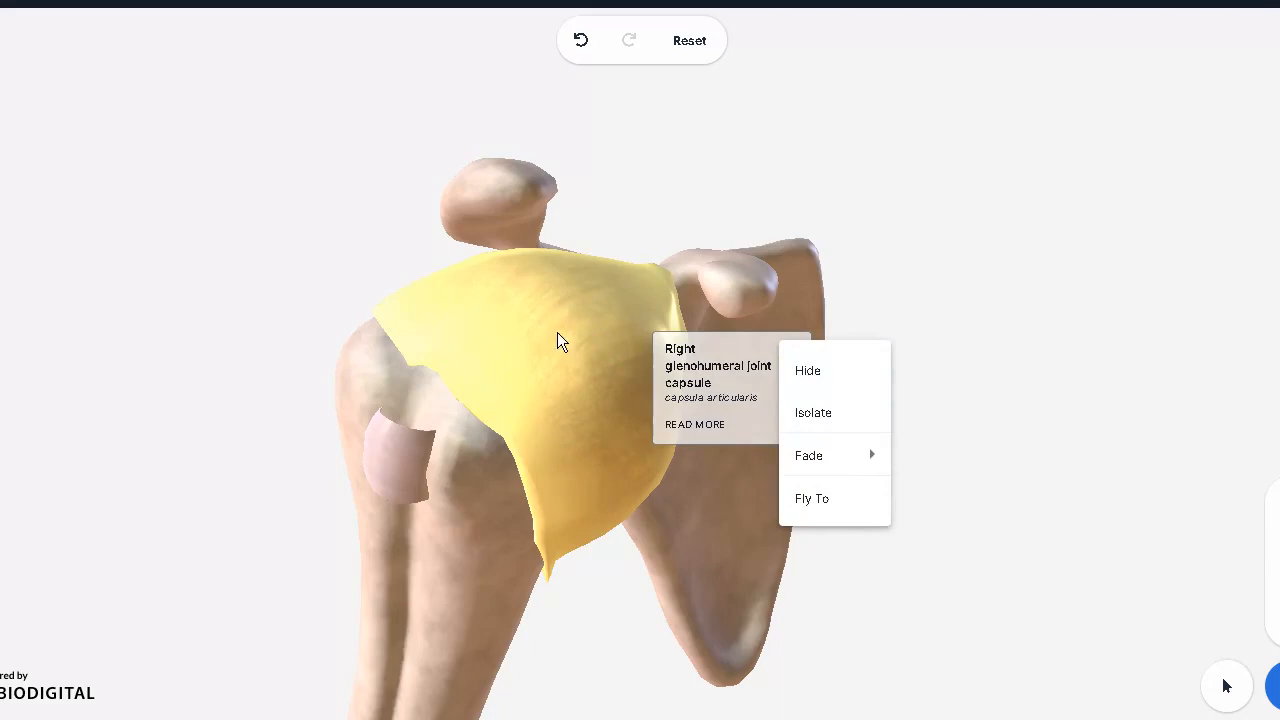
click(807, 370)
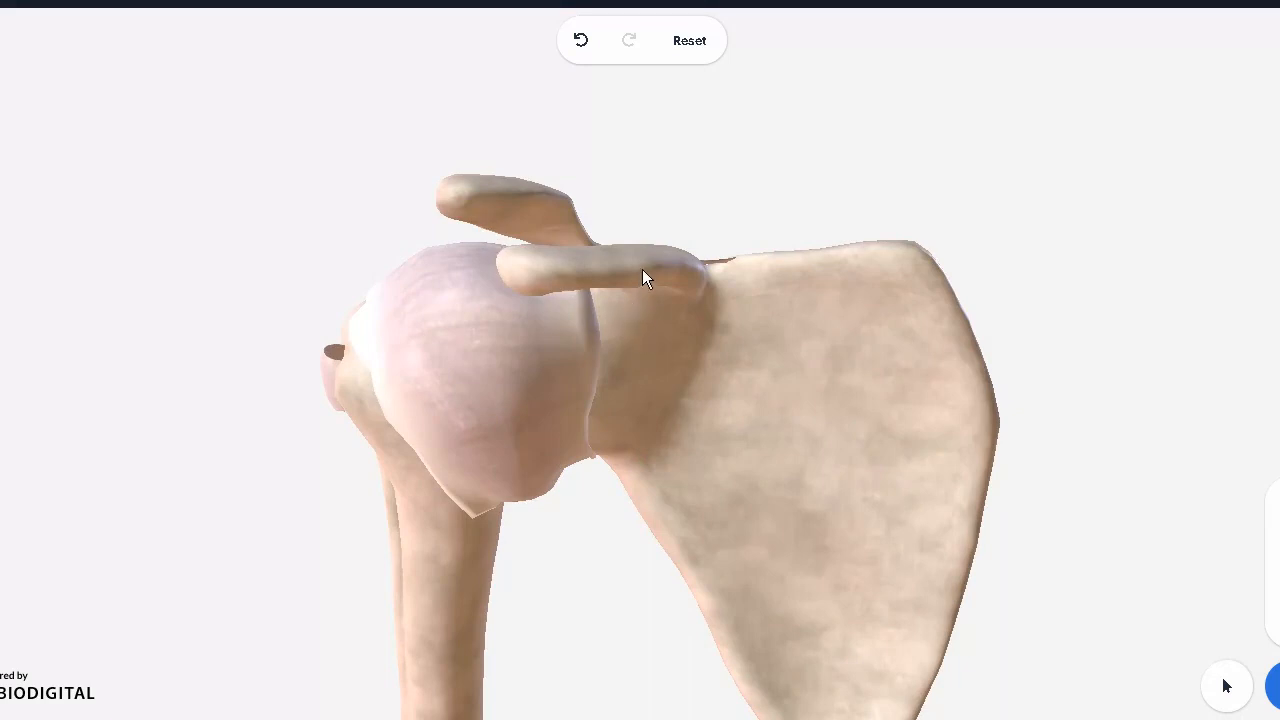
mouse_move(702, 427)
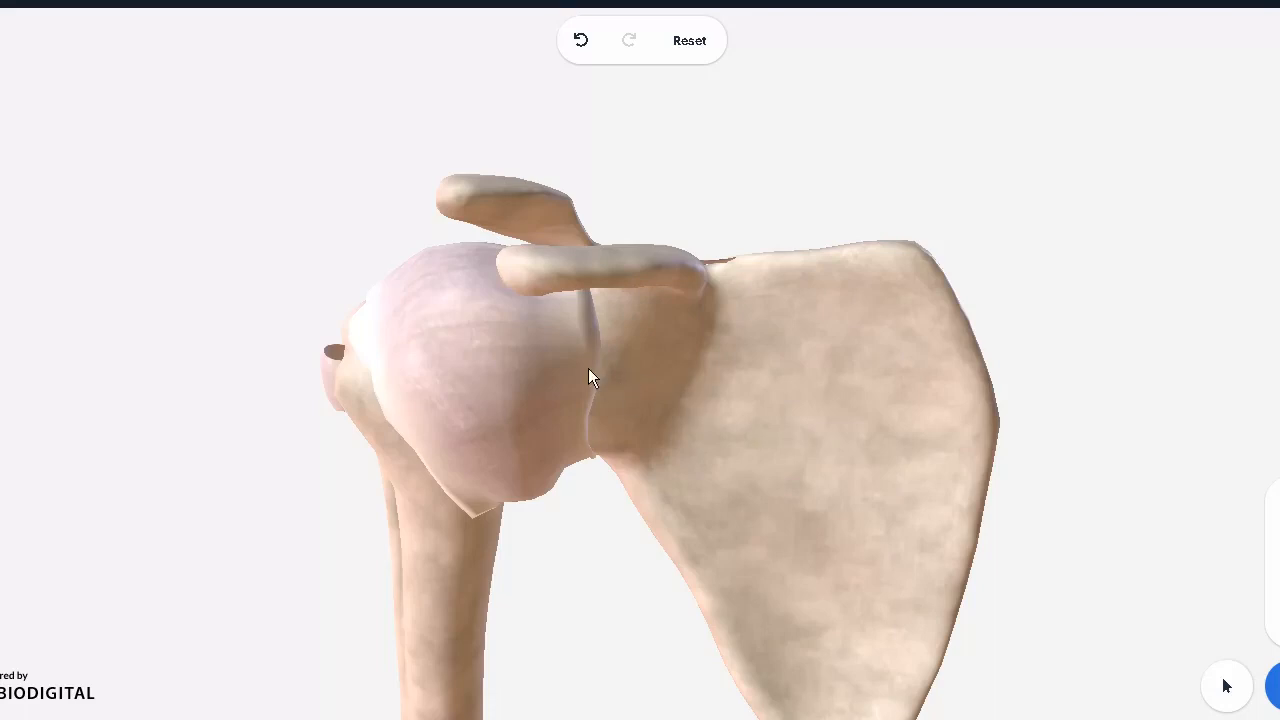
drag(590, 377, 600, 437)
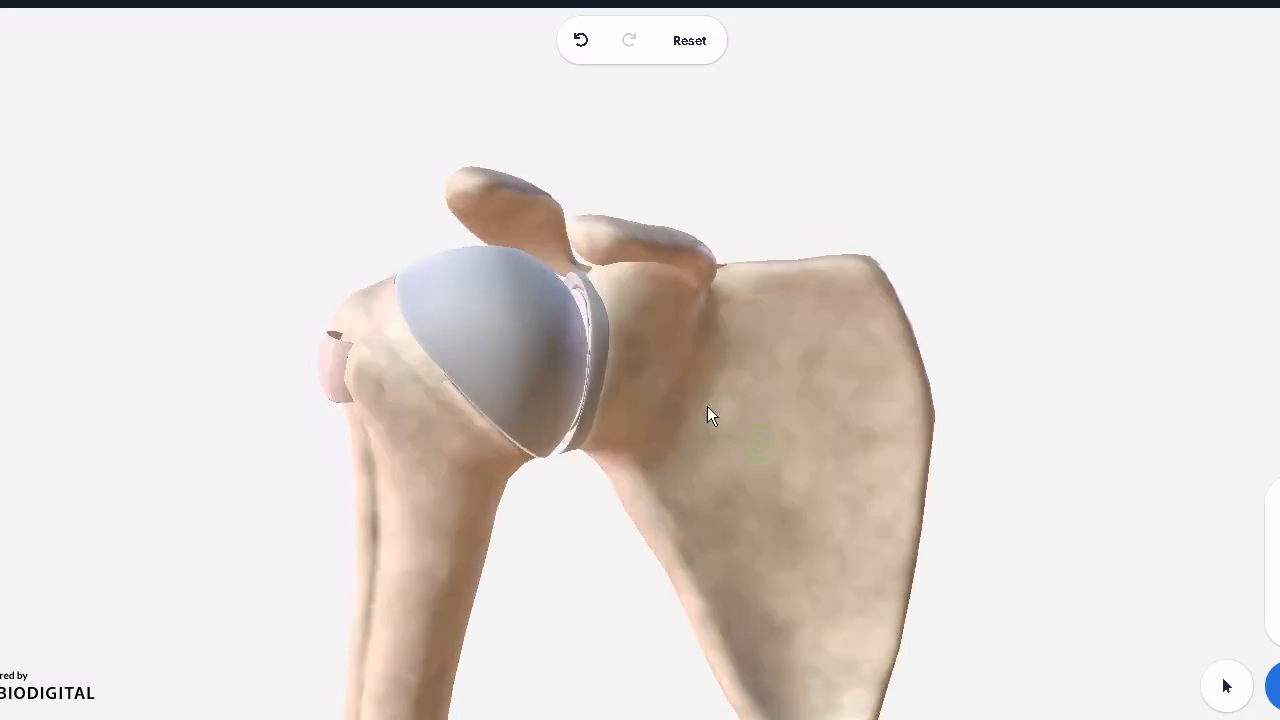
drag(710, 415, 495, 400)
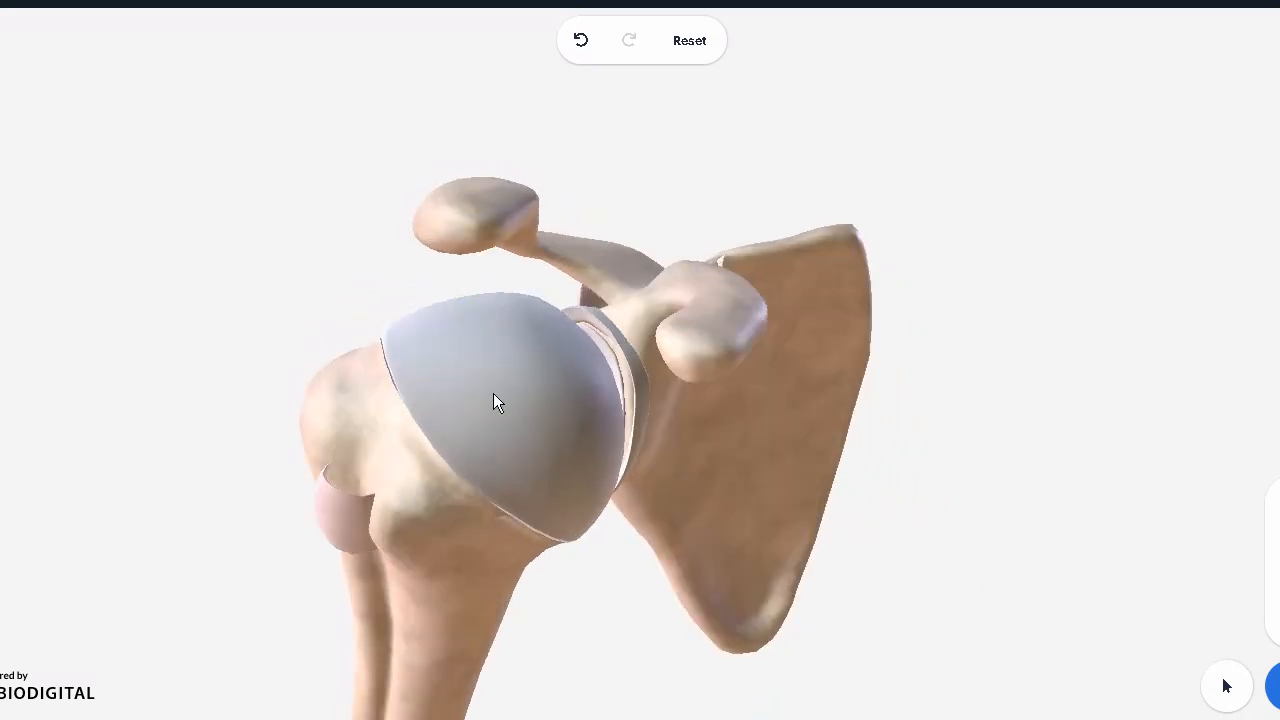
click(495, 402)
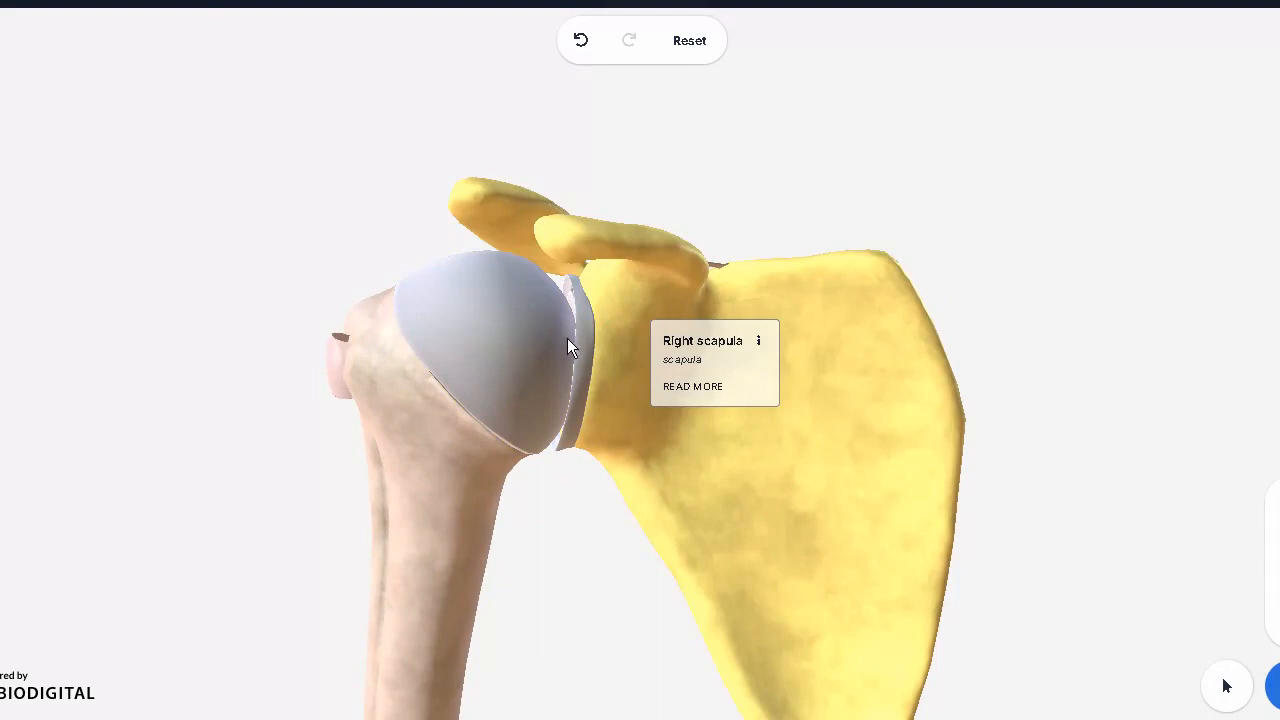
drag(570, 347, 615, 415)
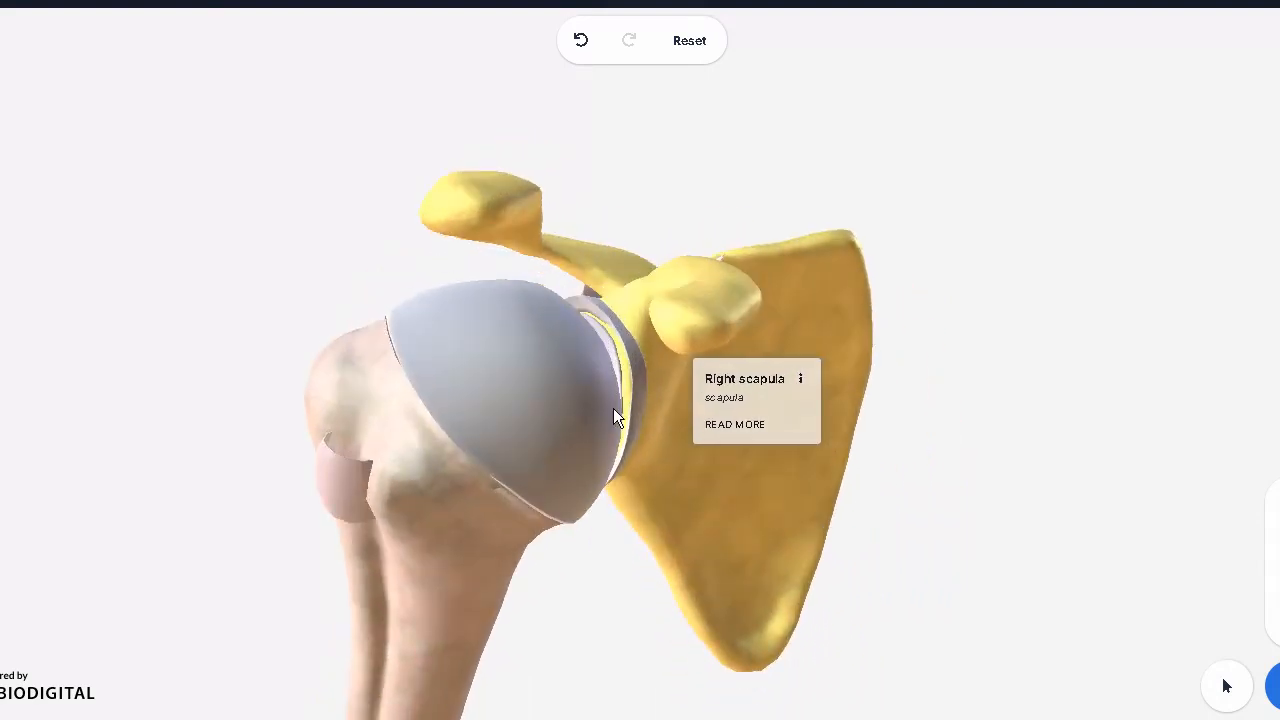
drag(615, 415, 645, 408)
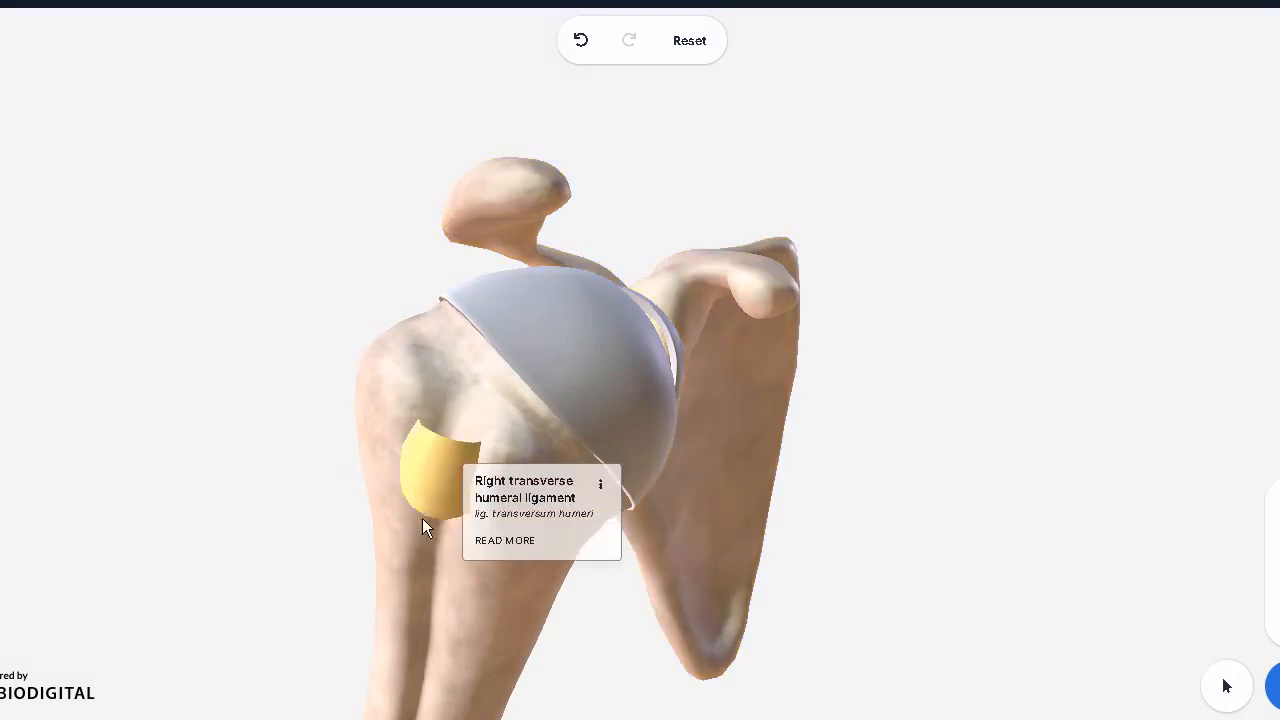
mouse_move(476, 434)
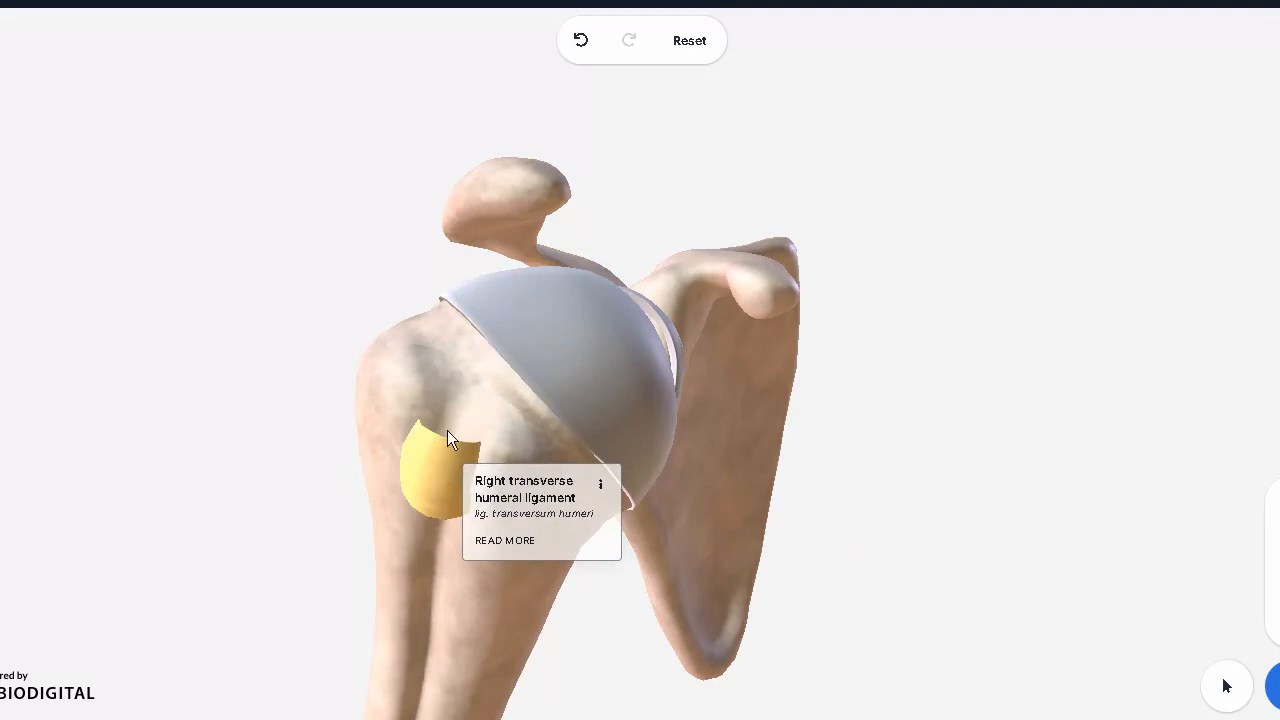
mouse_move(447, 452)
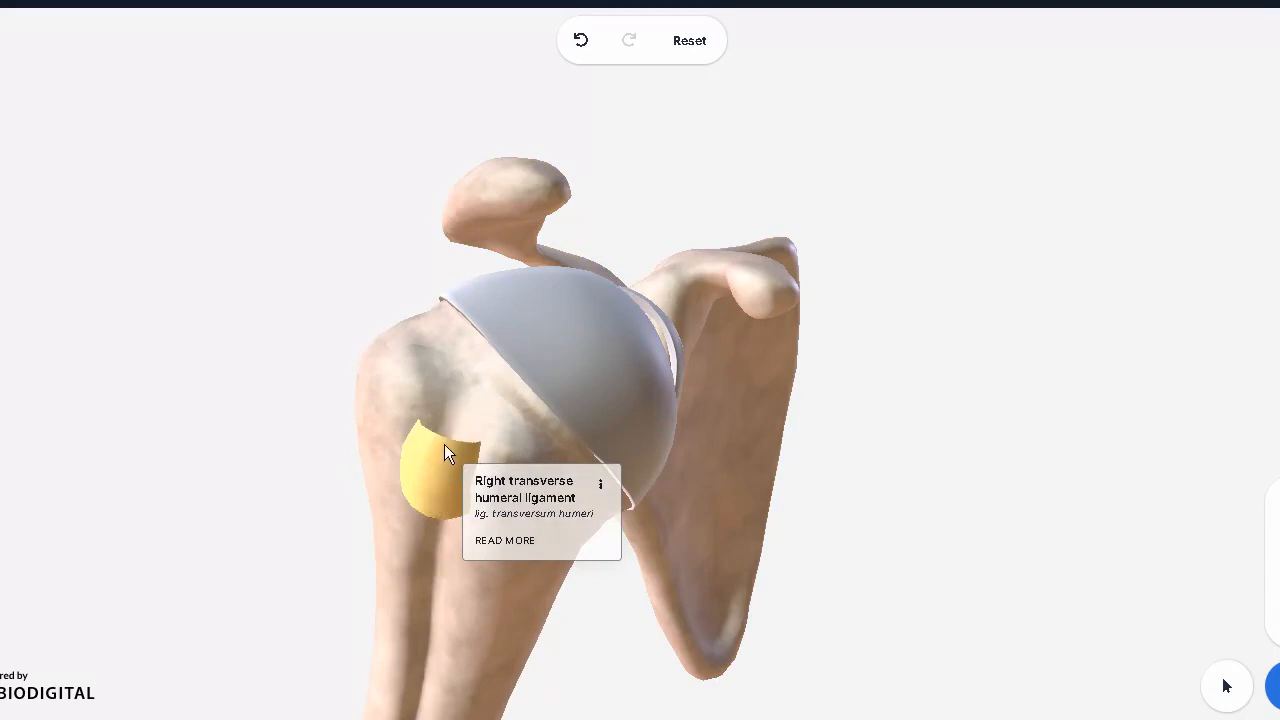
mouse_move(456, 442)
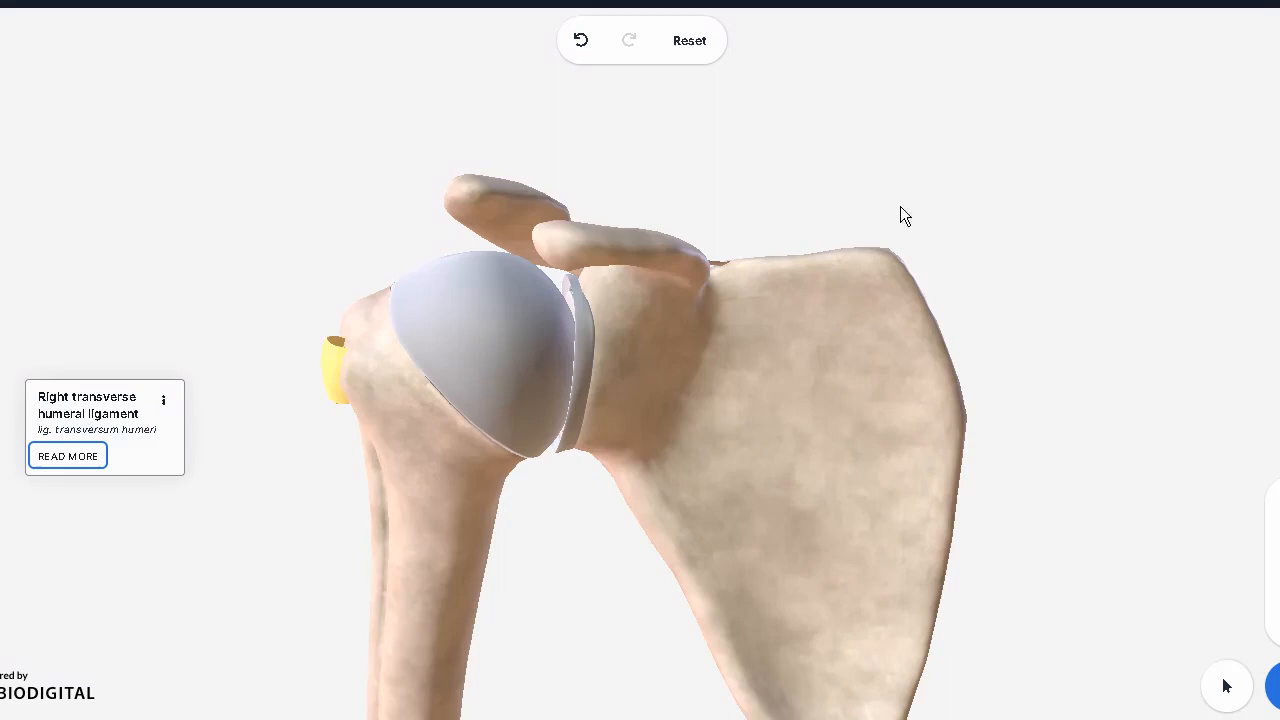
drag(905, 215, 588, 470)
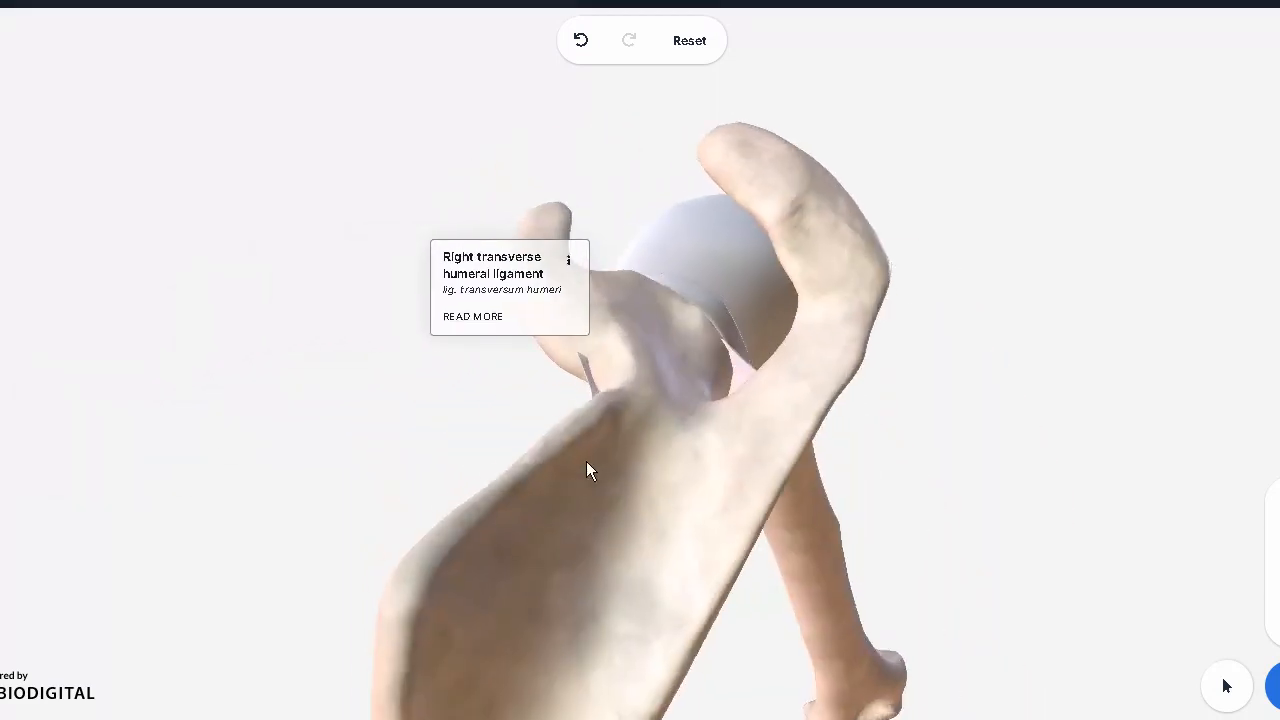